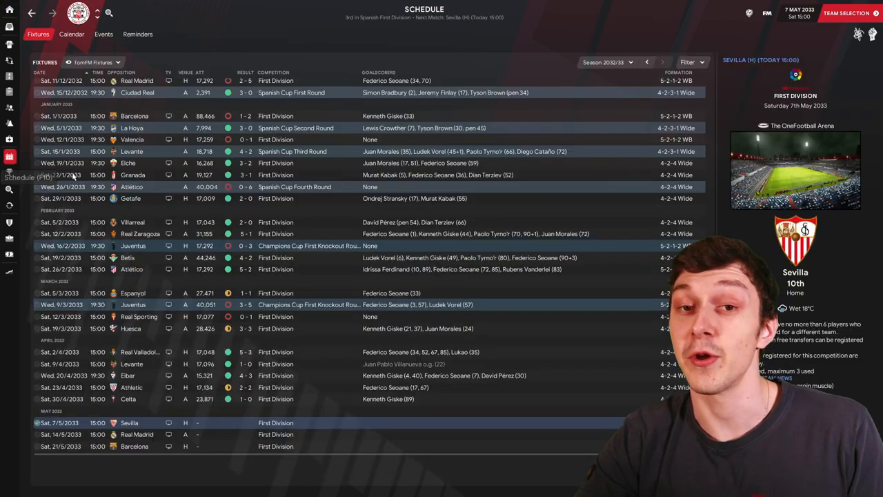
pyautogui.moveTo(311, 318)
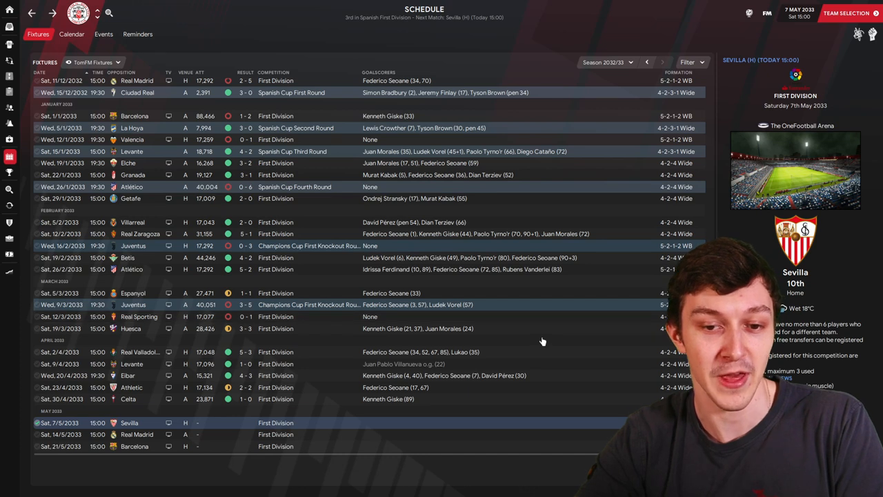
pyautogui.moveTo(542, 337)
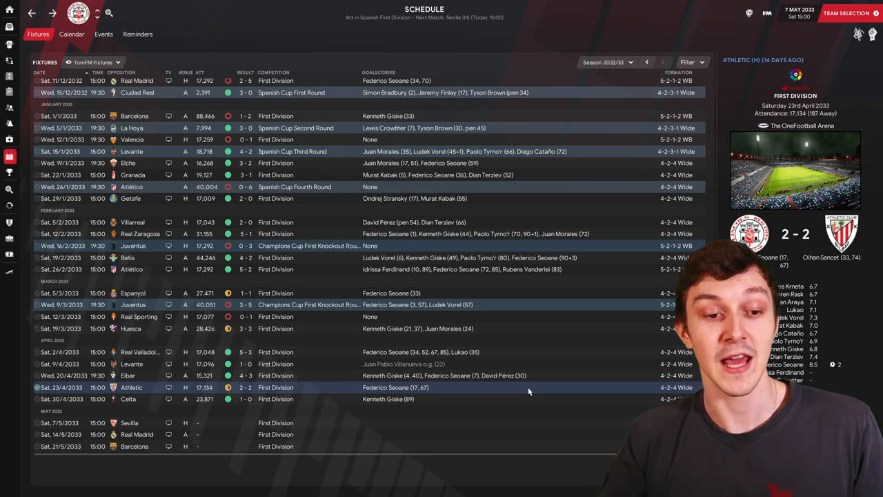
# - Open the Competitions overview showing Lincoln third in the Spanish First Division after 35 games
pyautogui.click(131, 399)
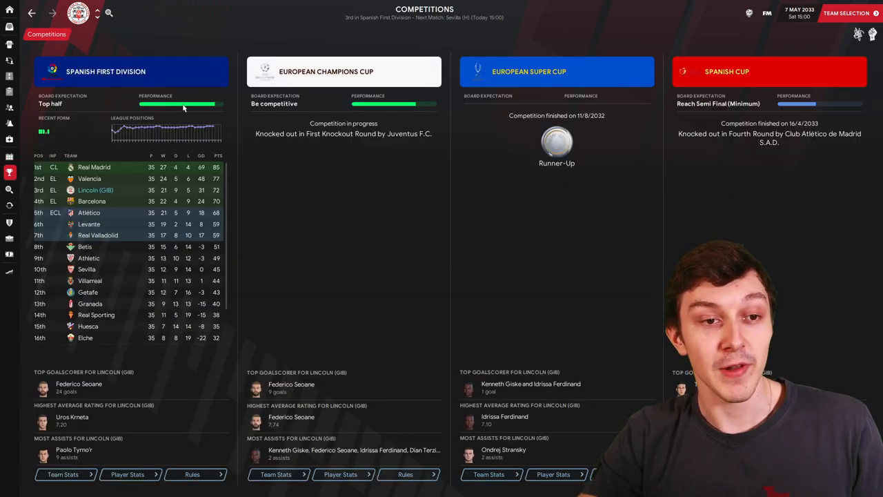
# - Open the Spanish First Division league table, led by Real Madrid, with its stat leaders
pyautogui.click(106, 71)
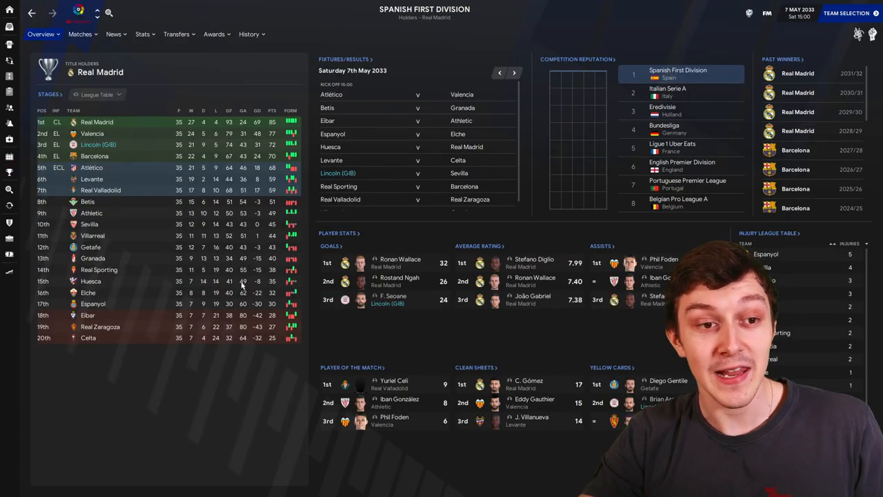
pyautogui.moveTo(210, 382)
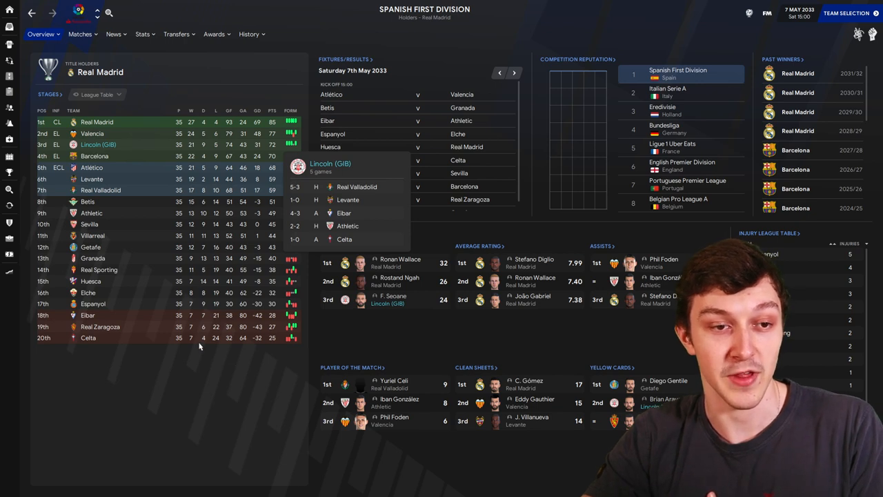
pyautogui.moveTo(154, 127)
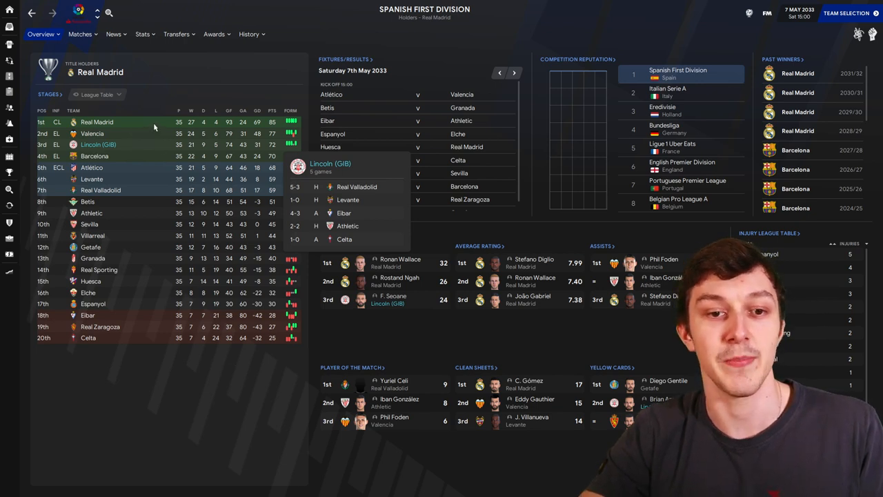
pyautogui.moveTo(410, 347)
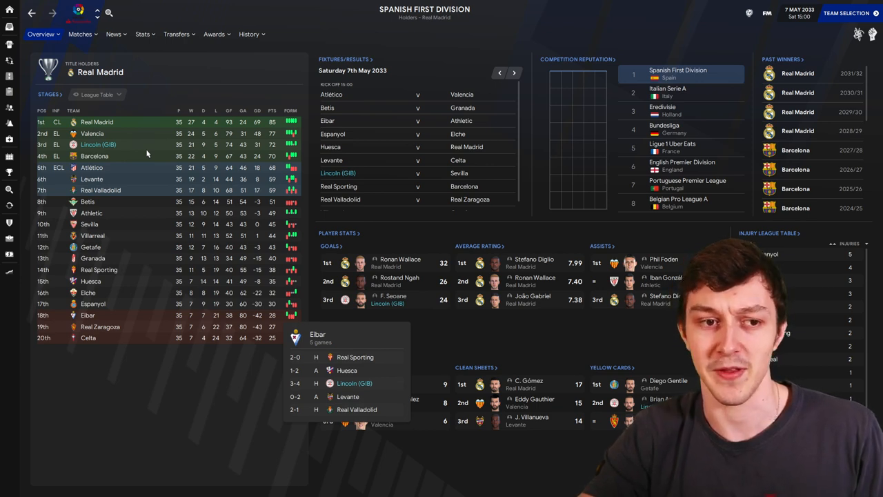
pyautogui.moveTo(139, 175)
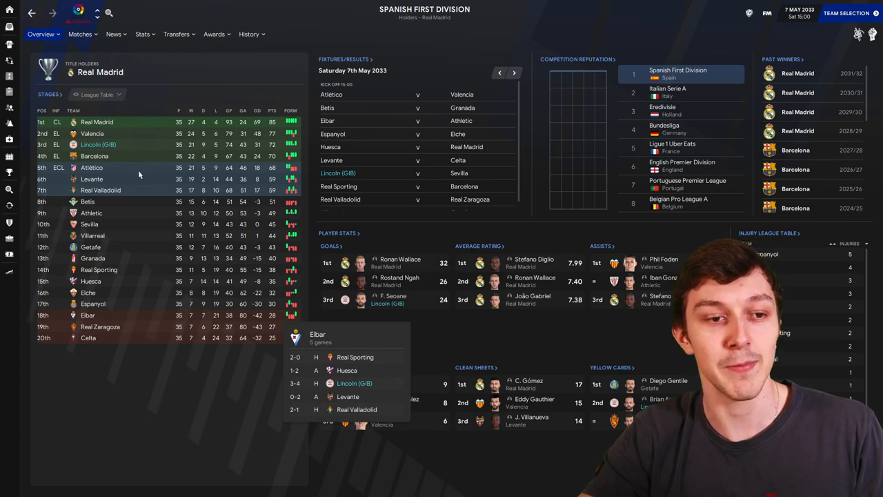
pyautogui.moveTo(7, 20)
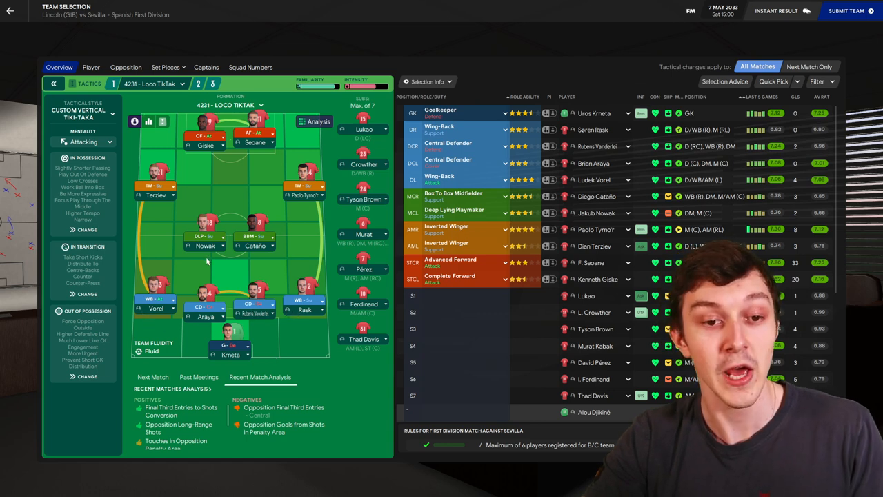
pyautogui.moveTo(261, 246)
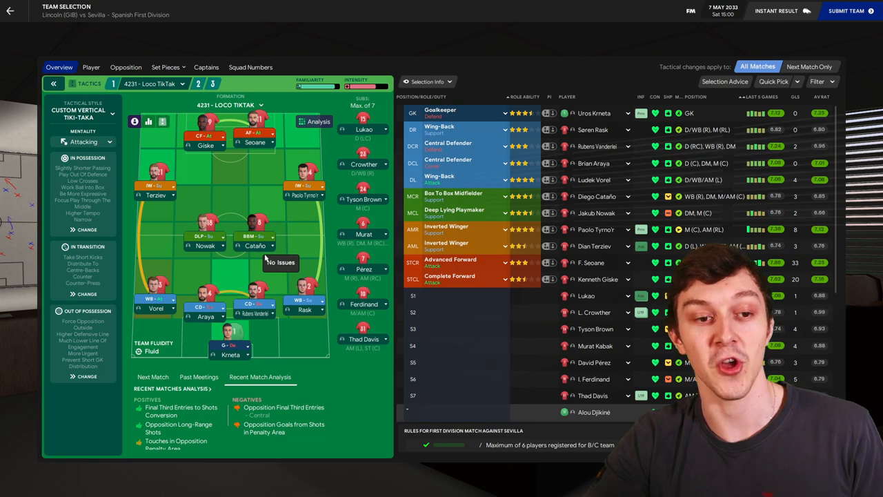
pyautogui.moveTo(304, 185)
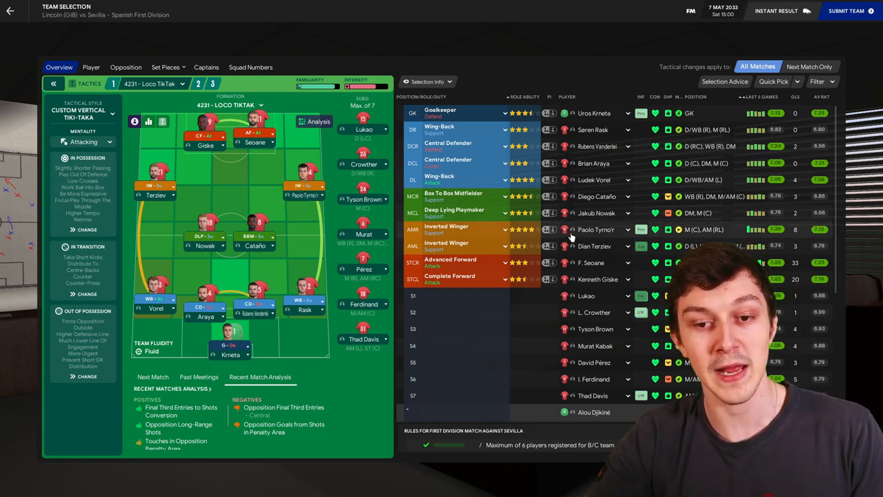
# - Scroll the Lincoln v Sevilla squad list past the substitutes to the reserves
pyautogui.scroll(-3)
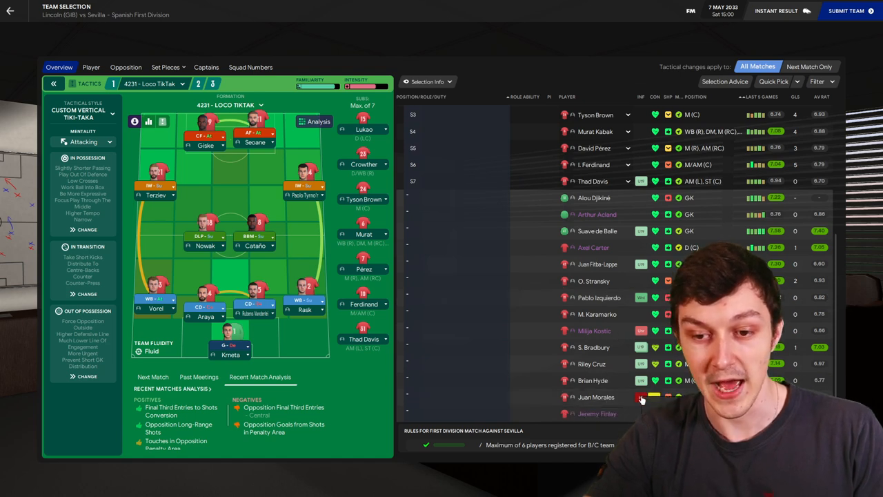
pyautogui.moveTo(518, 273)
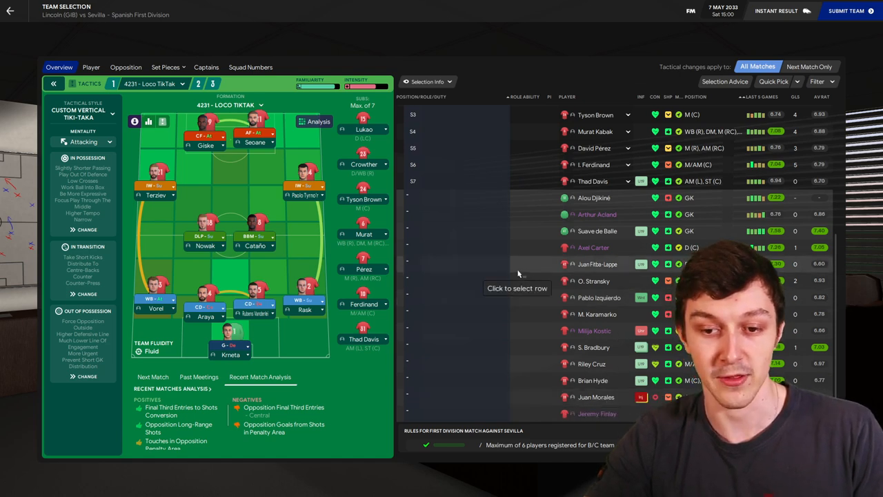
pyautogui.moveTo(592, 379)
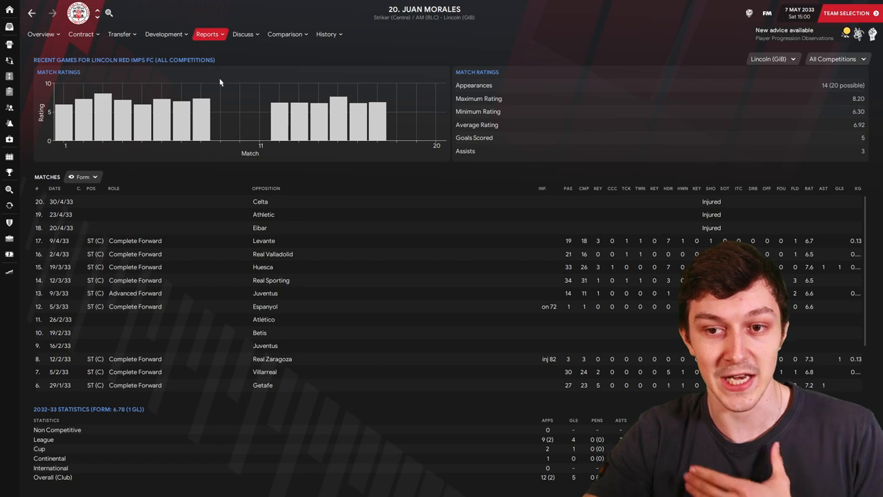
pyautogui.moveTo(409, 215)
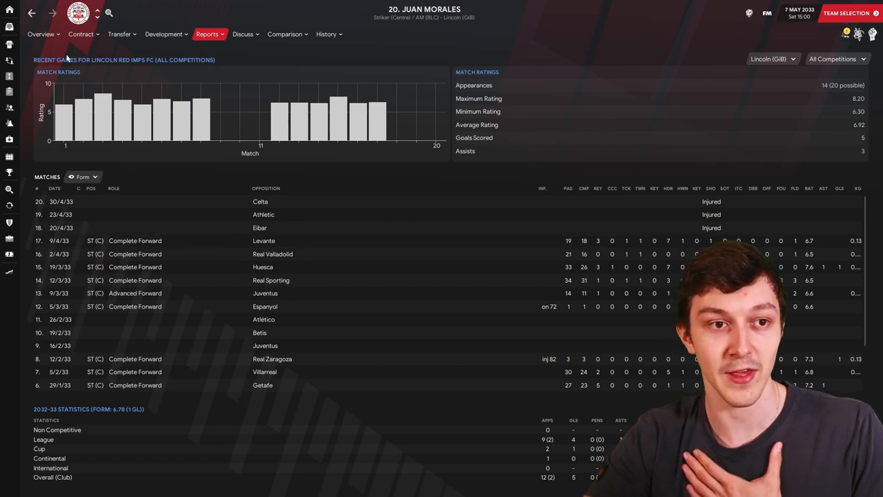
# - Check recent match ratings for Morales, Seoane and Giske, who averages 7.17 over 16 games
pyautogui.click(41, 33)
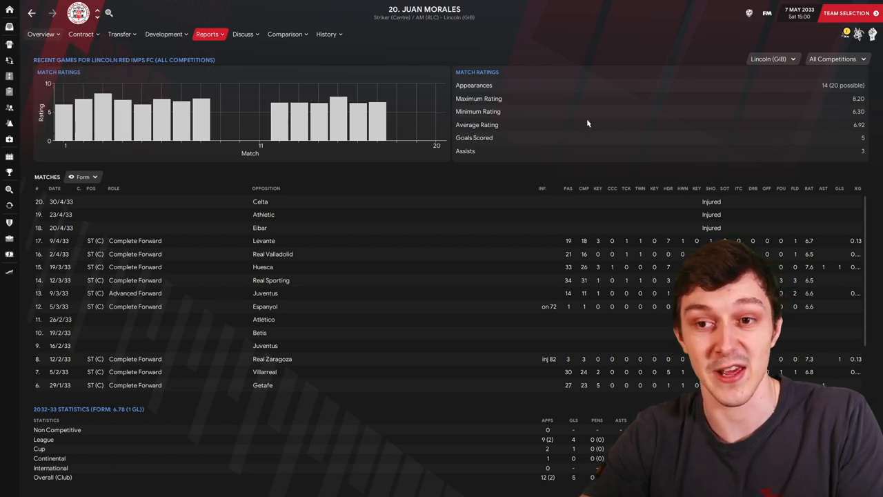
pyautogui.moveTo(822, 89)
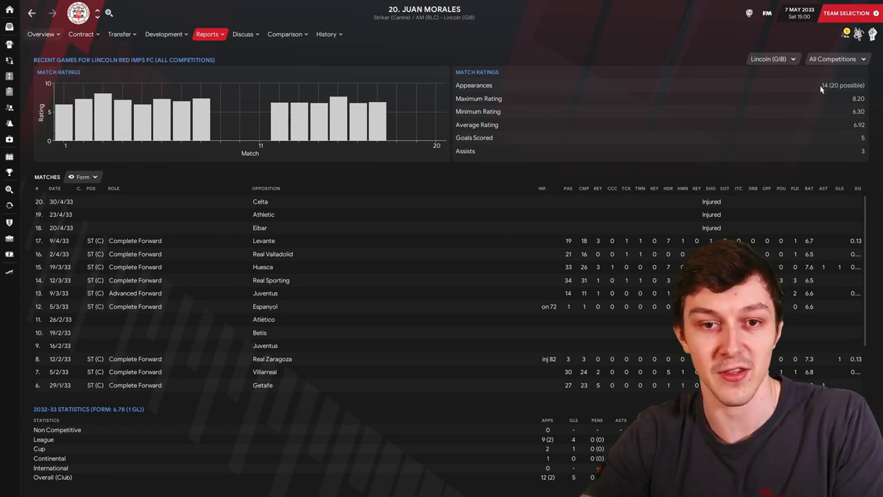
pyautogui.moveTo(735, 106)
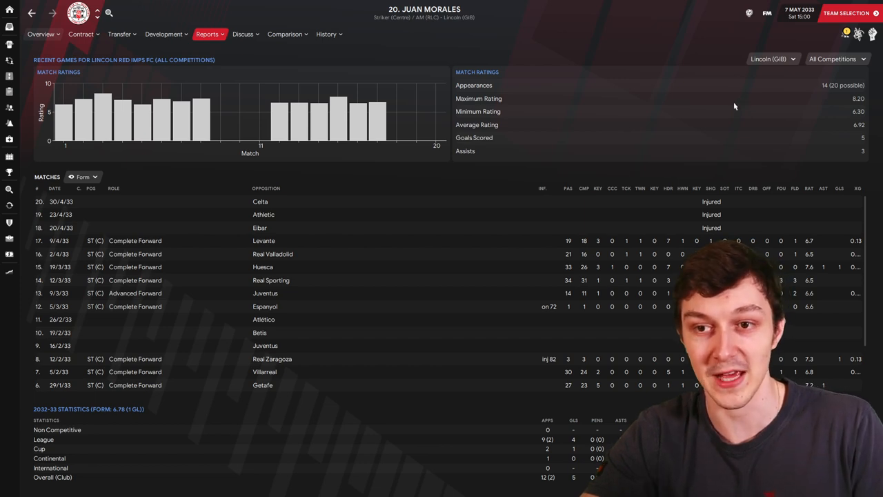
pyautogui.click(118, 34)
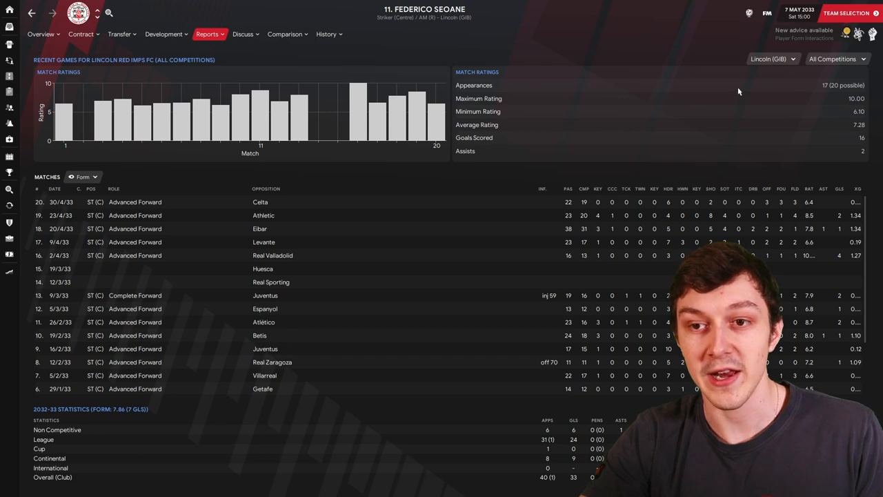
pyautogui.moveTo(755, 145)
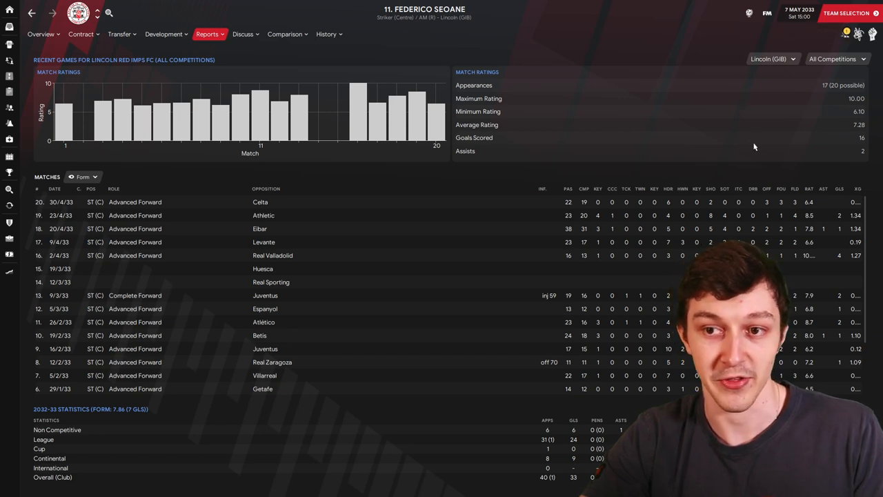
pyautogui.click(850, 12)
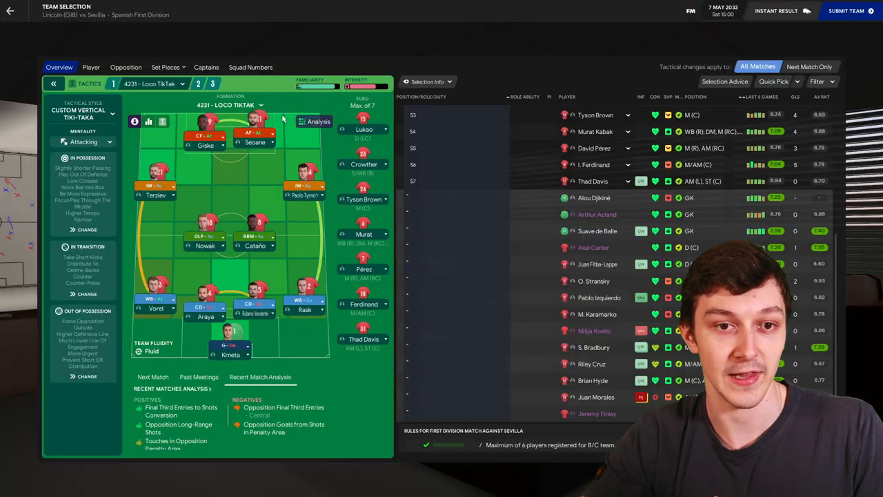
pyautogui.click(205, 145)
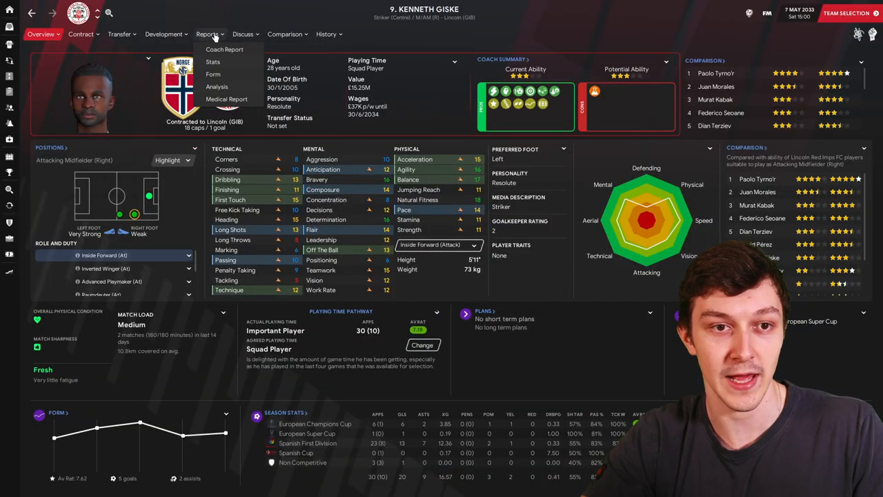
pyautogui.click(213, 74)
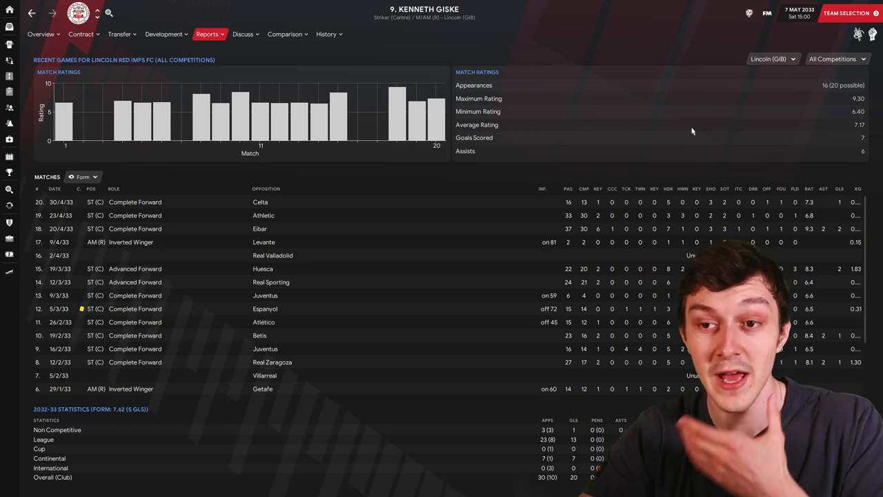
pyautogui.moveTo(695, 150)
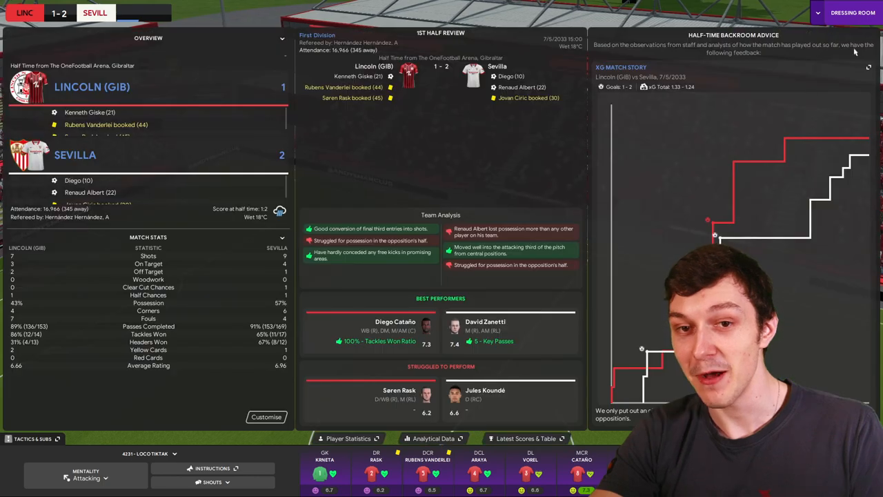
# - Give the half-time team talk in the dressing room and continue toward the second half
pyautogui.click(853, 13)
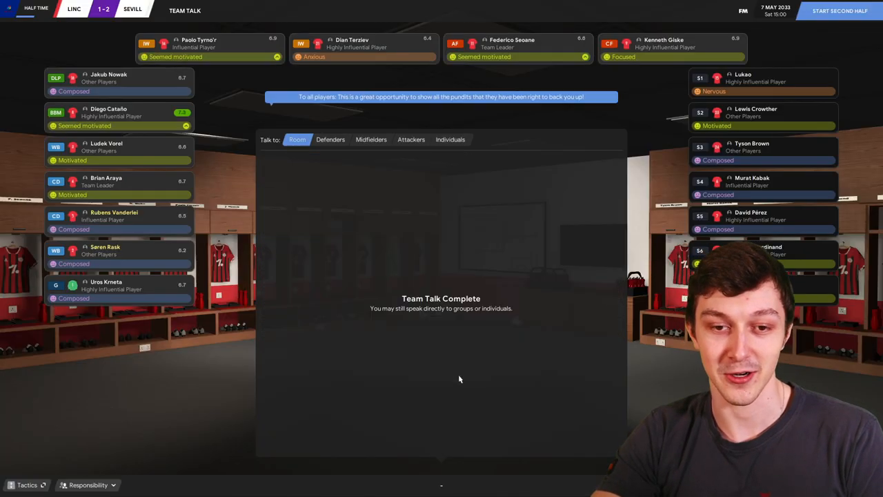
pyautogui.click(840, 11)
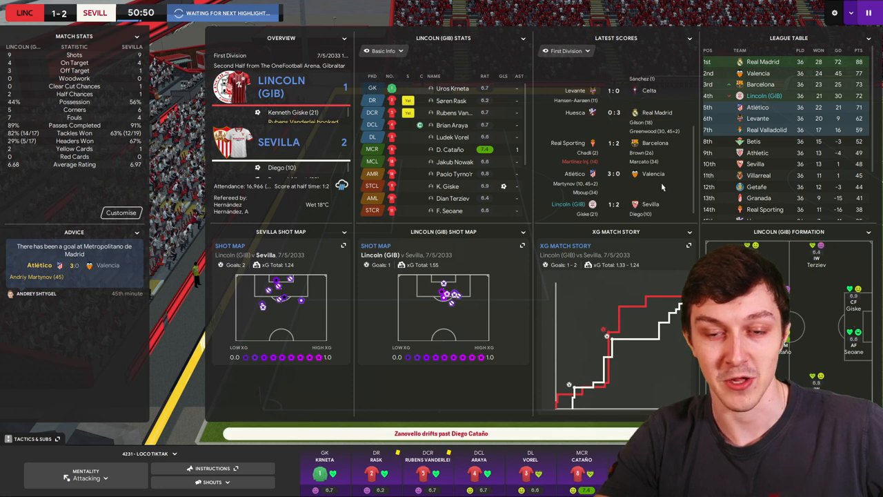
pyautogui.click(213, 481)
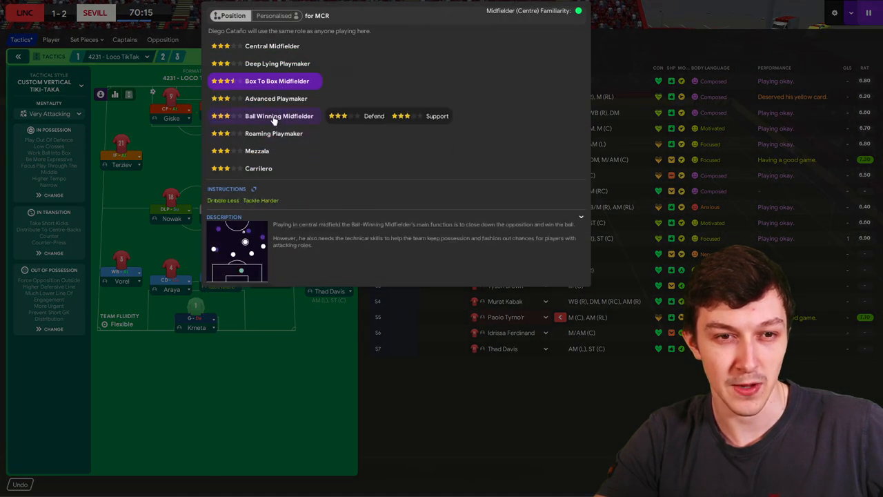
# - Switch Cataño at right central midfield to the Mezzala role on Attack duty
pyautogui.click(257, 151)
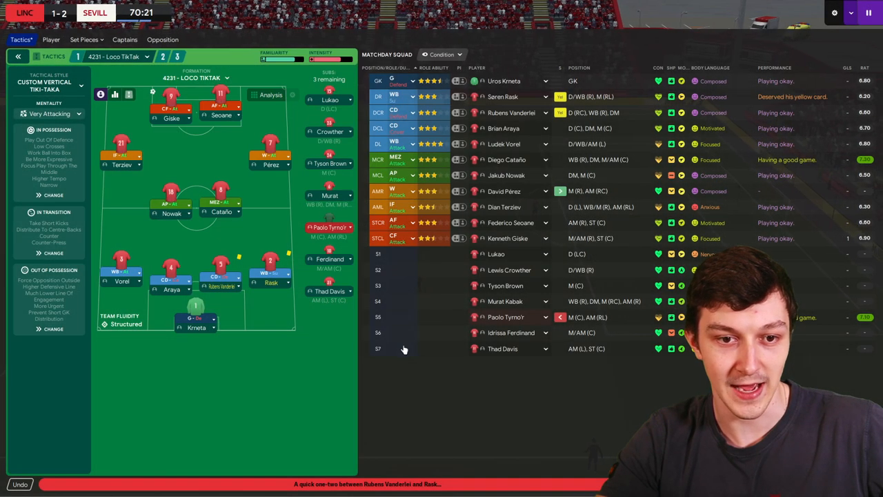
pyautogui.click(410, 96)
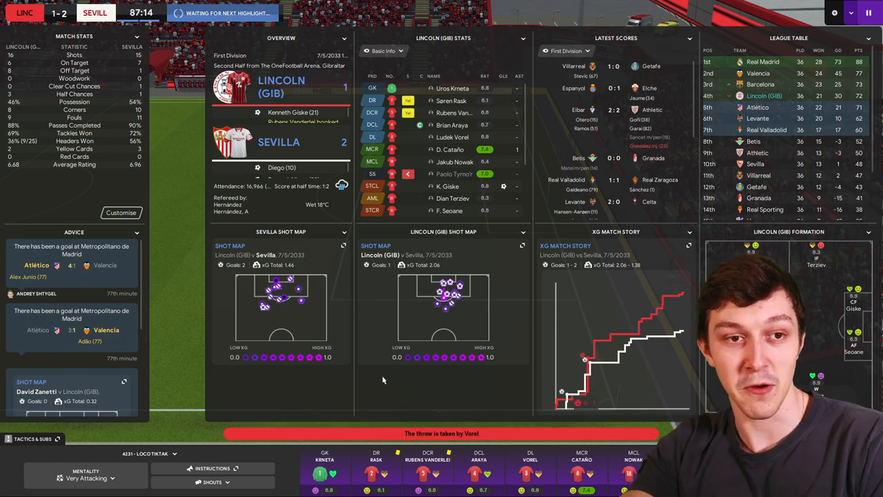
# - Play the Sevilla match through to full time, ending in a 1-2 defeat
pyautogui.click(213, 482)
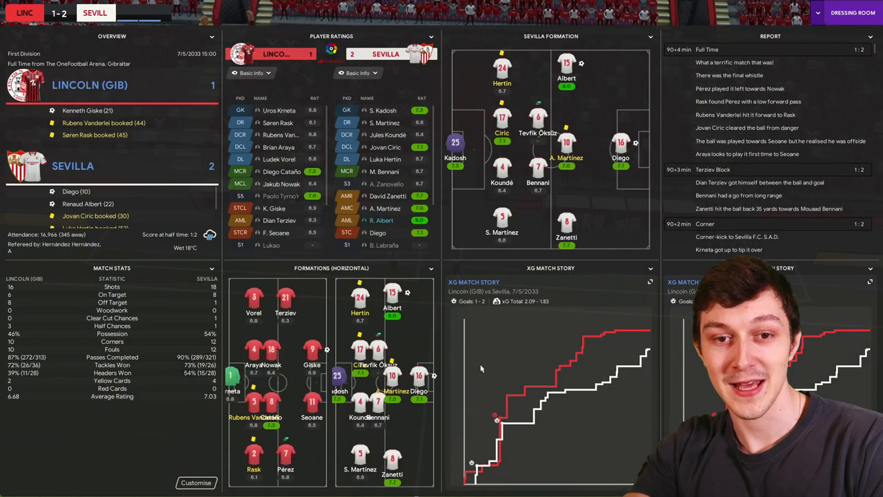
pyautogui.click(853, 12)
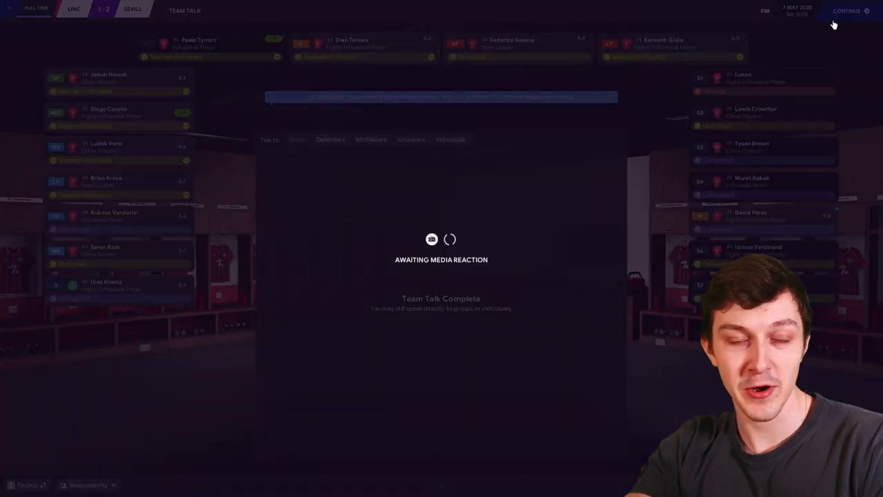
pyautogui.click(847, 11)
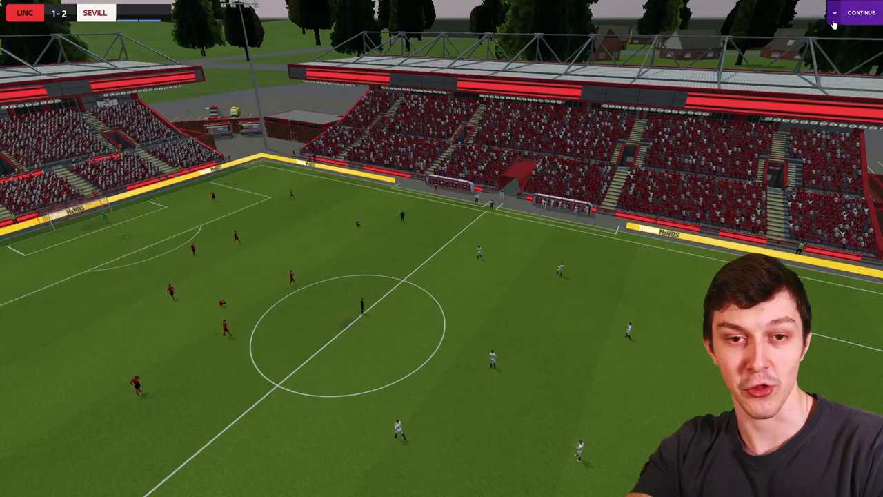
pyautogui.click(862, 12)
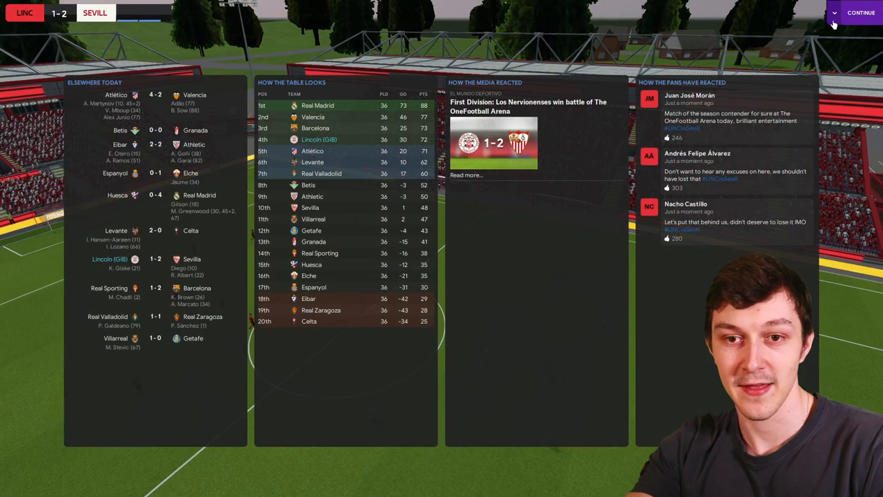
pyautogui.click(860, 12)
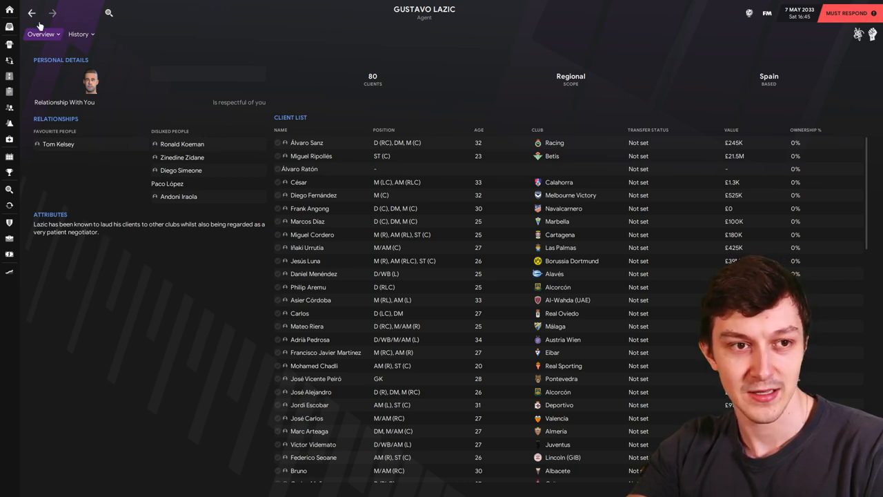
# - Check Seoane's career history and recent form, then return to Lazic's improved-deal request
pyautogui.click(31, 12)
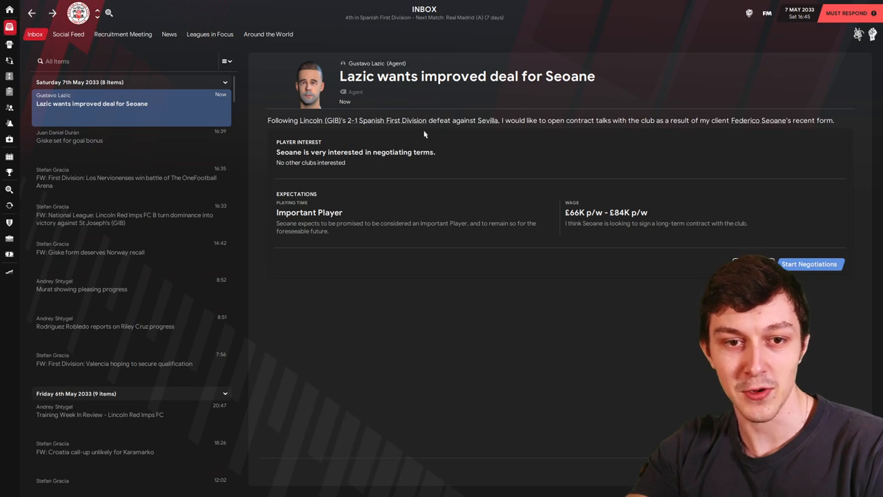
pyautogui.moveTo(758, 120)
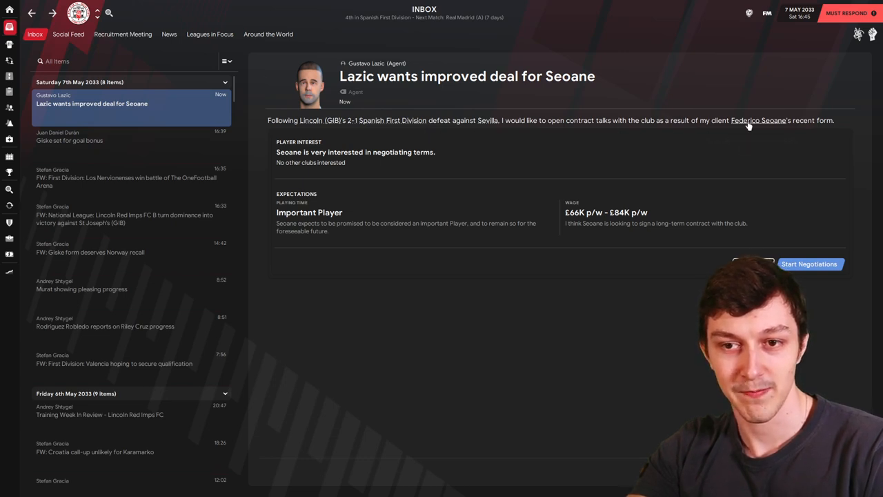
pyautogui.click(758, 121)
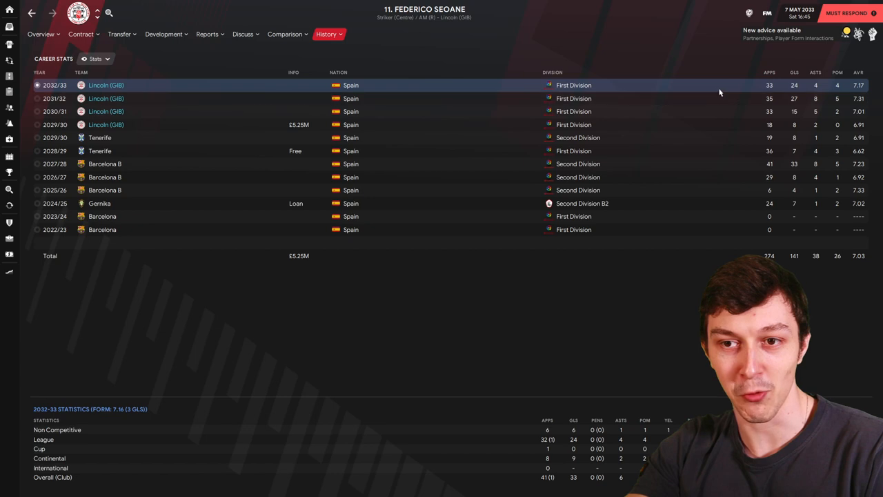
pyautogui.moveTo(565, 379)
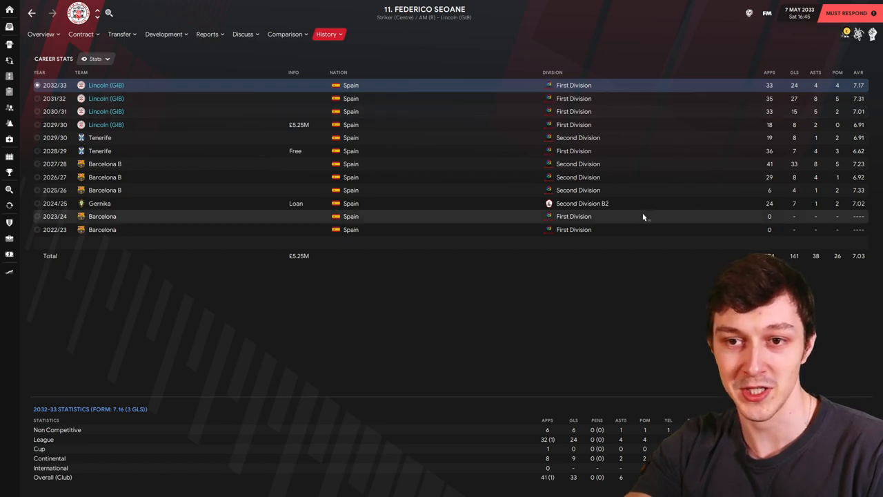
pyautogui.click(207, 34)
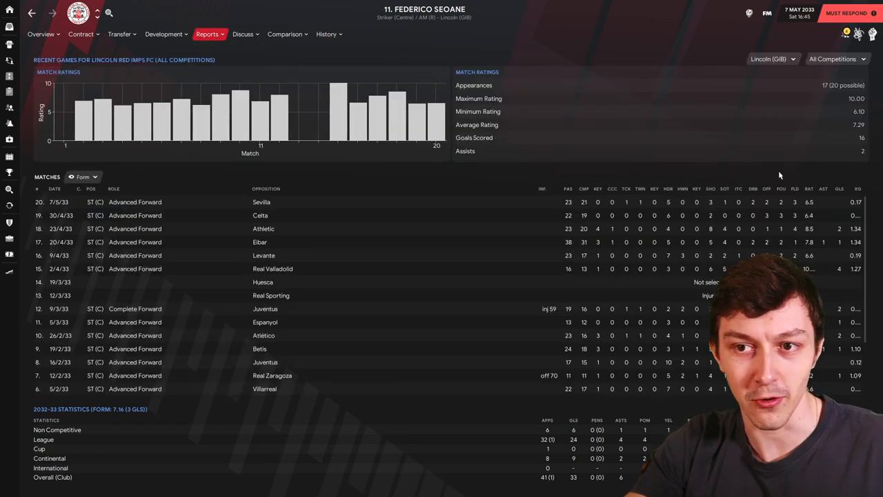
pyautogui.moveTo(523, 361)
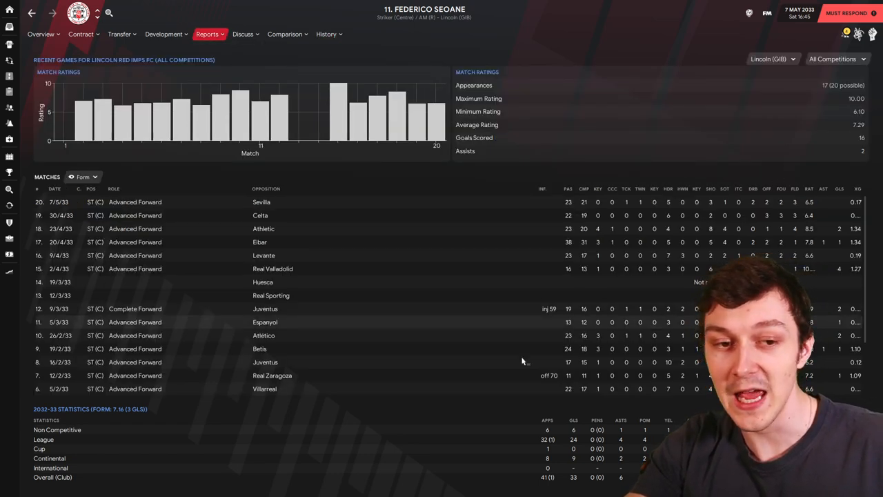
pyautogui.moveTo(383, 339)
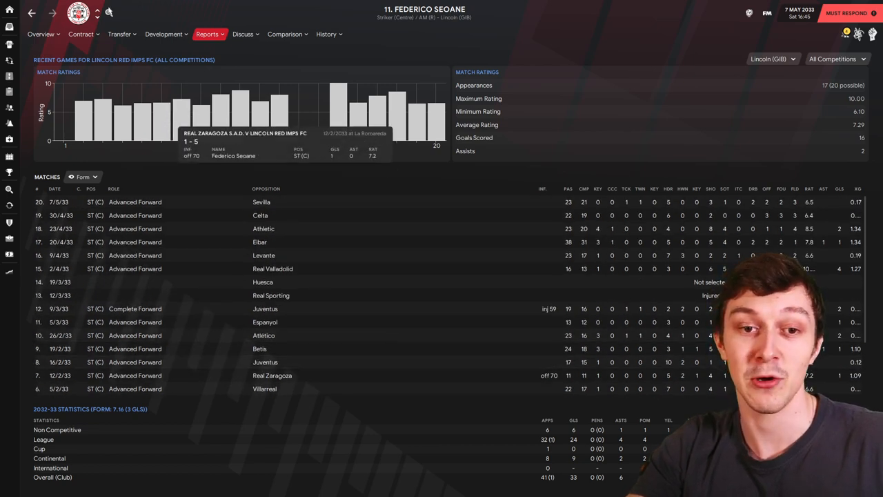
pyautogui.click(32, 13)
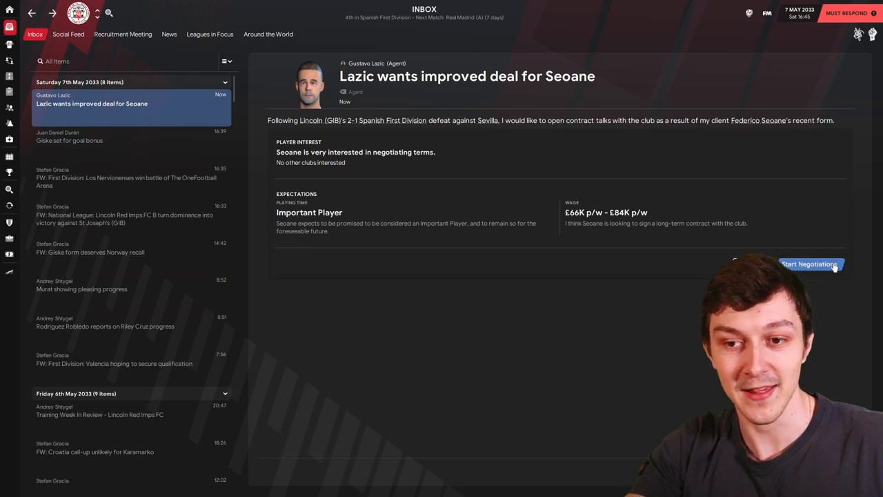
# - Start contract talks for Seoane, promising Regular Starter playing time
pyautogui.click(807, 264)
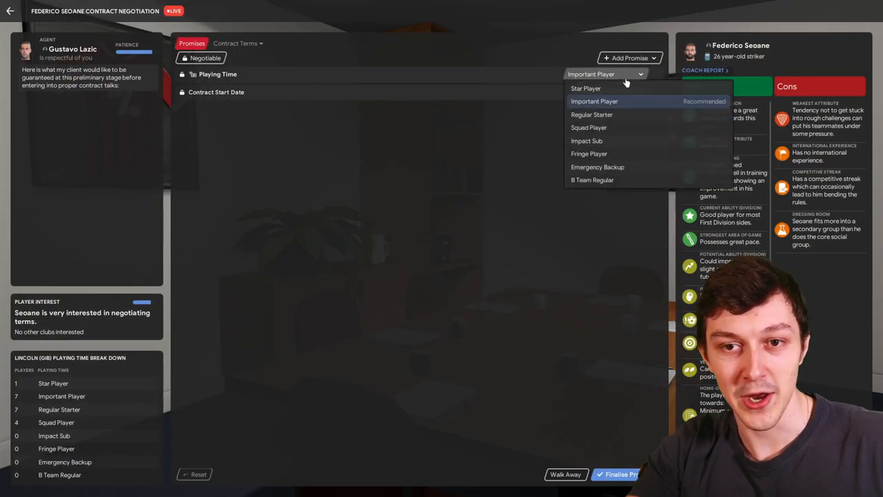
pyautogui.click(592, 114)
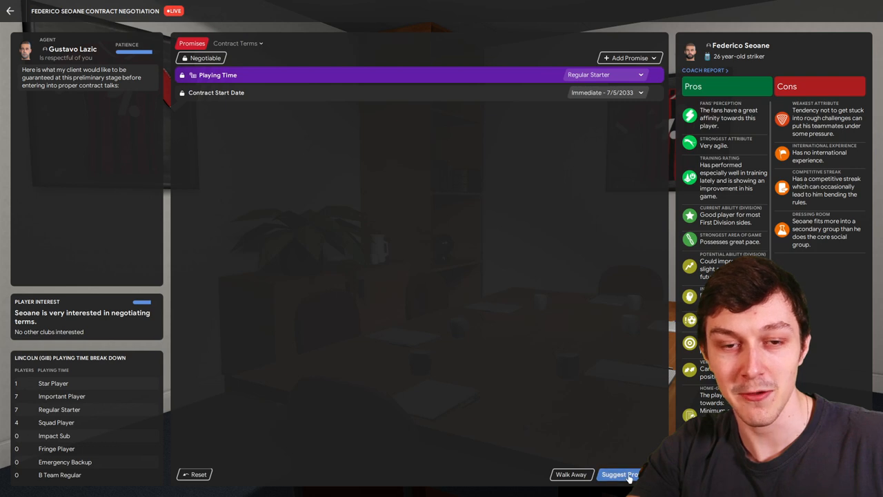
pyautogui.click(619, 474)
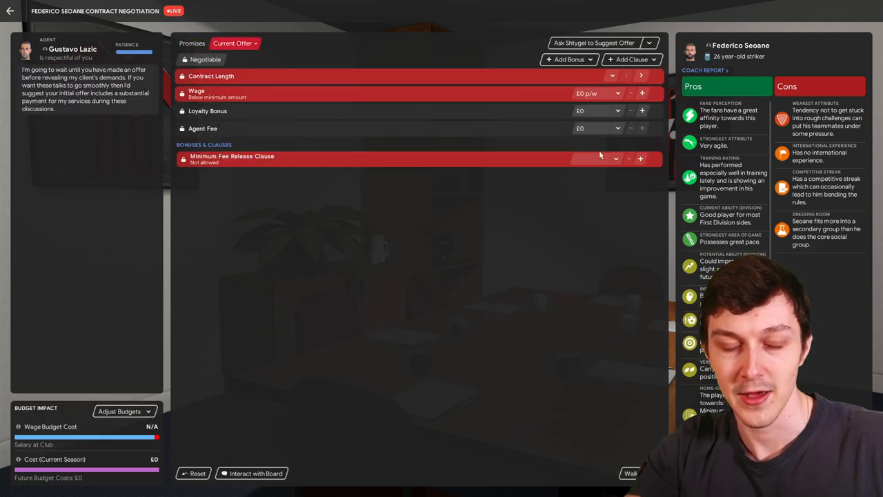
# - Fill in the Assistant's suggested five-year terms and drop the optional contract extension clause
pyautogui.click(594, 43)
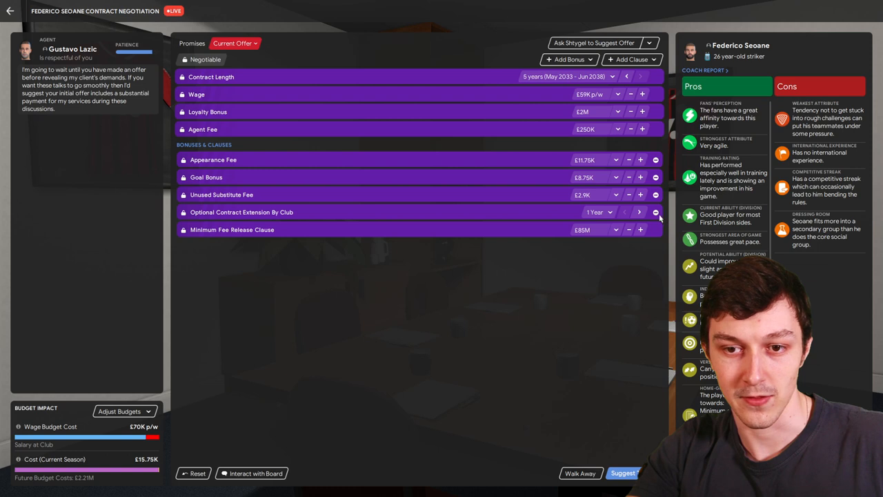
pyautogui.click(655, 212)
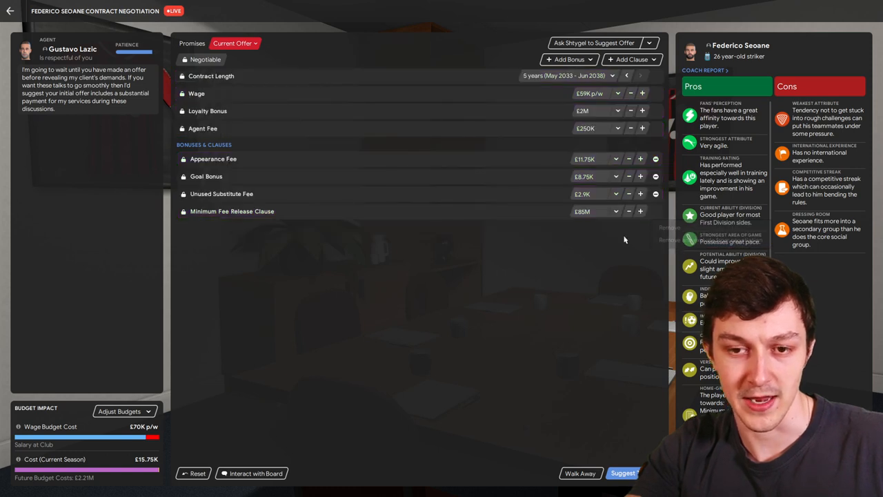
pyautogui.moveTo(184, 211)
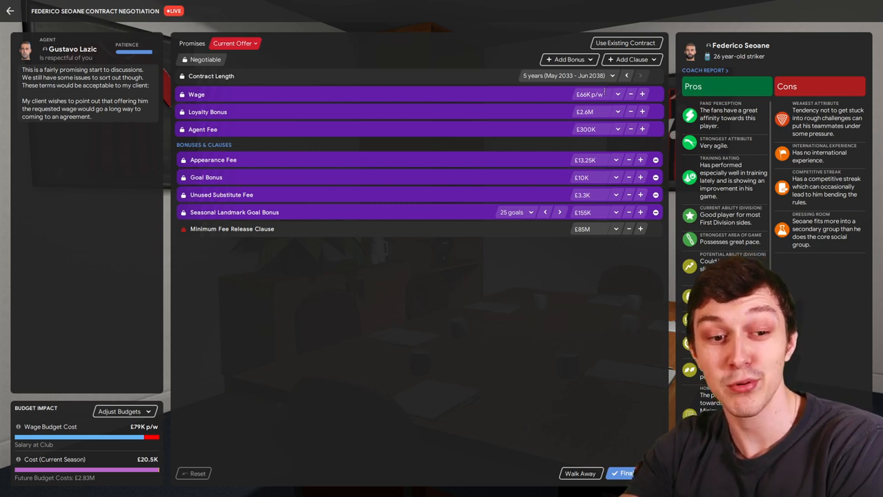
# - Haggle Seoane's offered wage up to £57K per week and resubmit the offer
pyautogui.click(630, 94)
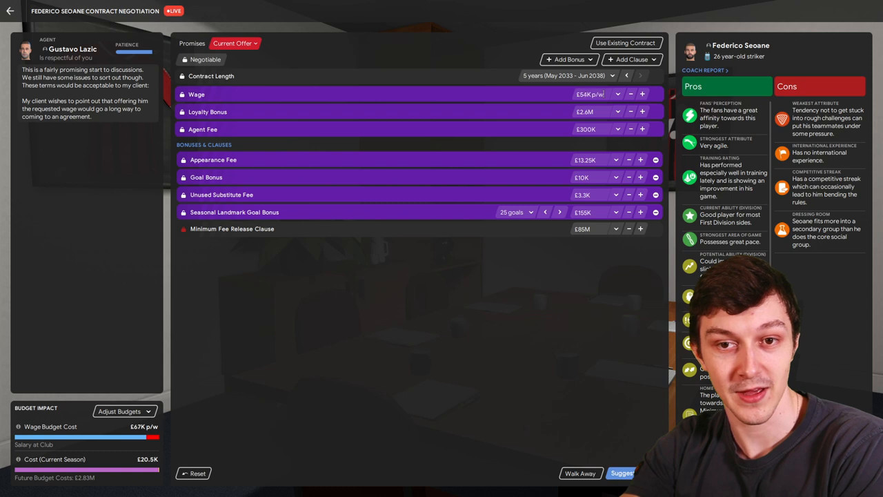
pyautogui.click(642, 94)
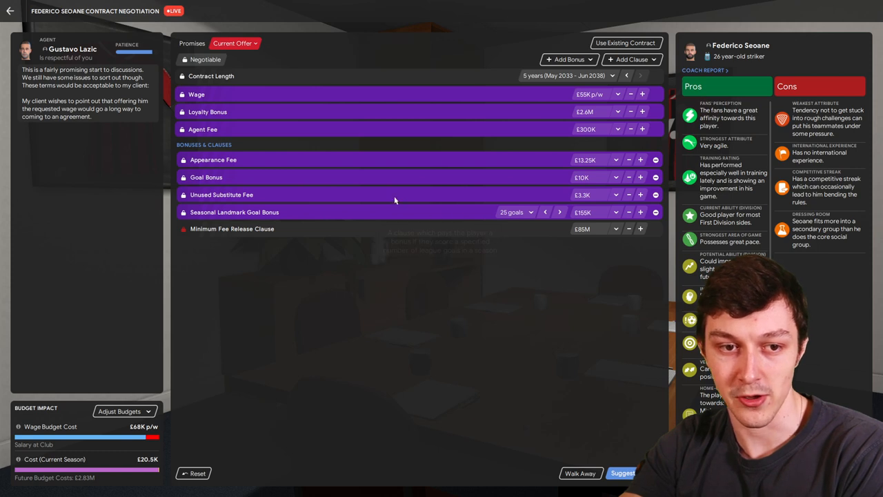
pyautogui.moveTo(516, 200)
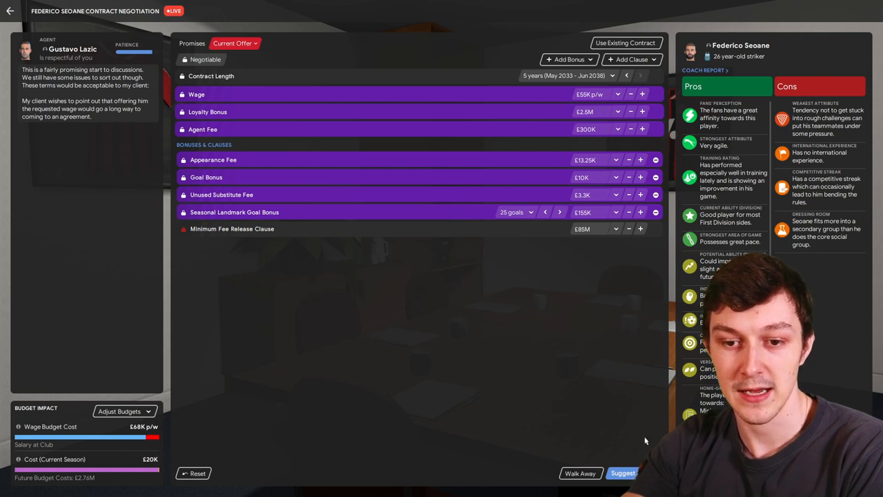
pyautogui.click(623, 473)
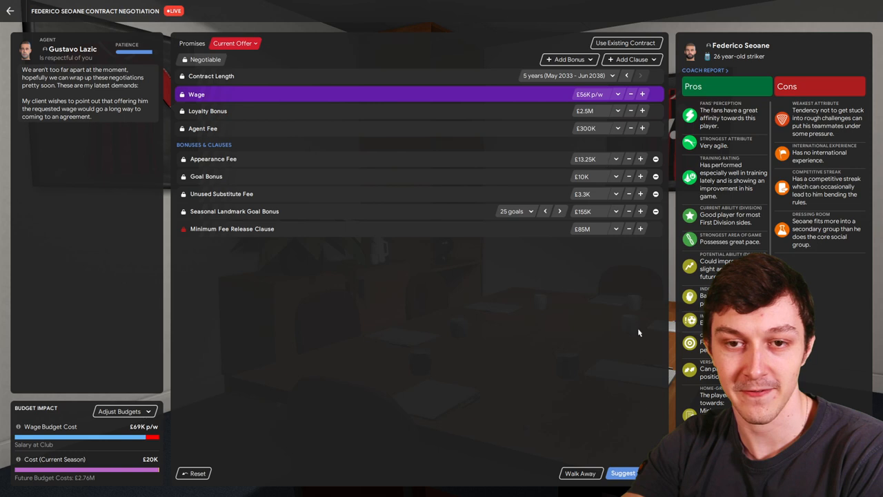
pyautogui.click(642, 94)
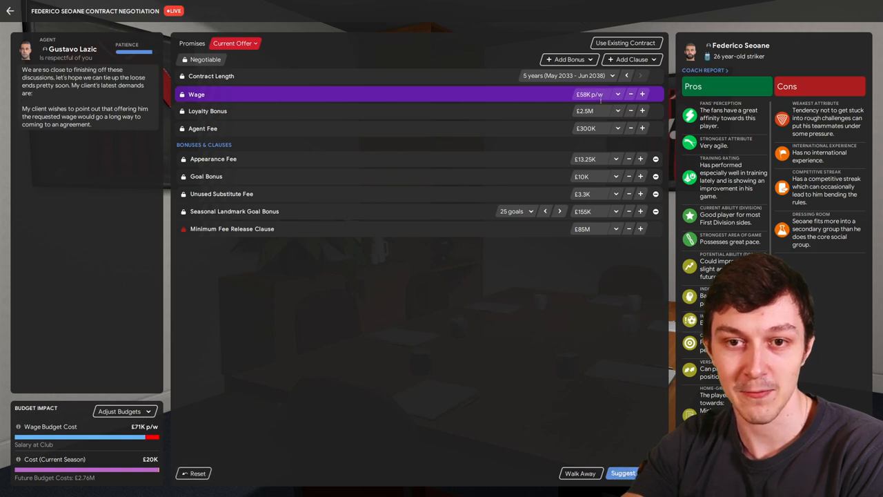
pyautogui.click(630, 94)
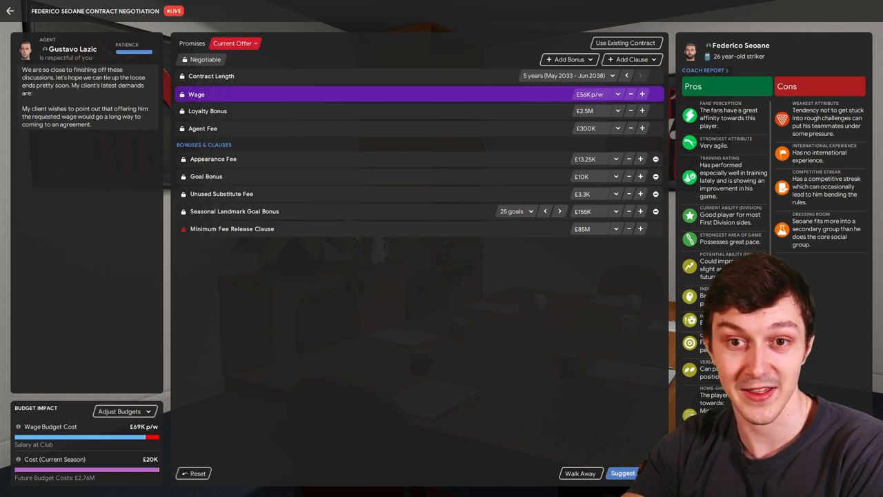
pyautogui.click(642, 94)
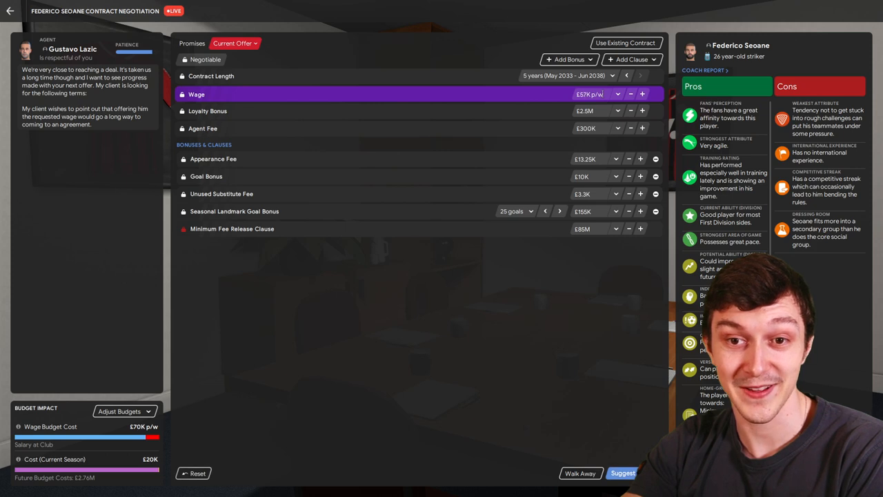
pyautogui.click(622, 473)
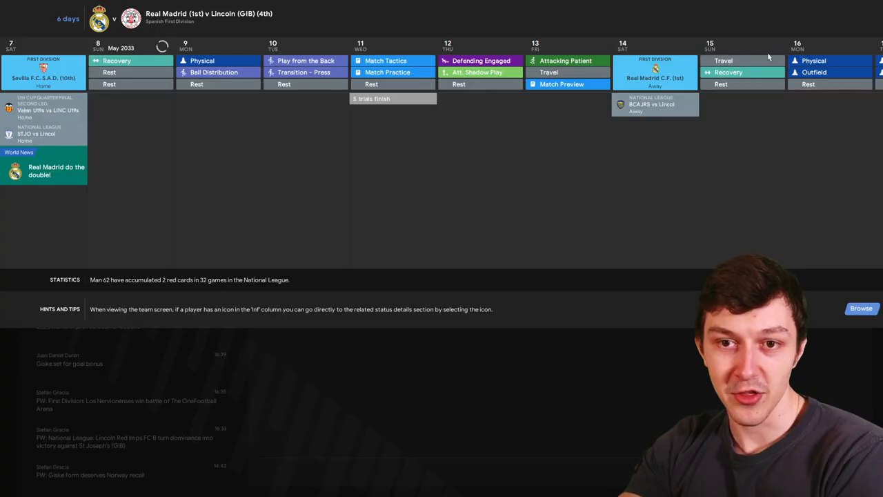
# - Switch from the social feed to the inbox and read the Transfer Spend in the First Division report
pyautogui.click(10, 24)
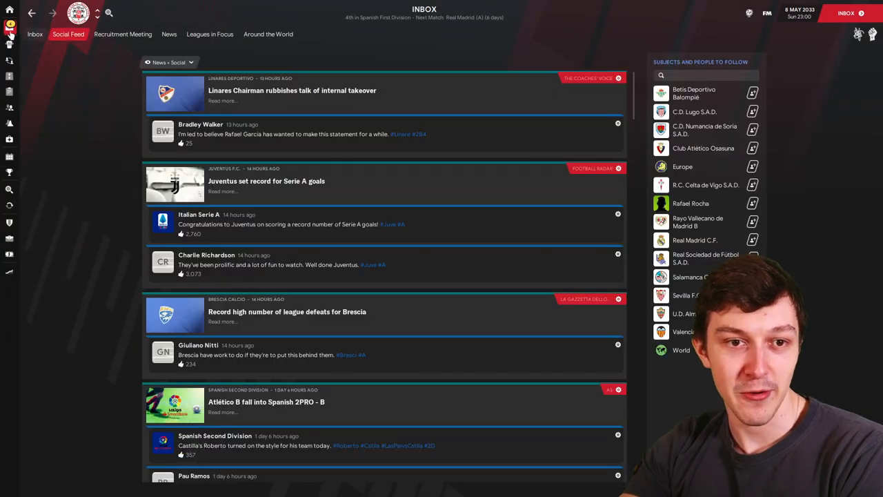
pyautogui.click(34, 34)
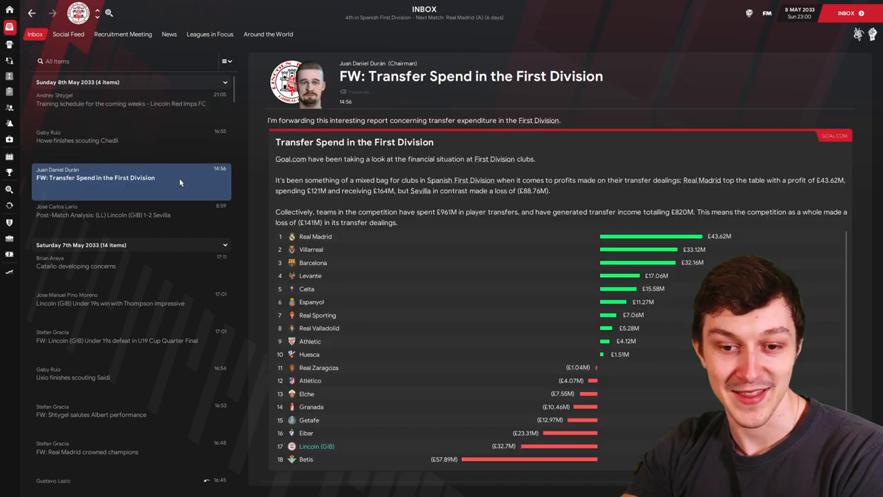
pyautogui.moveTo(400, 267)
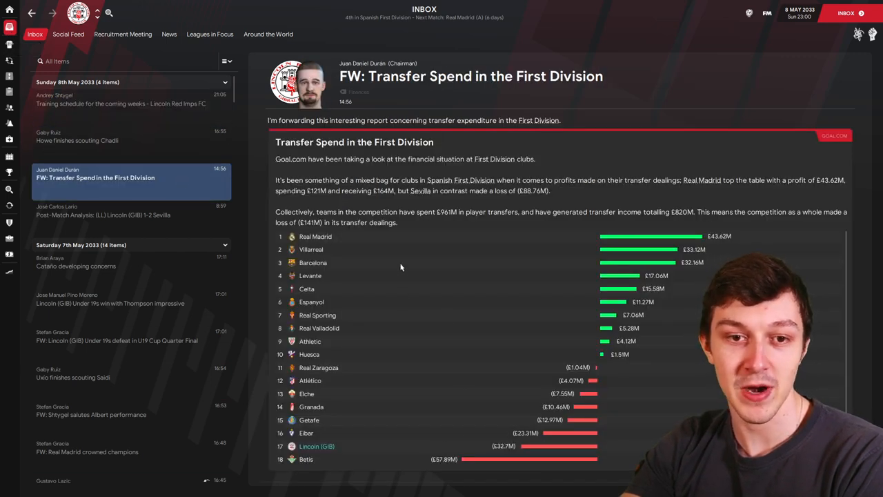
pyautogui.moveTo(451, 322)
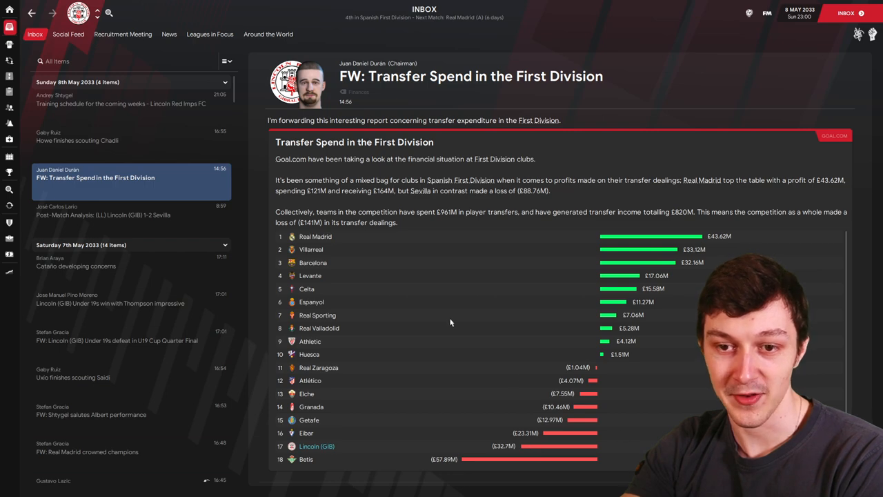
pyautogui.scroll(-3)
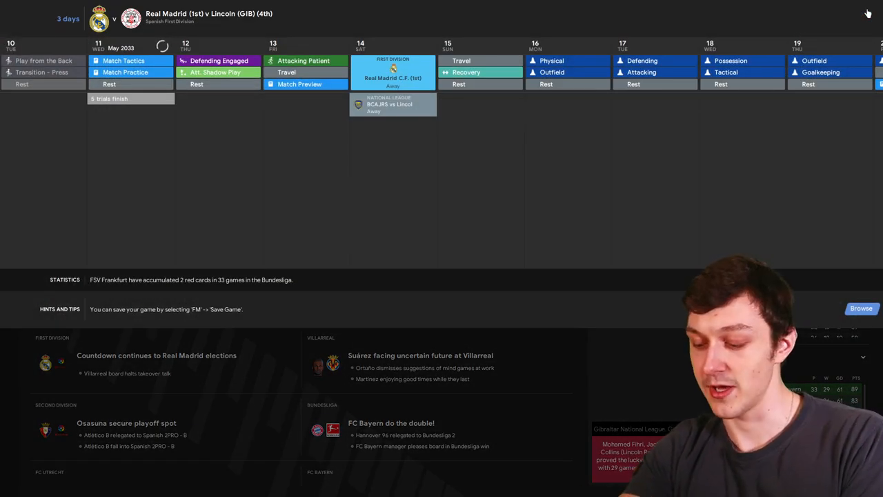
# - Browse Around the World news, return to the inbox, and advance to Real Madrid match day
pyautogui.click(850, 14)
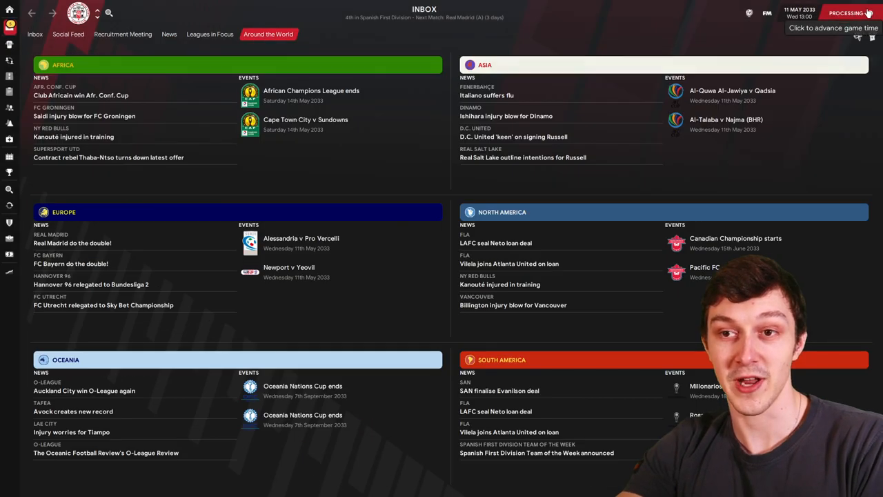
pyautogui.click(845, 12)
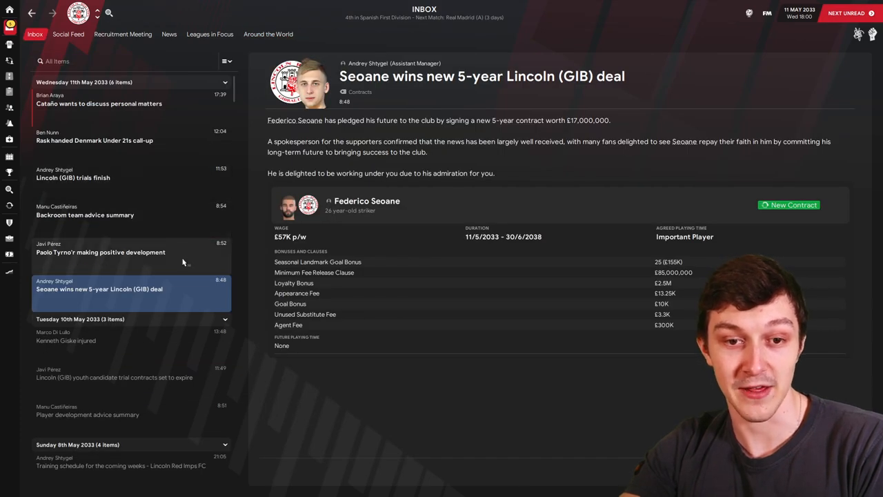
pyautogui.click(846, 12)
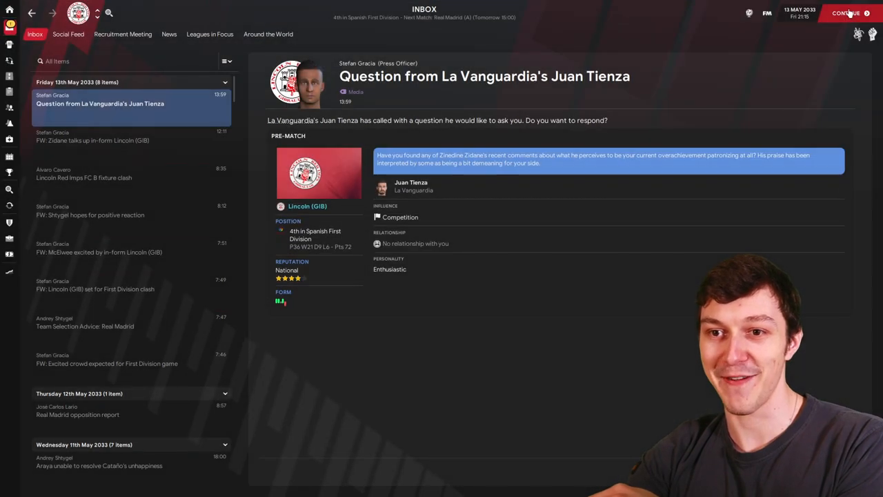
pyautogui.click(847, 12)
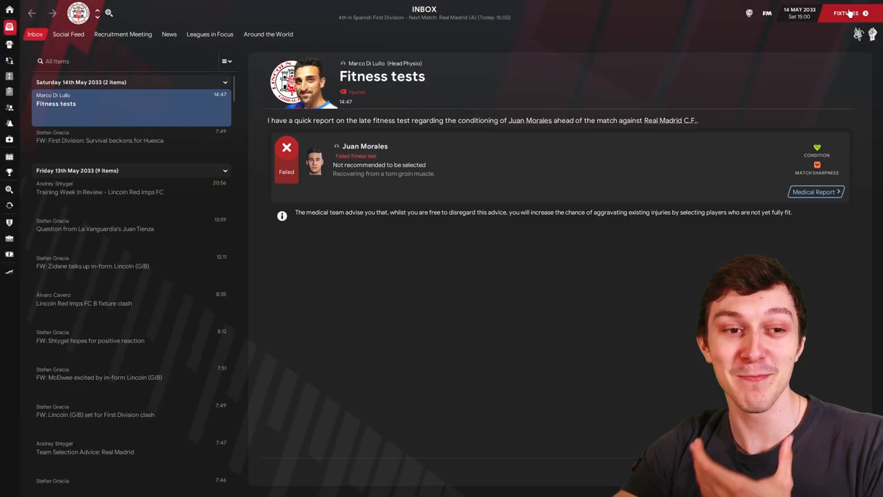
# - Step through the First Division fixtures and the cautious tactical meeting into team selection
pyautogui.click(847, 13)
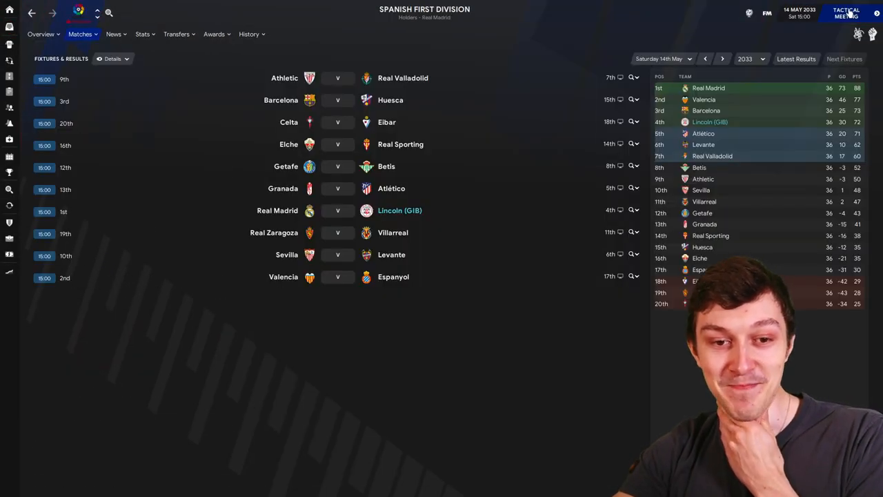
pyautogui.click(846, 13)
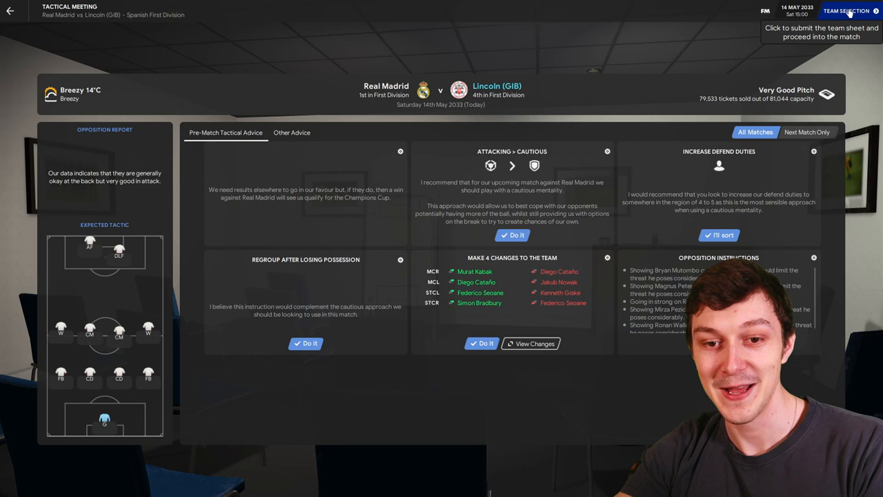
pyautogui.click(846, 11)
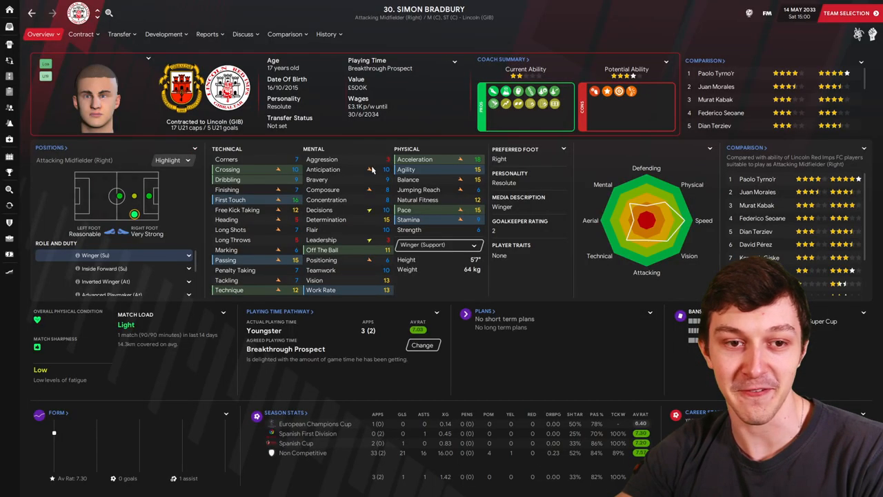
# - Back in team selection, place Ferdinand at deep-lying playmaker and Tyrno'r at right inside forward
pyautogui.click(849, 12)
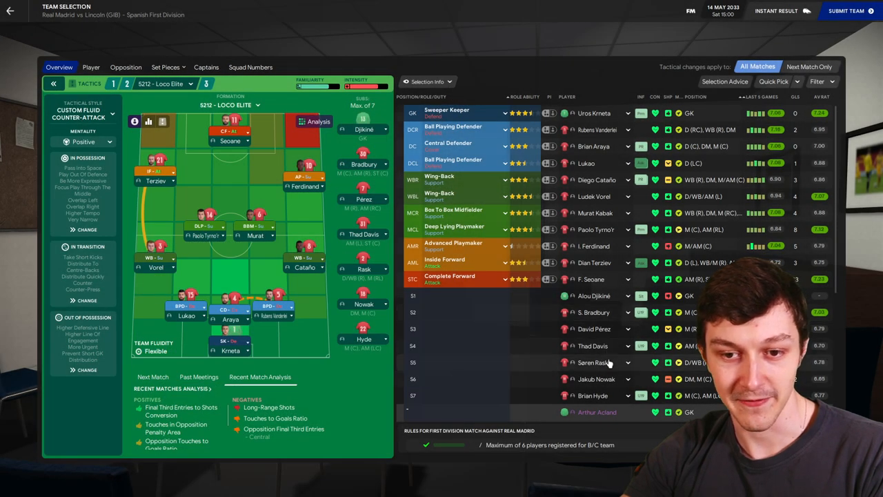
pyautogui.scroll(-3)
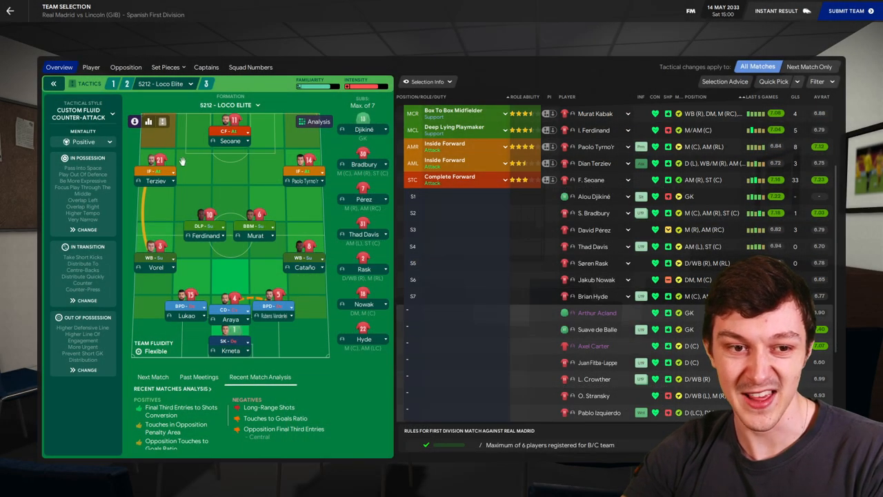
pyautogui.moveTo(569, 292)
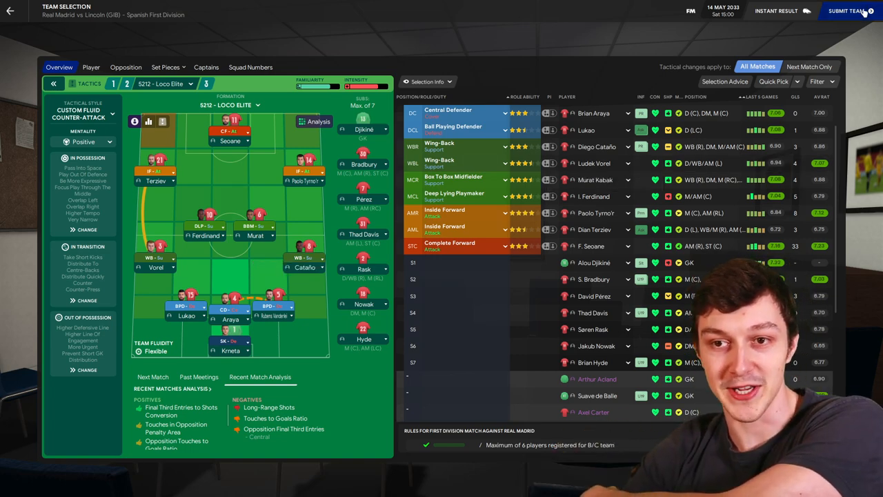
# - Submit the lineup and accept the match-sharpness warning to kick off against Real Madrid
pyautogui.click(849, 11)
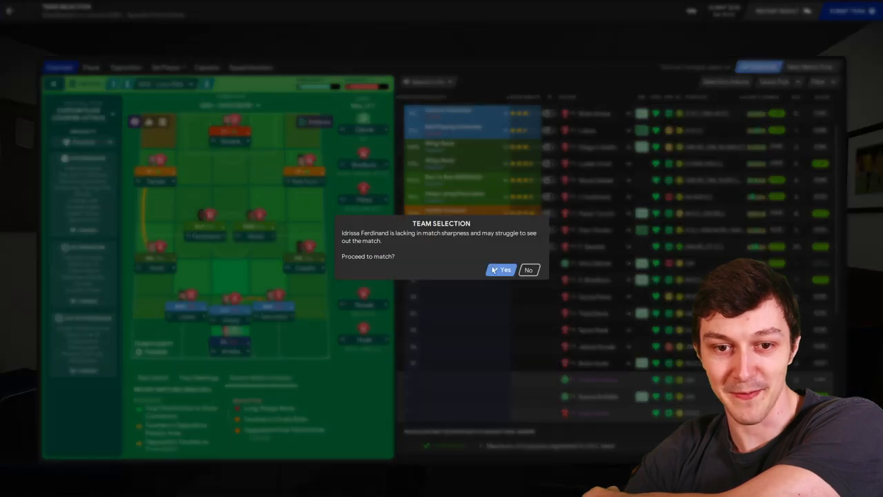
pyautogui.click(502, 270)
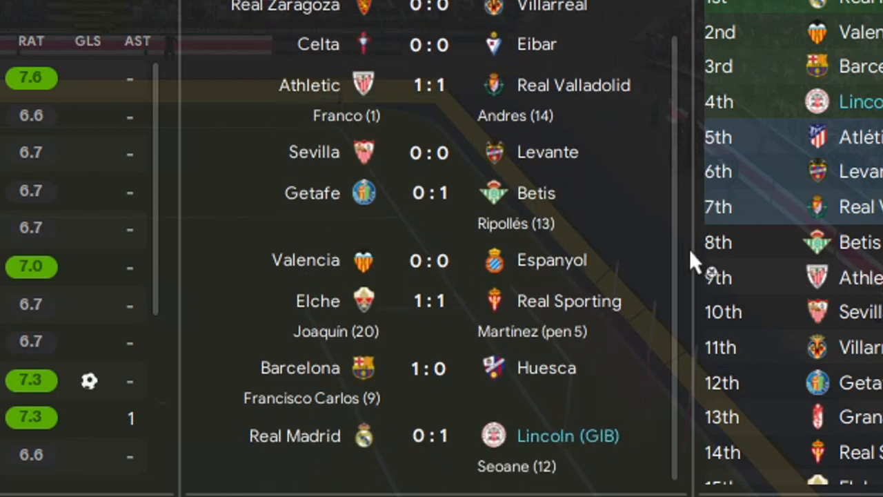
# - Look through Atlético de Madrid's schedule and overview, then continue to the 1-1 half-time
pyautogui.scroll(3)
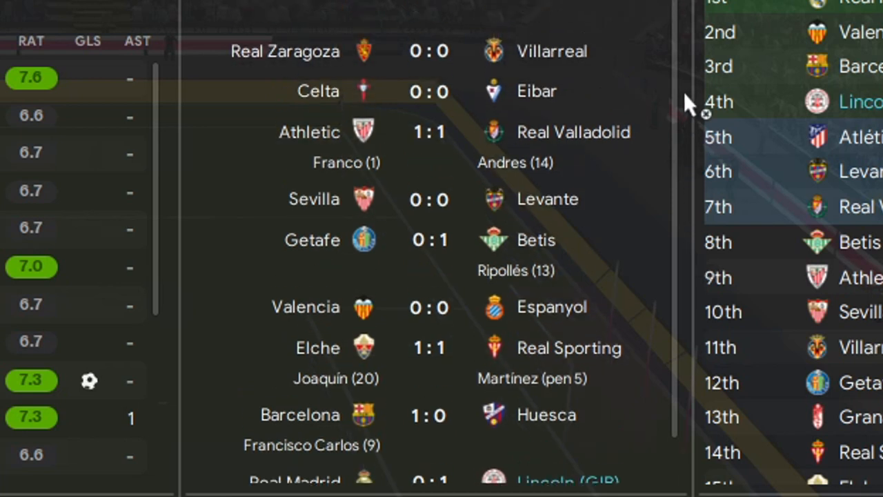
pyautogui.moveTo(693, 149)
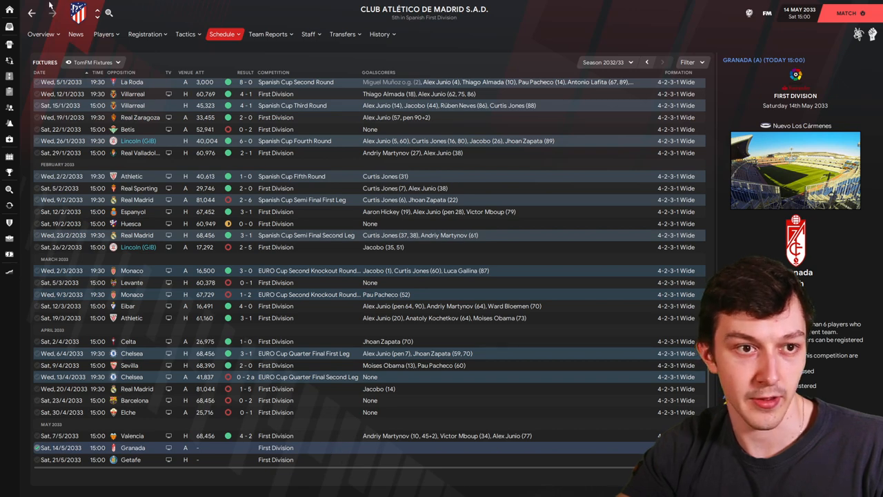
pyautogui.click(40, 34)
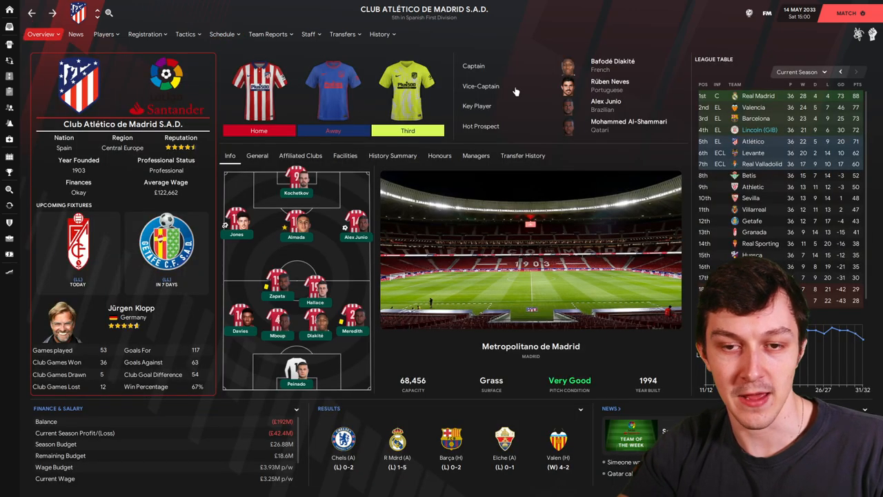
pyautogui.click(847, 12)
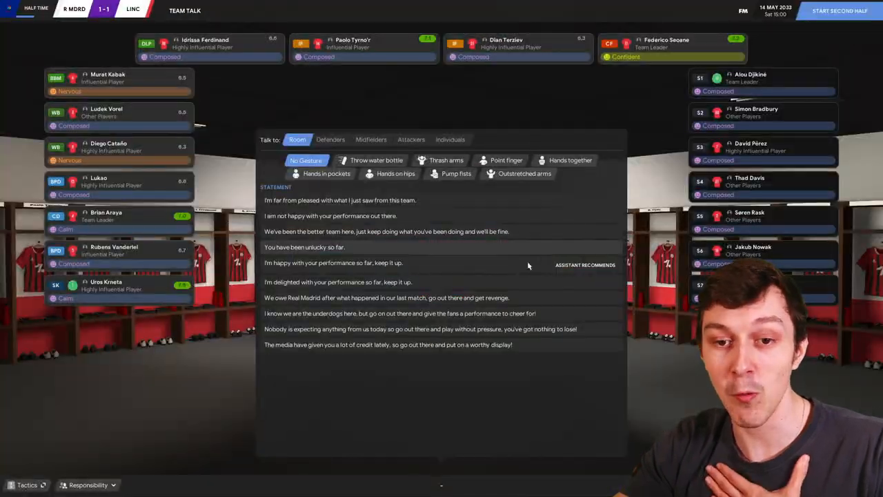
# - Tell the whole squad 'I'm happy with your performance so far, keep it up' and restart play
pyautogui.click(334, 263)
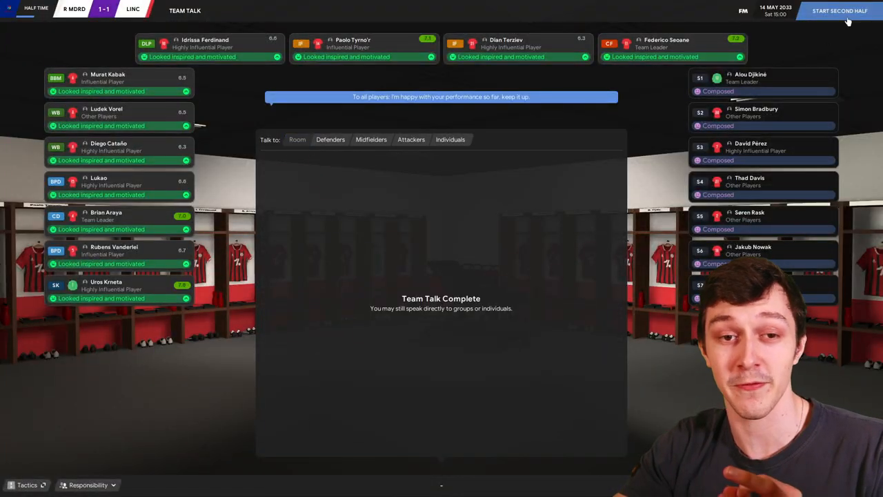
pyautogui.click(840, 10)
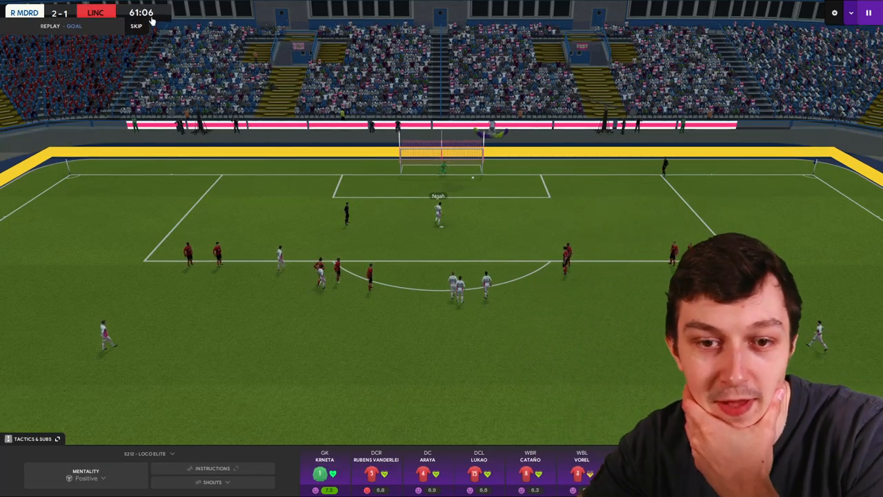
# - Skip the Real Madrid goal replay and keep the match running to a 2-2 full time
pyautogui.click(136, 26)
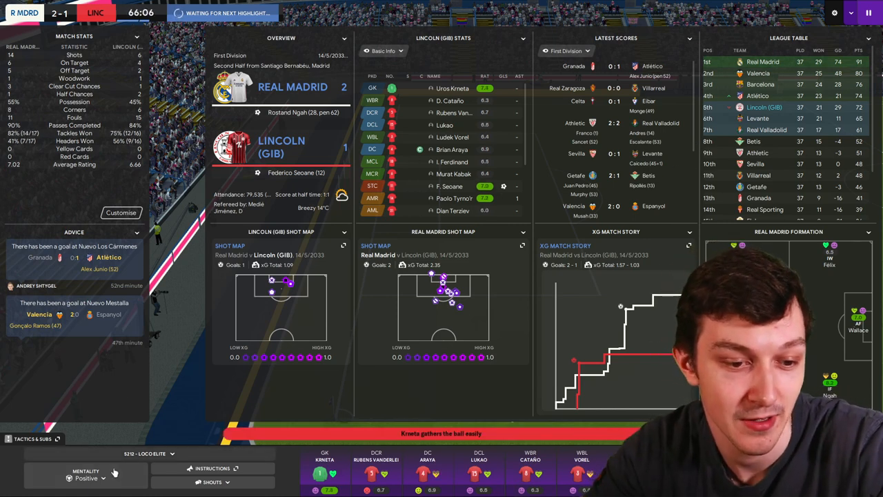
pyautogui.click(211, 481)
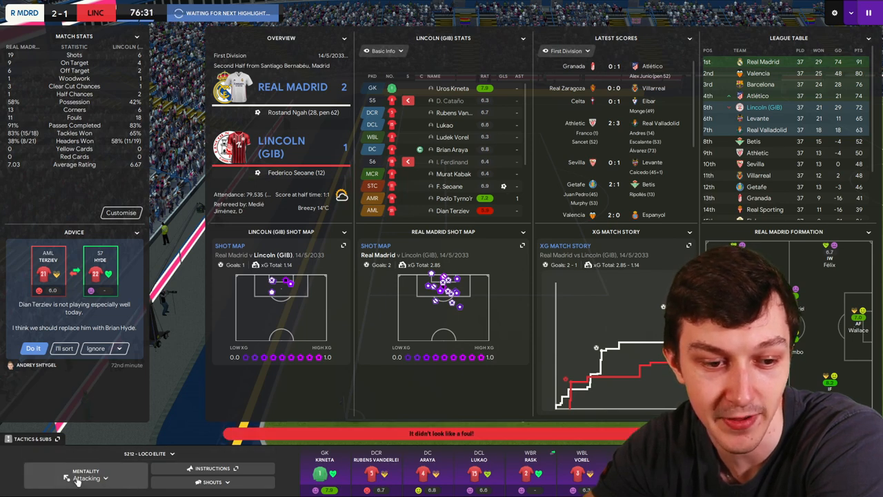
pyautogui.click(211, 482)
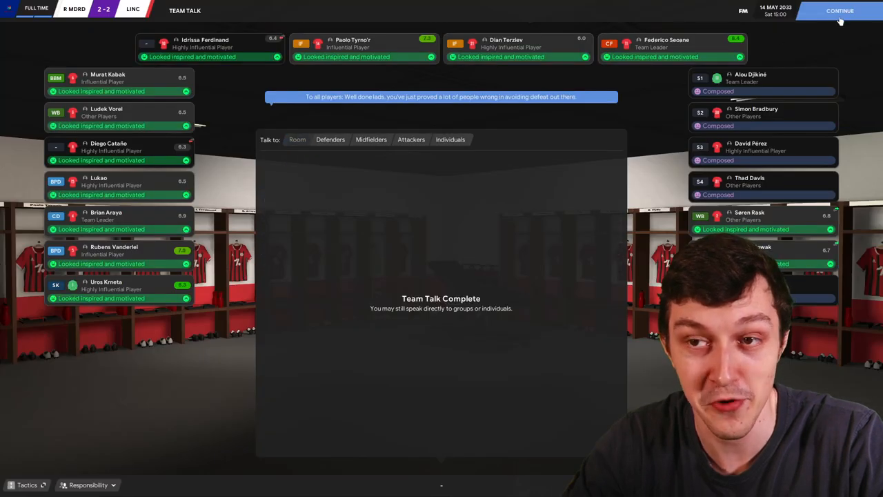
# - Finish the post-draw team talk and advance to Lincoln's fixtures, Barcelona next
pyautogui.click(840, 10)
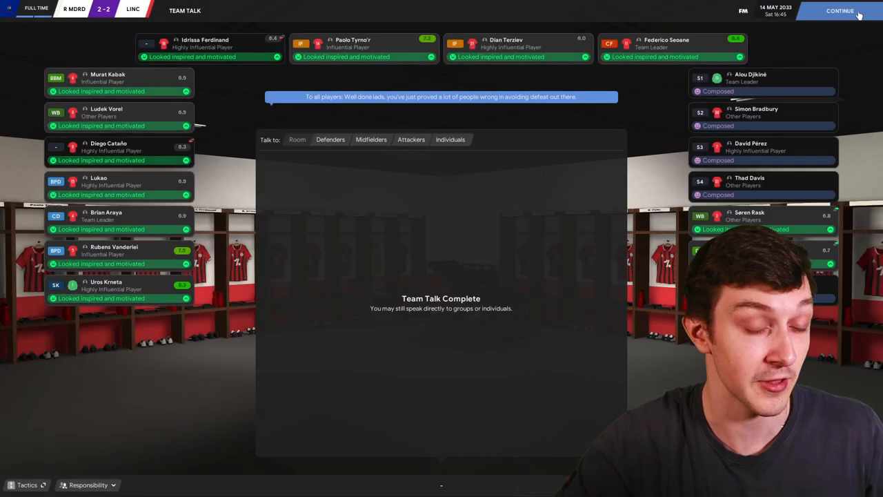
pyautogui.click(840, 10)
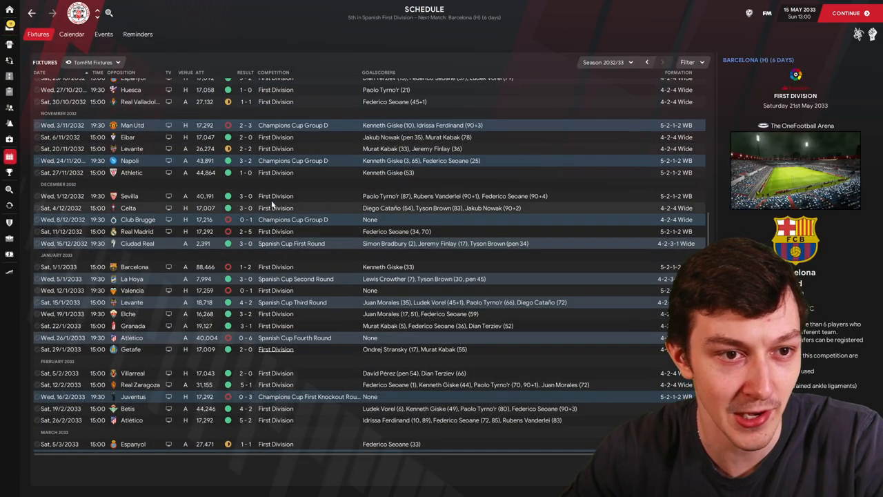
# - Browse the season's results and show the 1/1/2033 Barcelona 2–1 defeat summary
pyautogui.scroll(3)
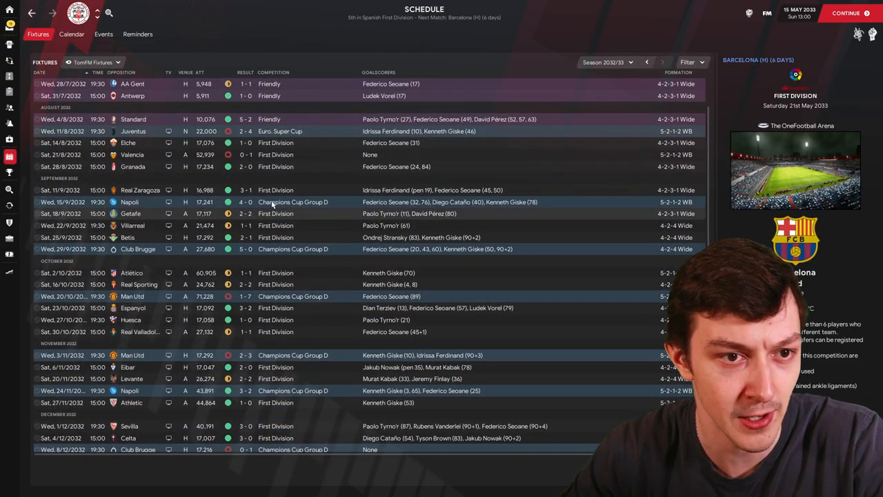
pyautogui.scroll(-3)
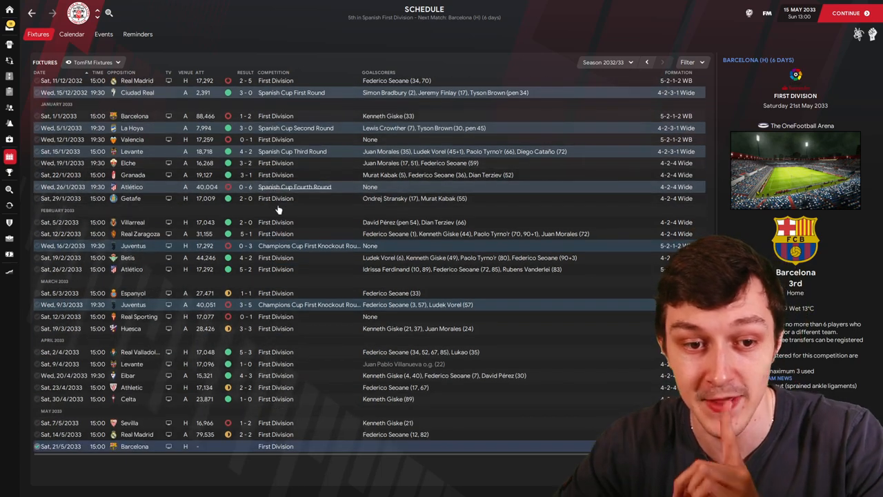
pyautogui.scroll(3)
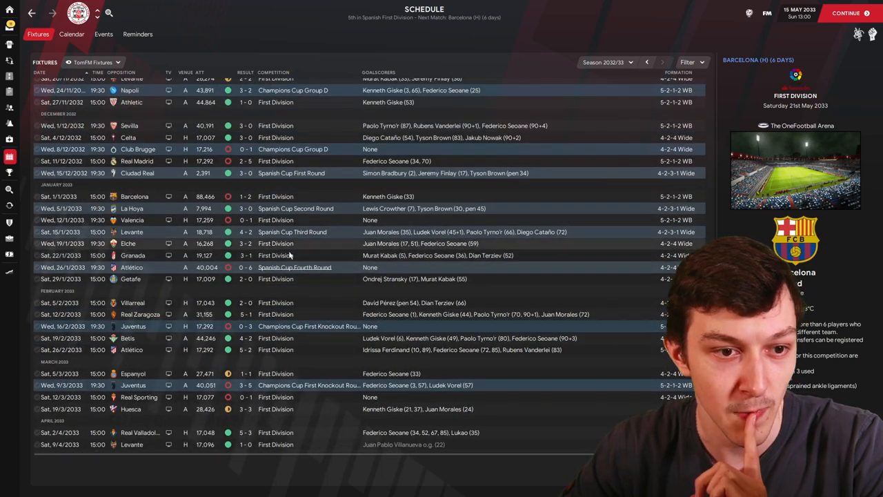
pyautogui.click(134, 196)
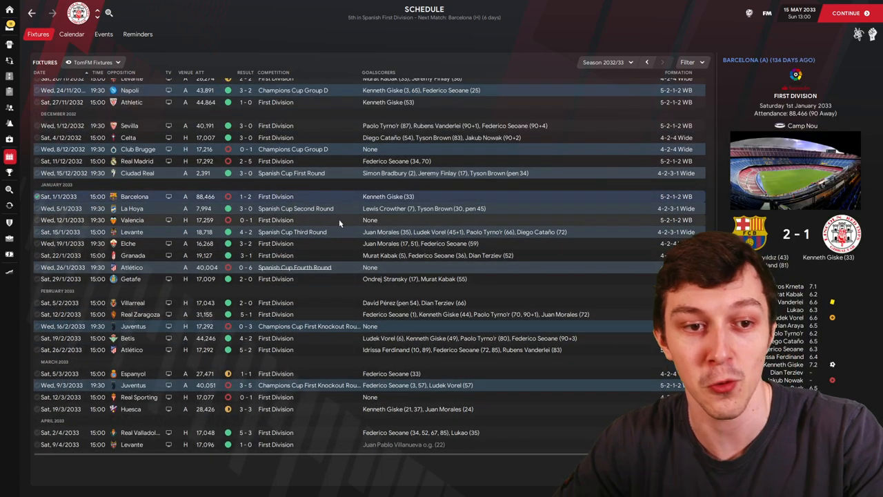
pyautogui.scroll(-3)
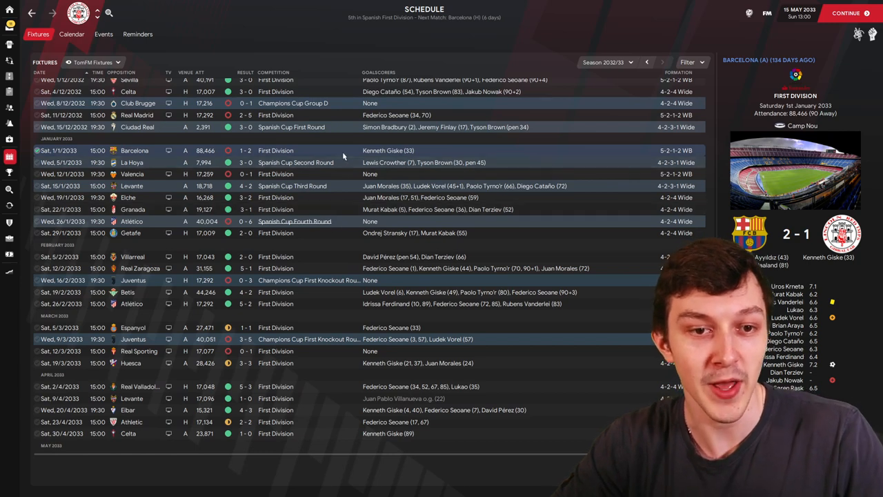
pyautogui.scroll(-3)
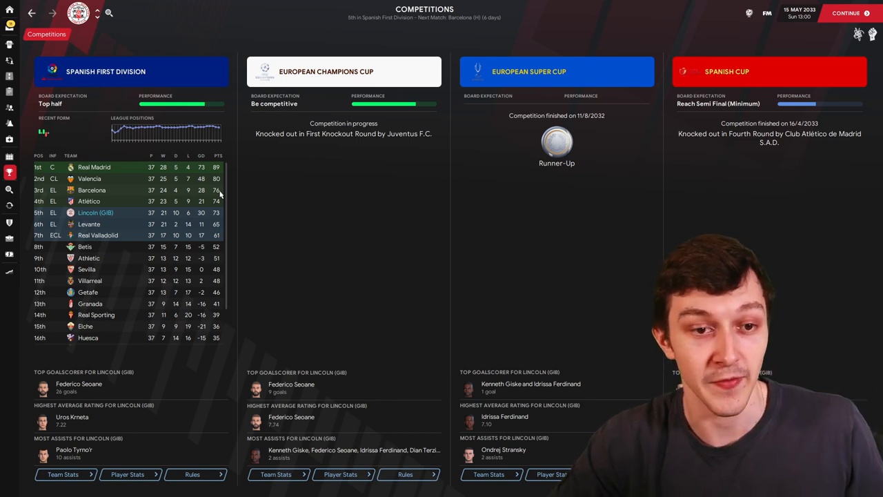
pyautogui.moveTo(846, 13)
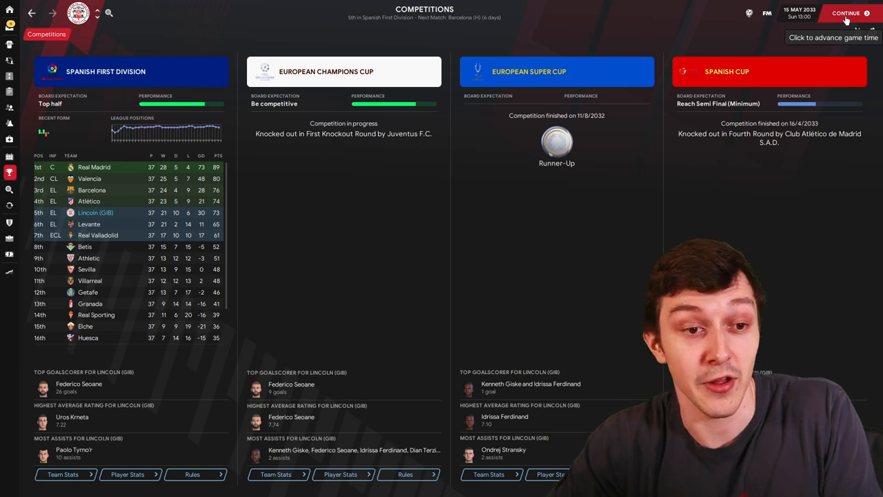
# - Advance time, read Fihri's Player of the Season news, then view the Gibraltar National League
pyautogui.click(846, 13)
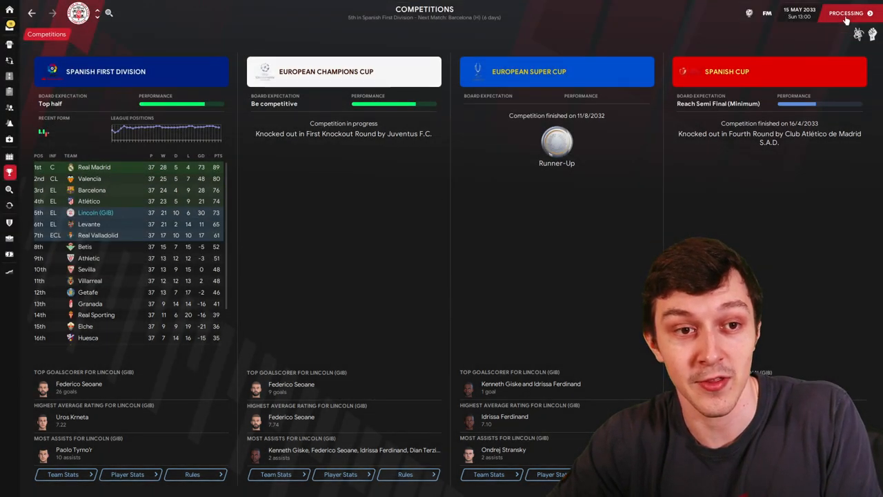
pyautogui.click(846, 14)
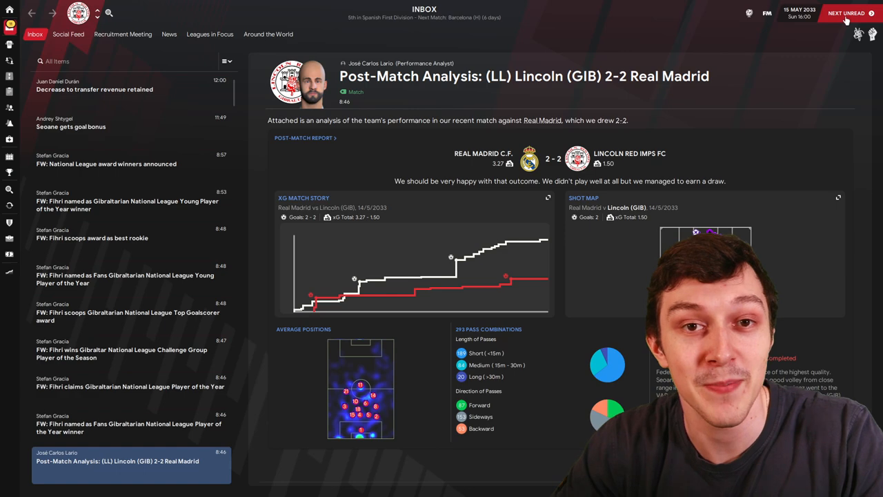
pyautogui.click(124, 354)
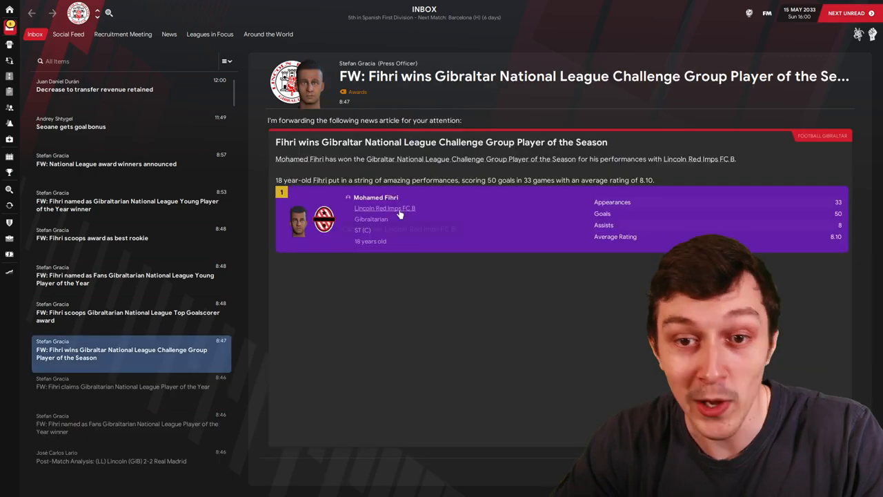
pyautogui.click(384, 208)
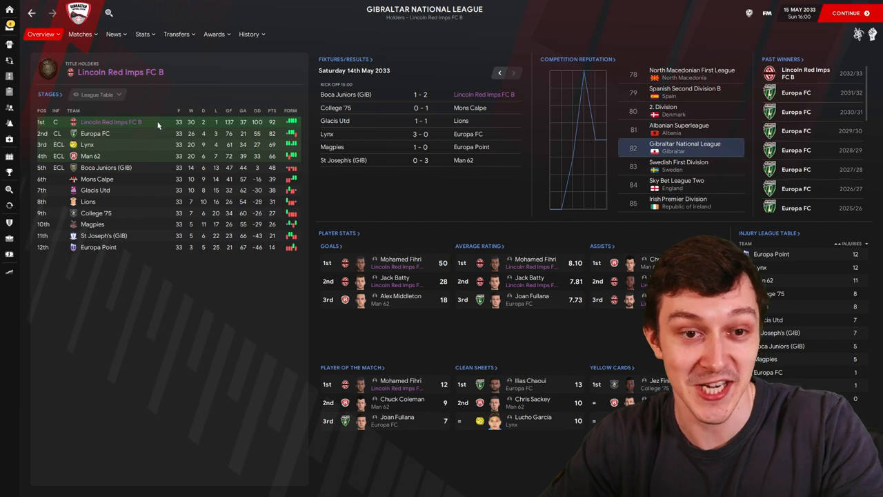
pyautogui.moveTo(142, 144)
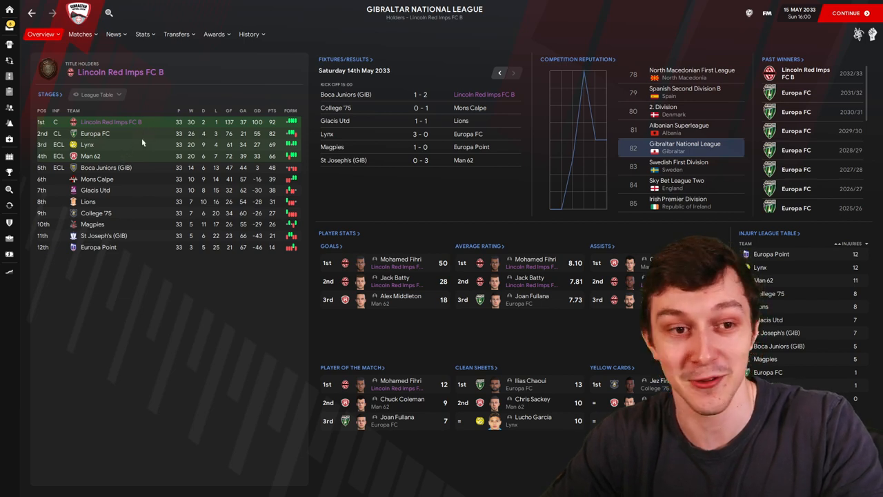
pyautogui.moveTo(162, 130)
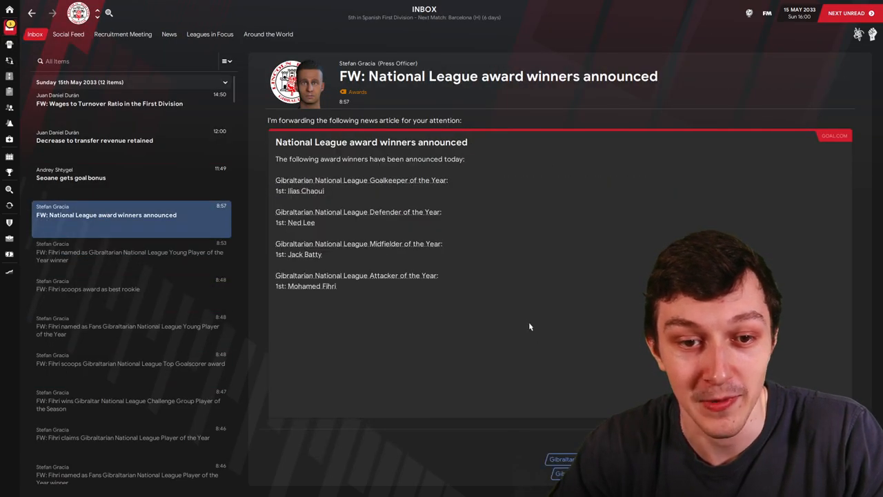
# - Read the wages-to-turnover report and advance to 20 May's Lukao injury report
pyautogui.click(109, 99)
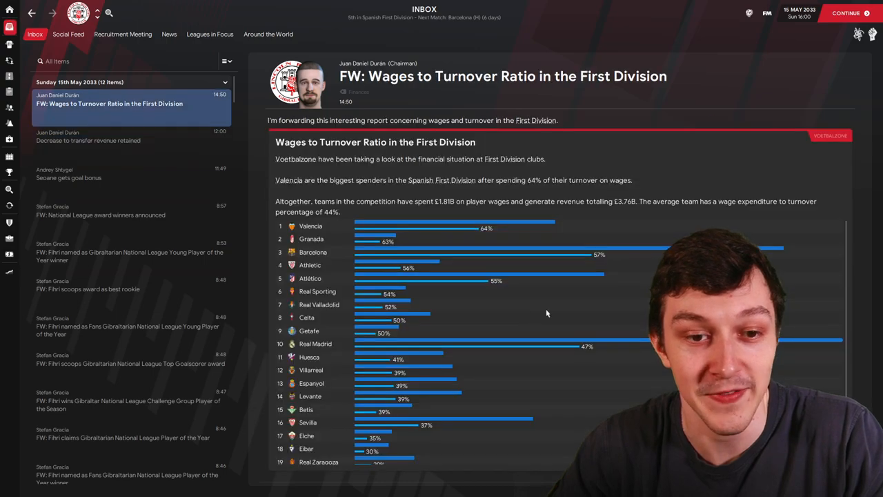
pyautogui.click(129, 103)
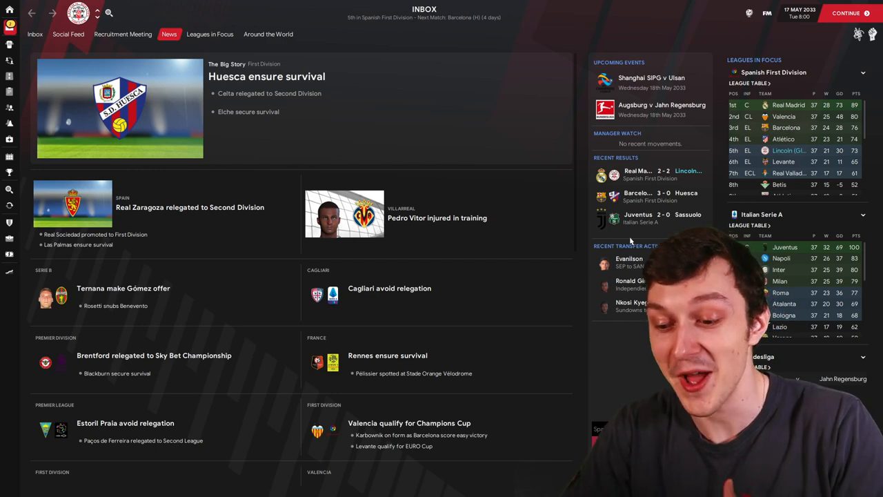
pyautogui.click(846, 12)
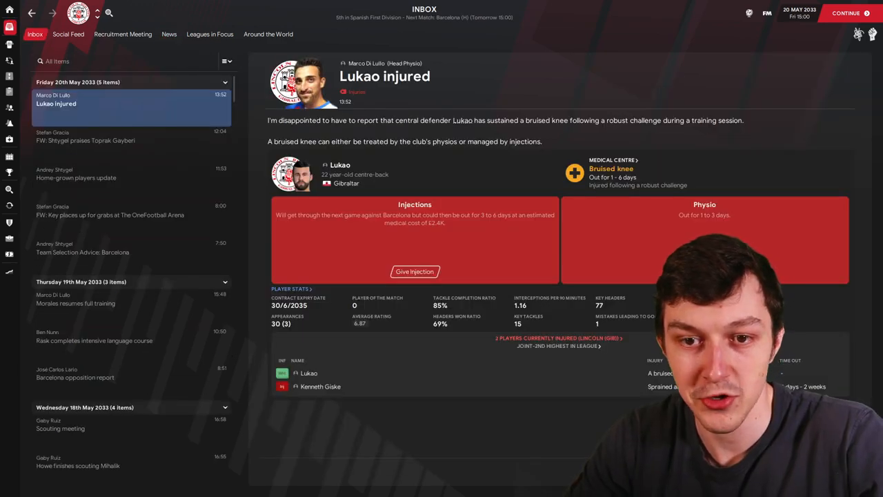
# - Advance to the home Barcelona matchday and its pre-match tactical meeting
pyautogui.click(704, 239)
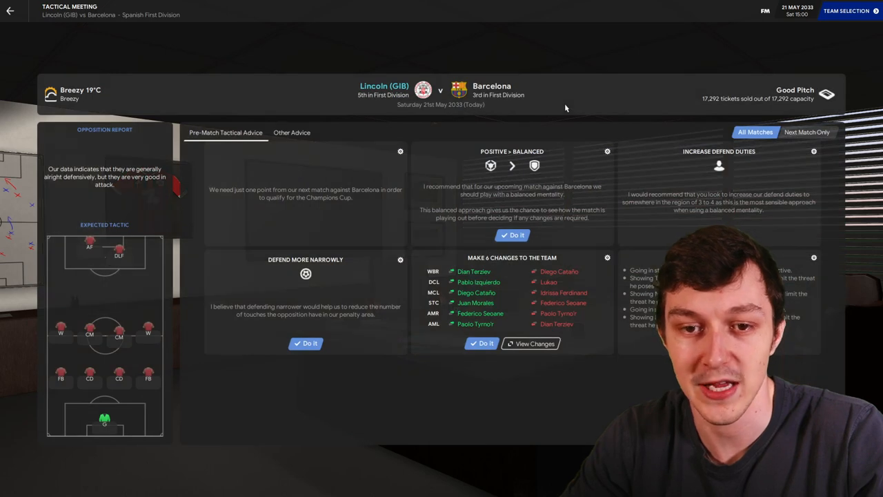
# - Go from the tactical meeting to Barcelona team selection with the 5212 Loco Elite tactic
pyautogui.click(847, 11)
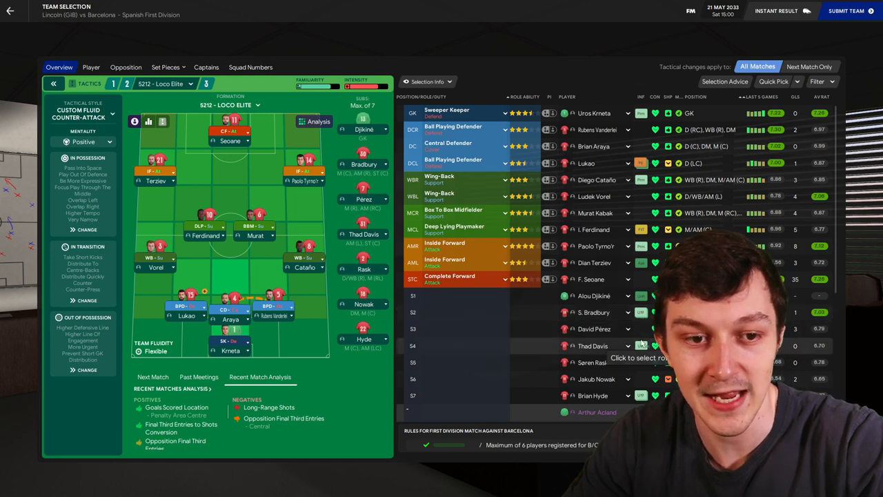
# - Start Nowak at DLP over Ferdinand, bench Morales, and submit the team
pyautogui.scroll(-3)
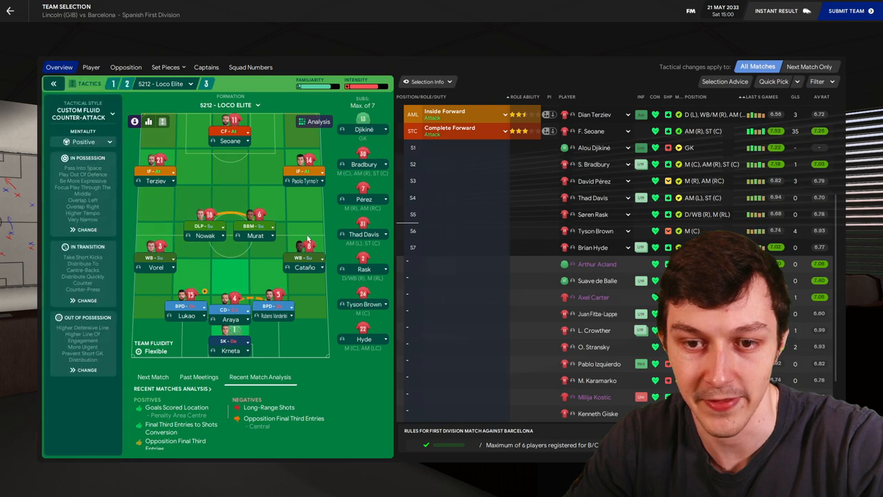
pyautogui.scroll(-3)
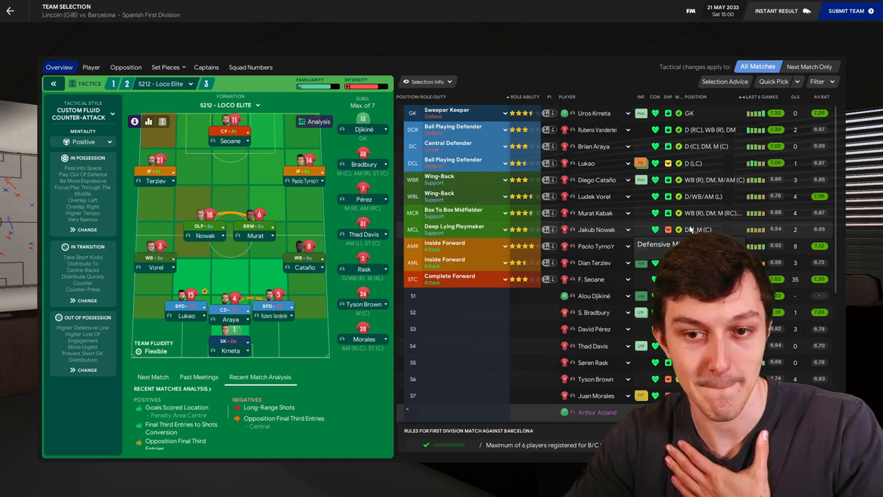
pyautogui.click(849, 11)
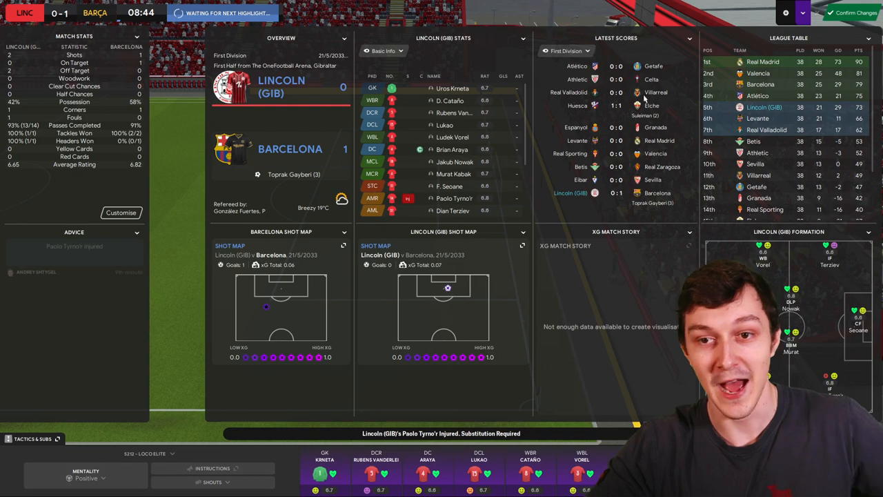
# - Bring on David Pérez at AMR for the injured Paolo Tyrno'r
pyautogui.click(34, 438)
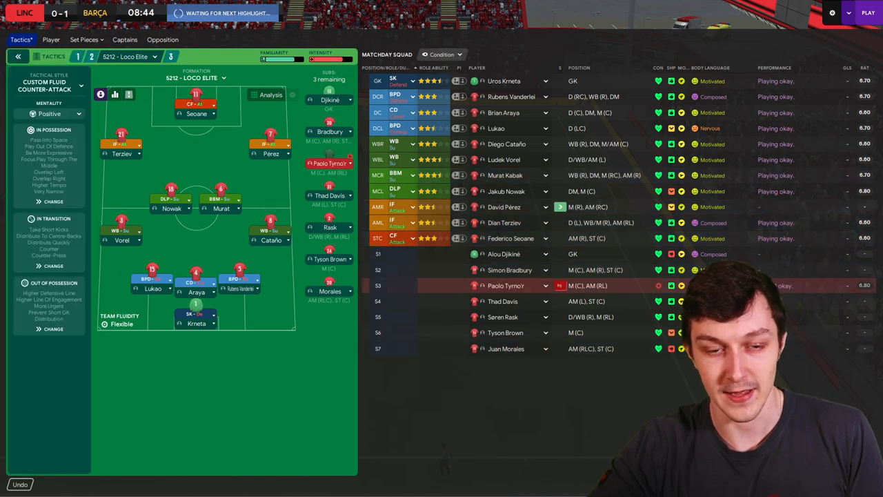
# - Confirm the Pérez substitution and resume the Barcelona match at 0-1
pyautogui.click(869, 13)
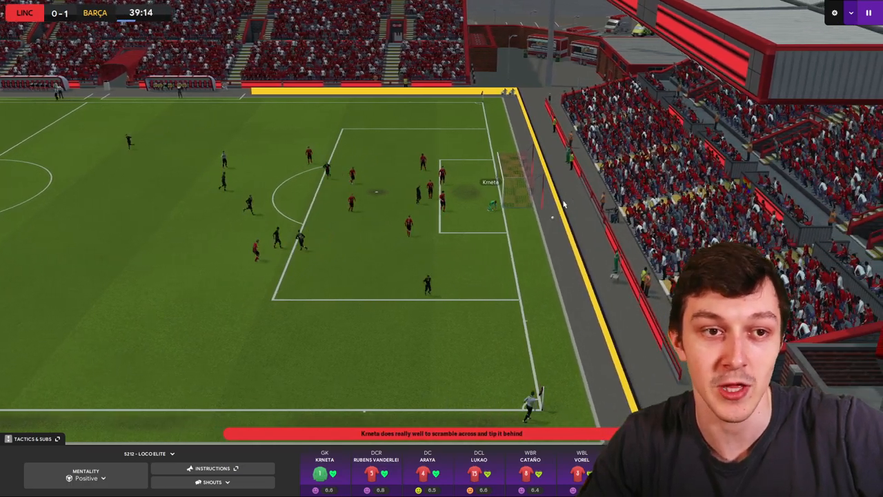
# - Tell the whole team 'I'm far from pleased' at half-time, trailing 0-2
pyautogui.click(85, 475)
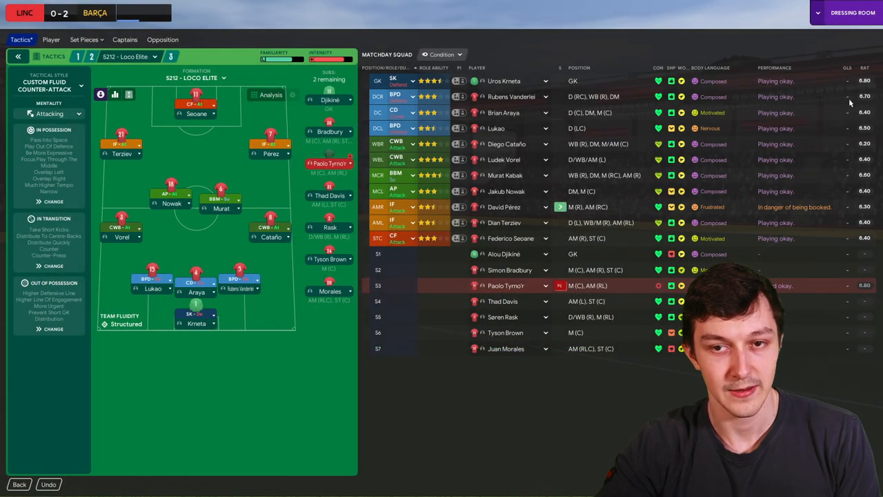
pyautogui.click(49, 114)
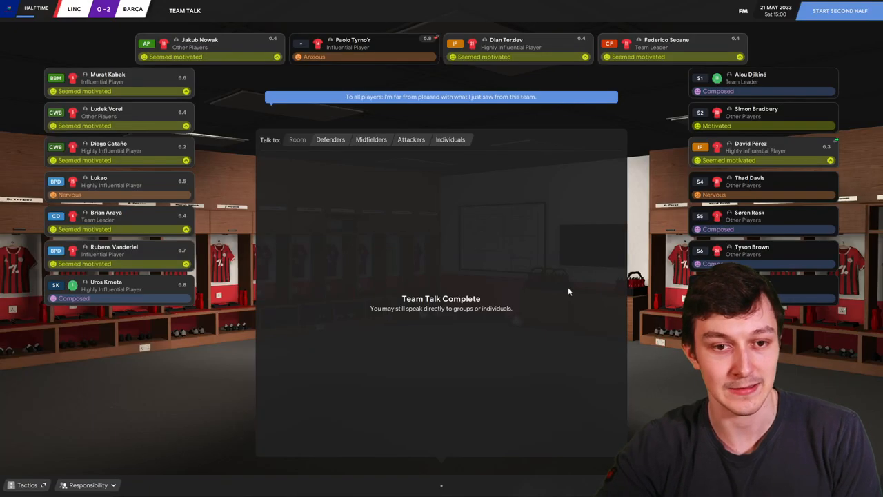
# - Kick off the second half against Barcelona with Lincoln trailing 0-2
pyautogui.click(840, 10)
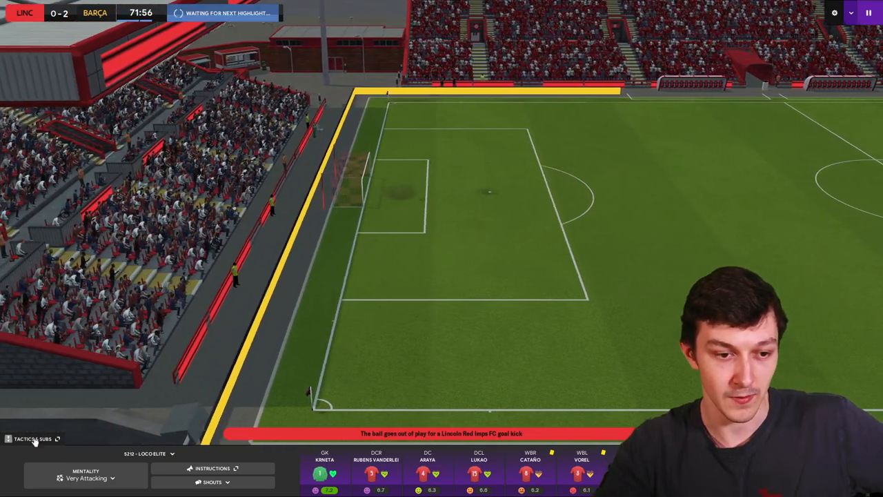
# - Open Tactics & Subs to bring Juan Morales on for Lukao
pyautogui.click(32, 439)
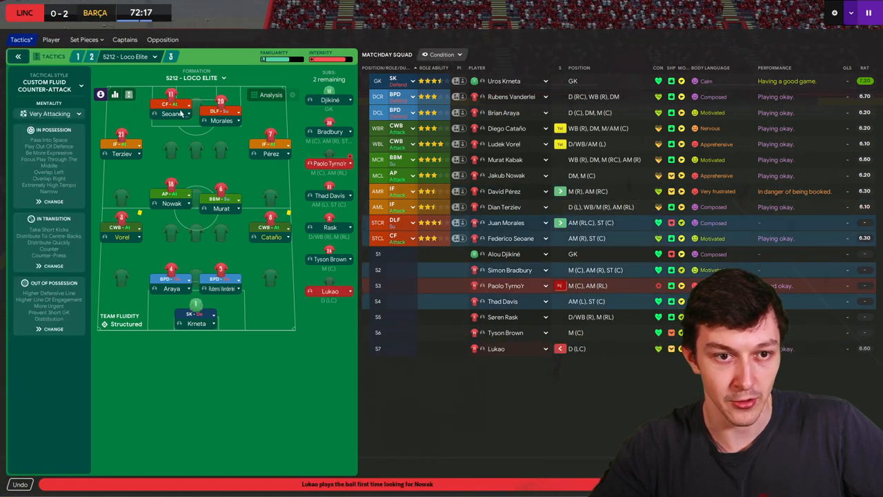
# - Change the striker's role to Advanced Forward (Attack) alongside Seoane
pyautogui.click(402, 238)
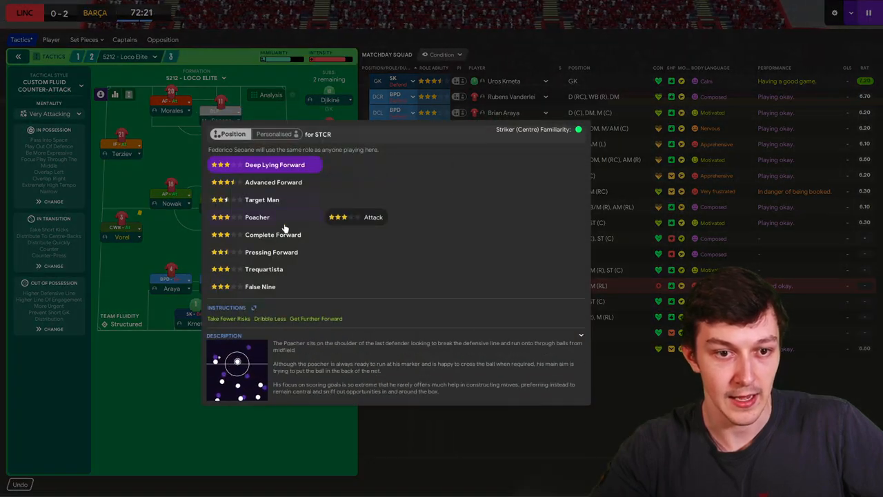
pyautogui.click(257, 217)
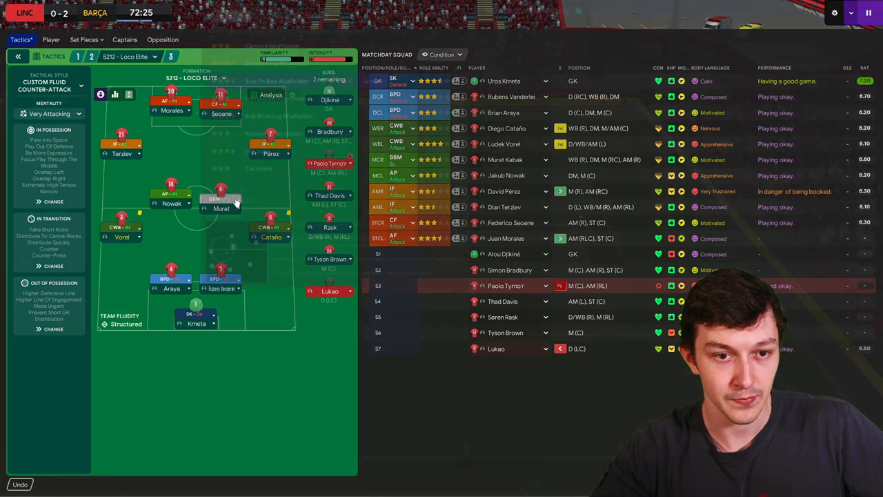
pyautogui.click(221, 207)
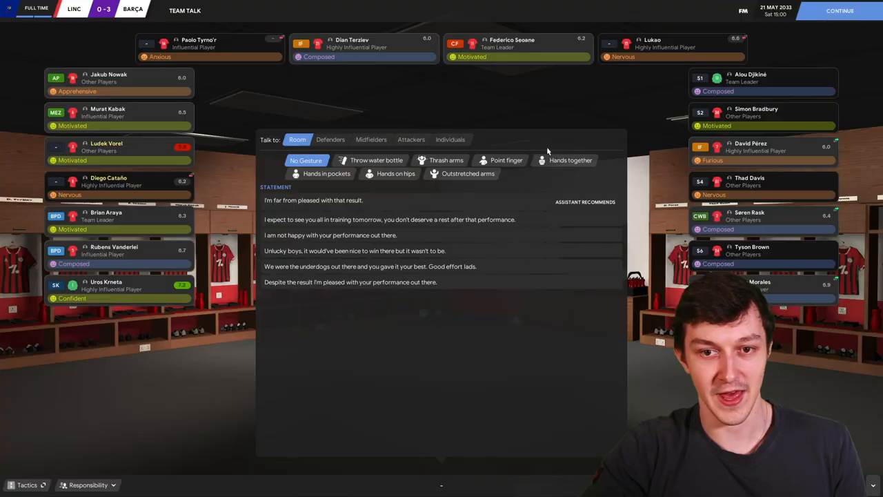
# - Tell the squad 'I'm far from pleased with that result' and continue to the inbox
pyautogui.click(313, 200)
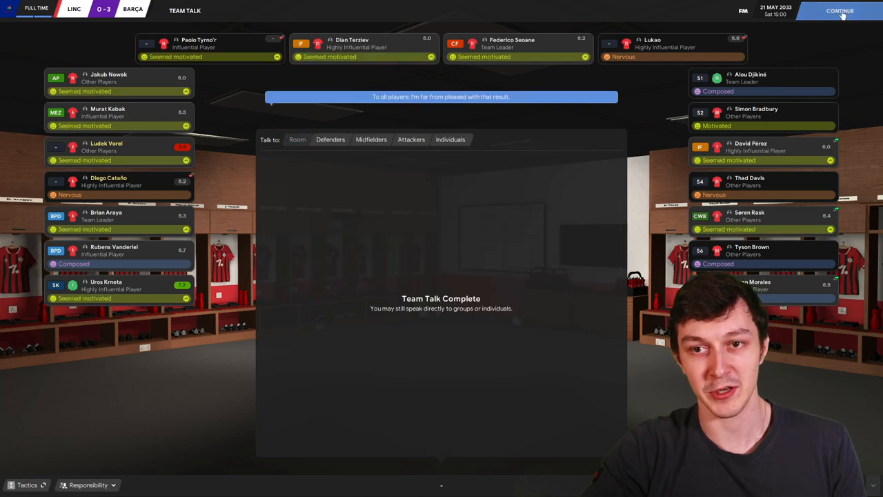
pyautogui.click(841, 11)
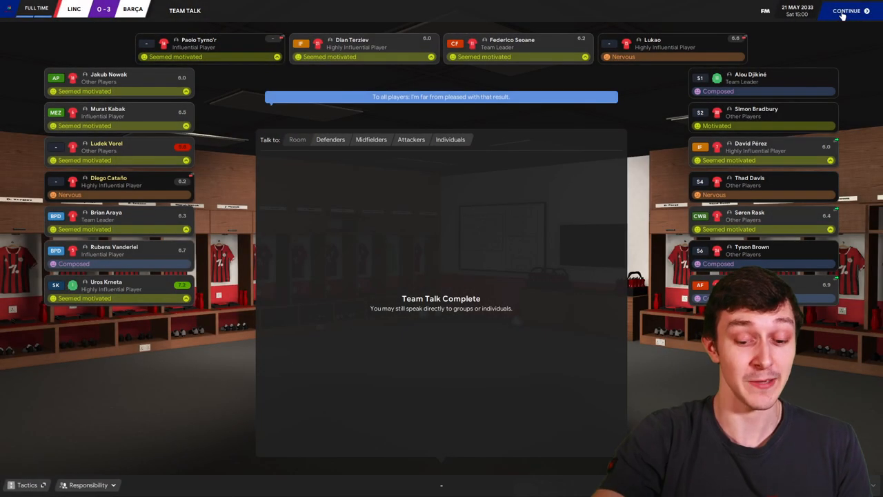
pyautogui.click(847, 11)
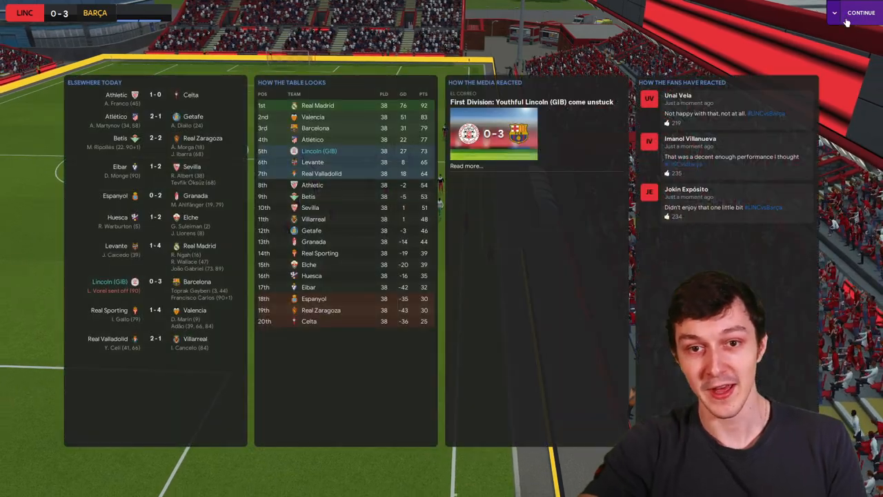
pyautogui.click(861, 12)
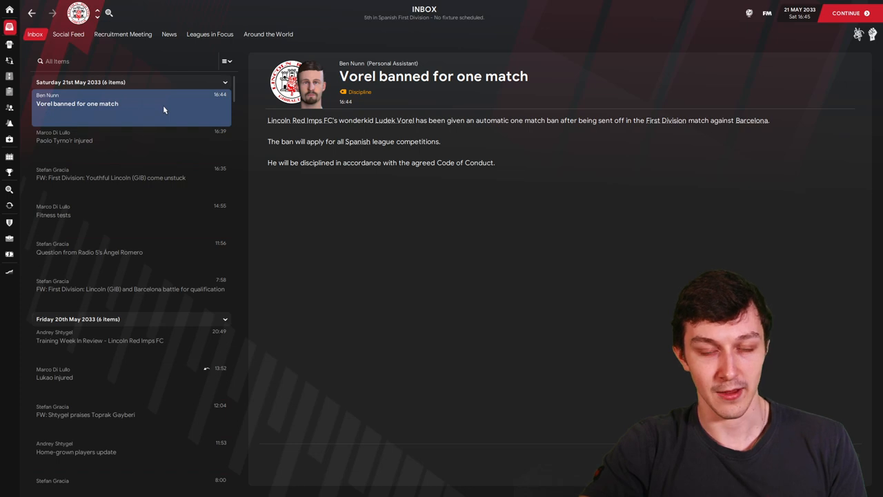
pyautogui.moveTo(105, 117)
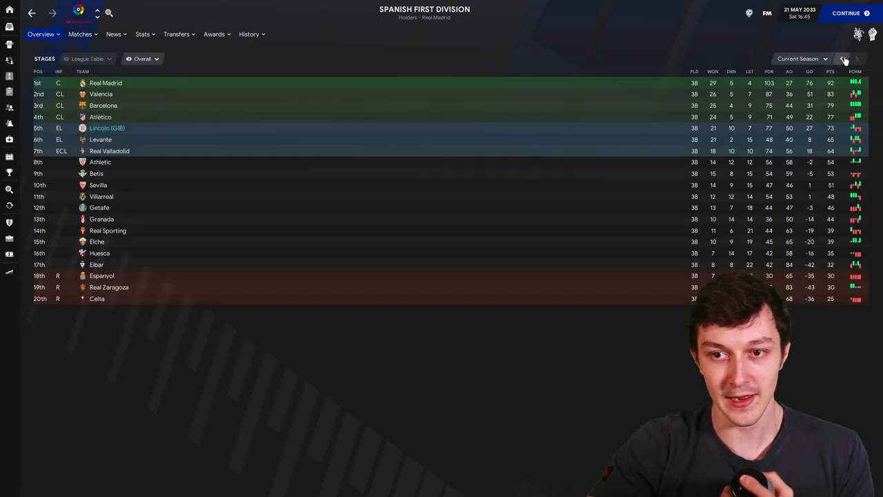
# - Toggle the league table between 2031/32 and the current season, with Lincoln fifth on 73 points
pyautogui.click(842, 58)
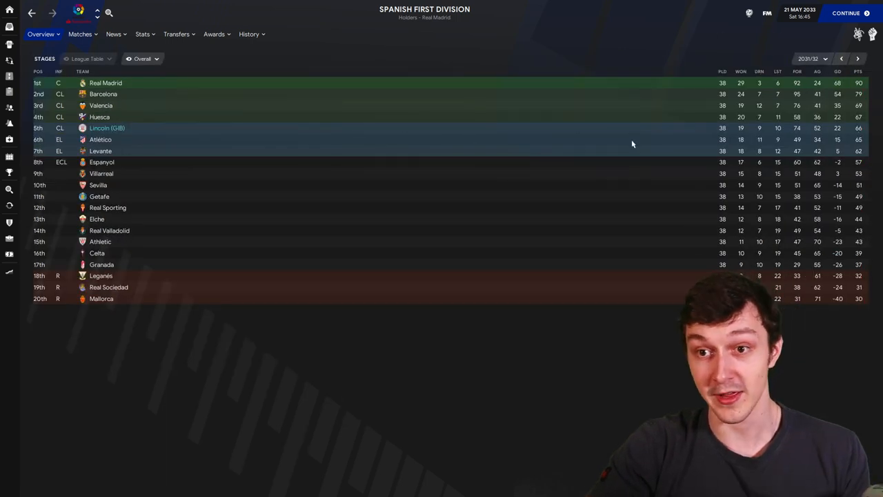
pyautogui.click(858, 58)
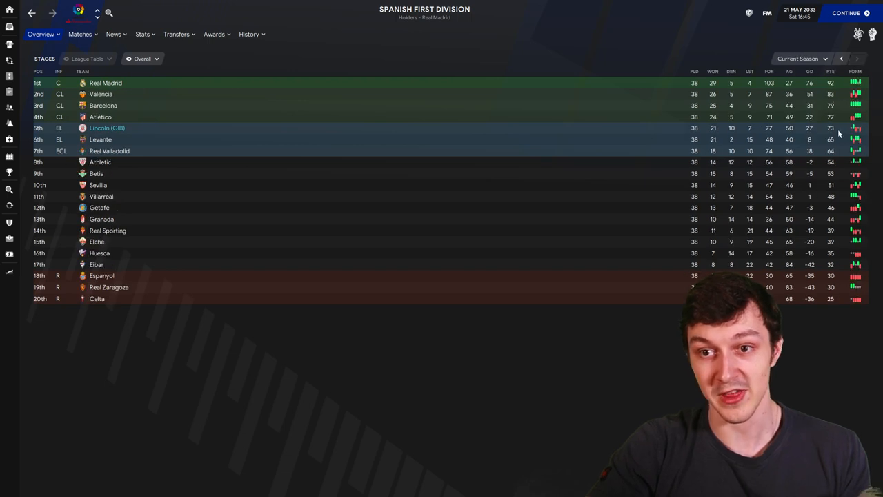
pyautogui.click(841, 58)
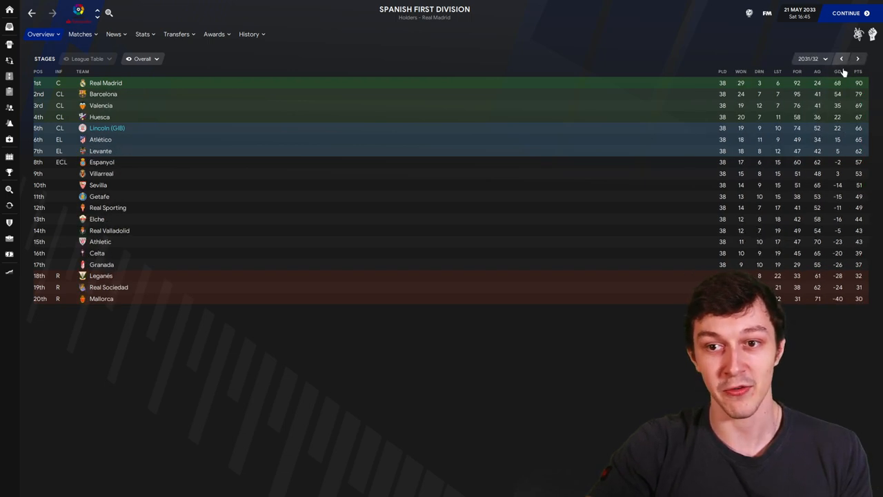
pyautogui.click(858, 58)
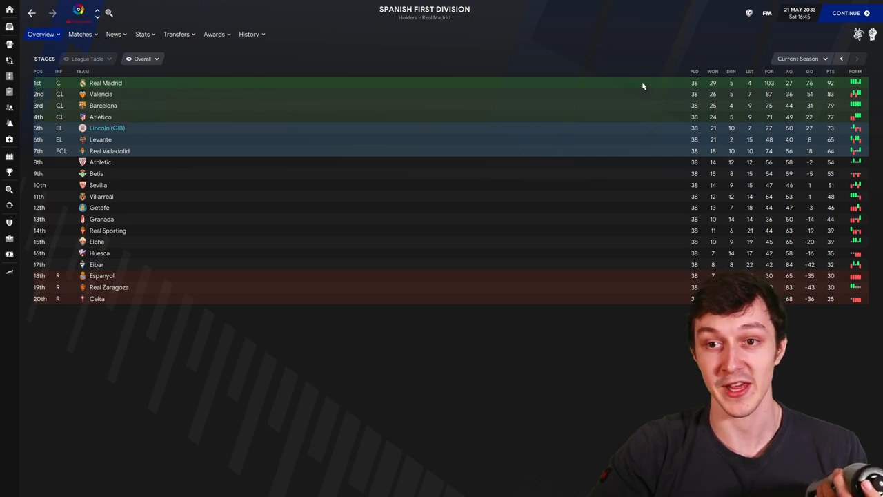
pyautogui.click(842, 59)
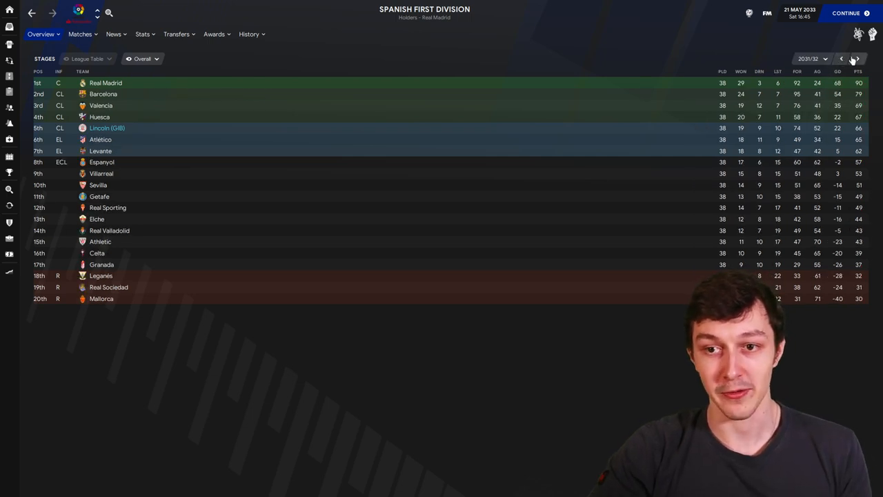
pyautogui.click(858, 59)
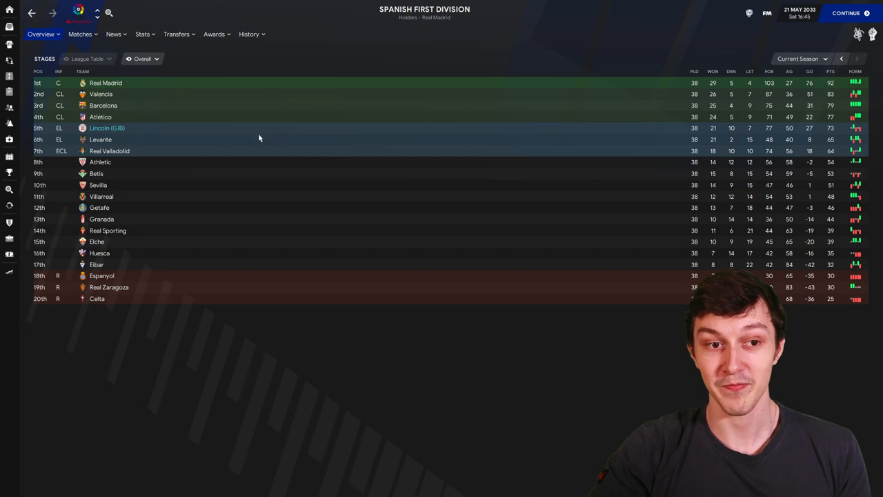
pyautogui.moveTo(185, 129)
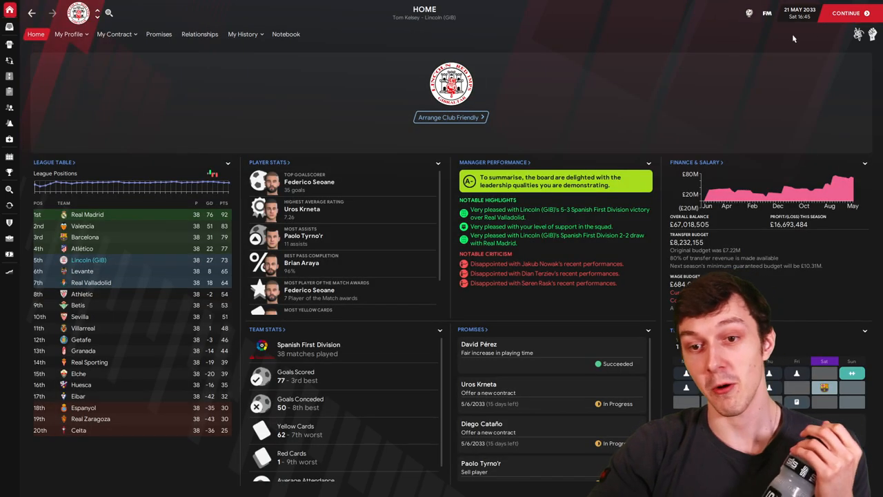
pyautogui.moveTo(846, 13)
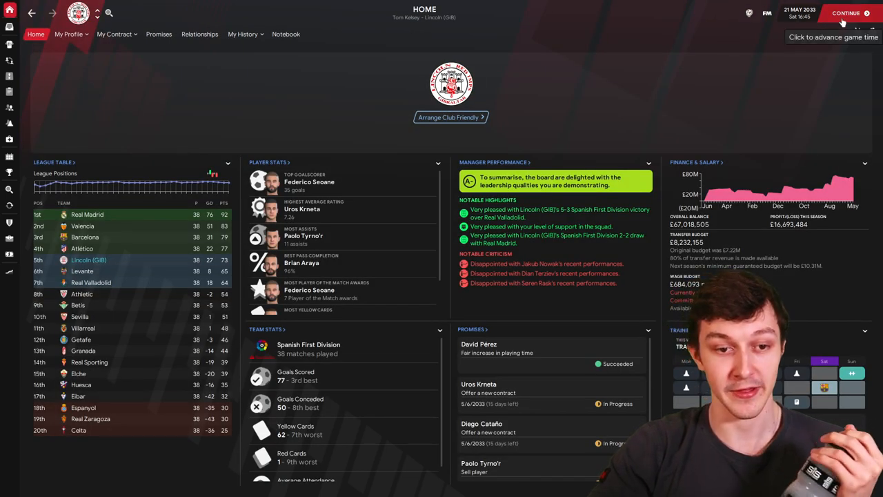
# - Advance game time and open Lincoln Red Imps FC's 2032 end-of-season review
pyautogui.click(846, 13)
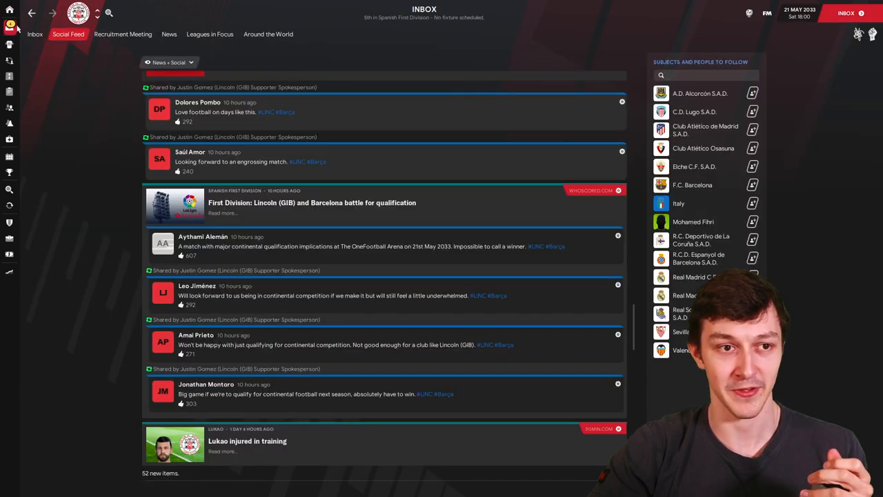
pyautogui.click(34, 33)
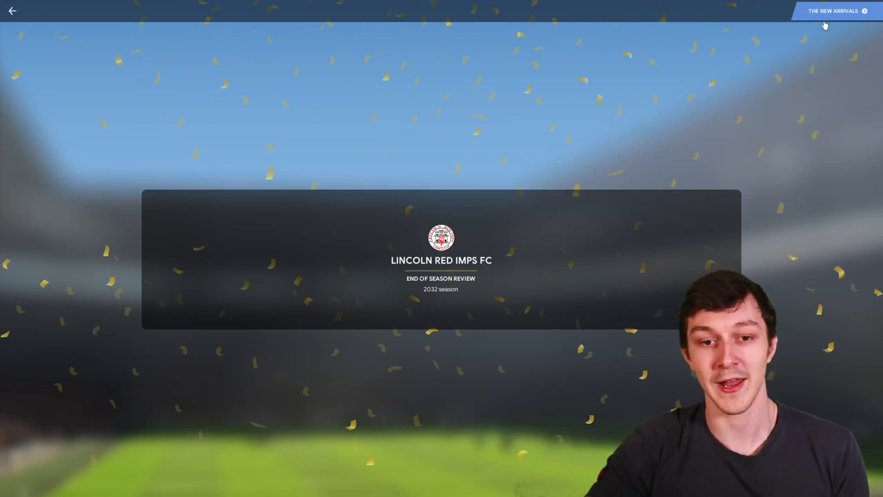
# - Move the review on to new signings, headed by Ludek Vorel for £14.25M
pyautogui.click(835, 11)
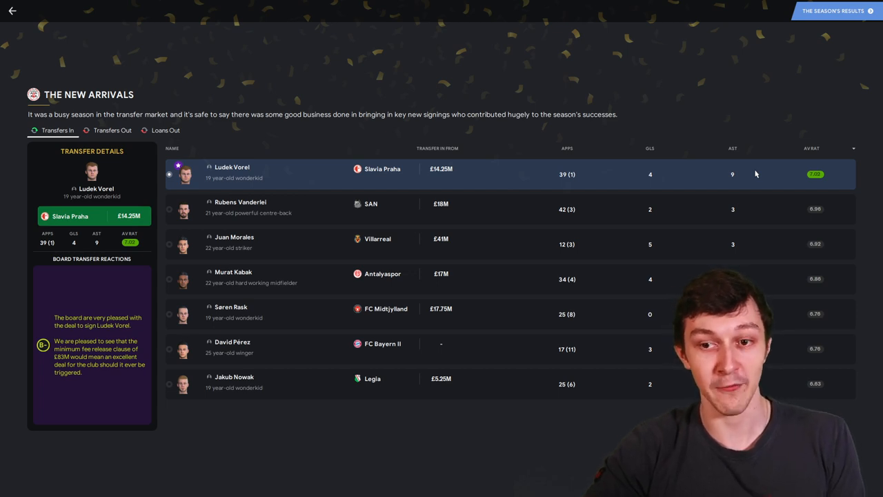
pyautogui.moveTo(606, 210)
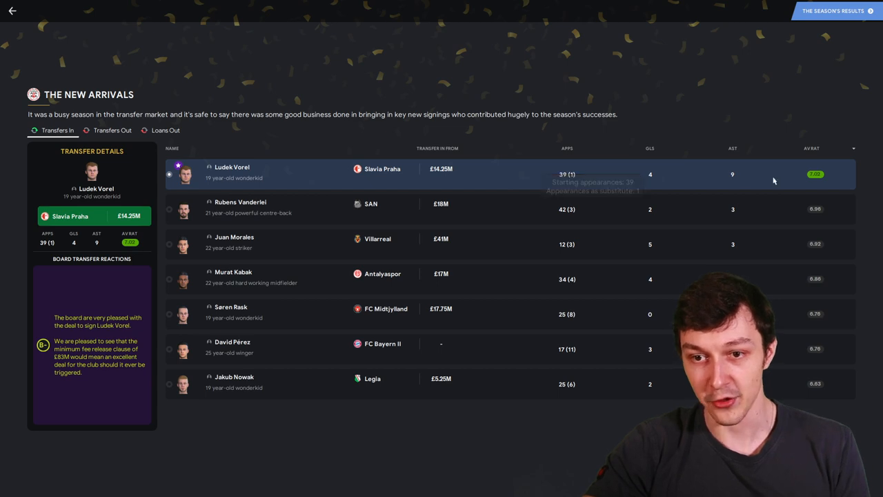
pyautogui.moveTo(590, 209)
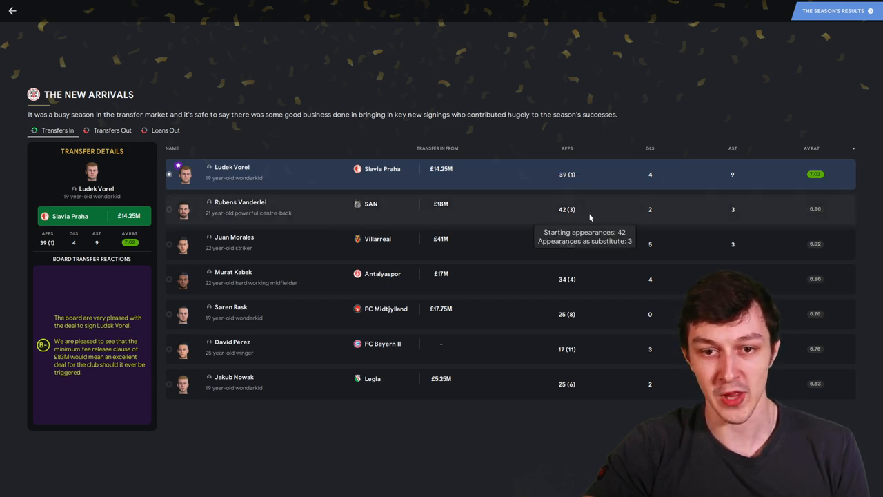
pyautogui.moveTo(511, 257)
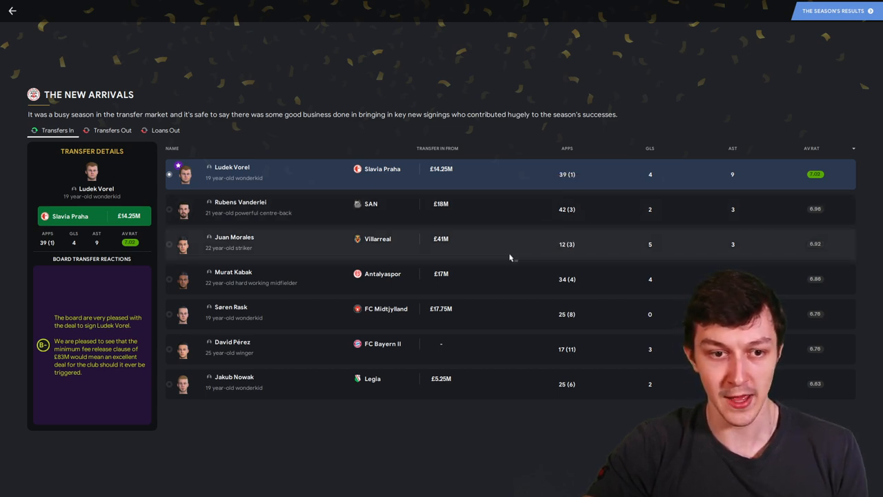
pyautogui.moveTo(504, 252)
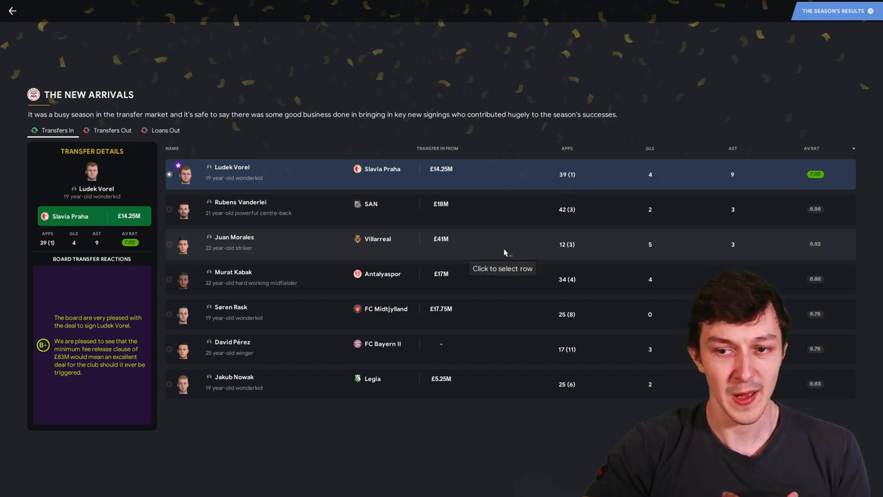
pyautogui.moveTo(530, 254)
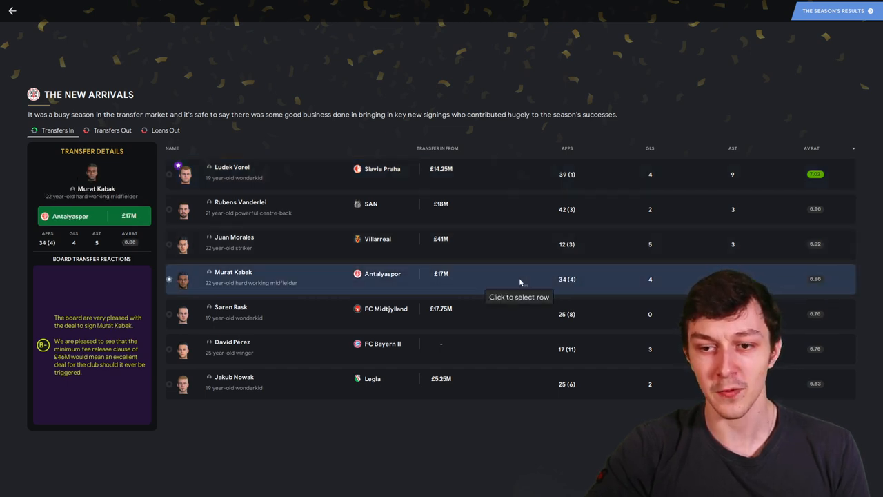
pyautogui.moveTo(527, 374)
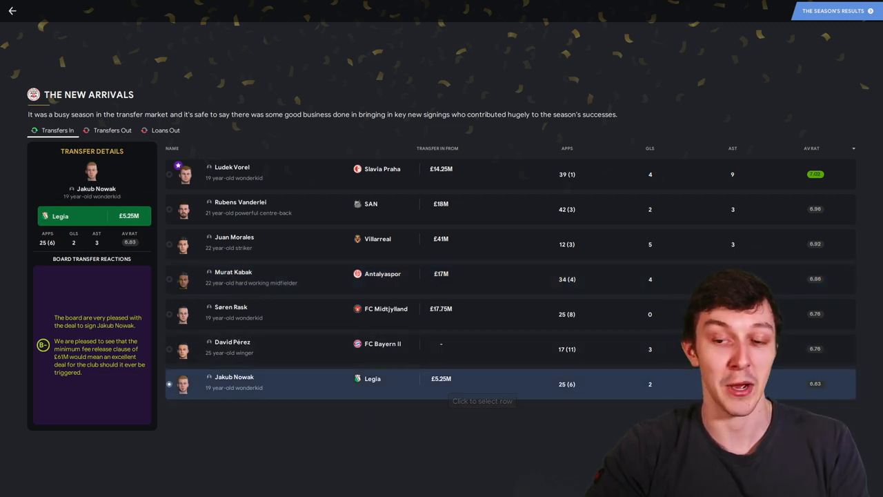
pyautogui.moveTo(561, 376)
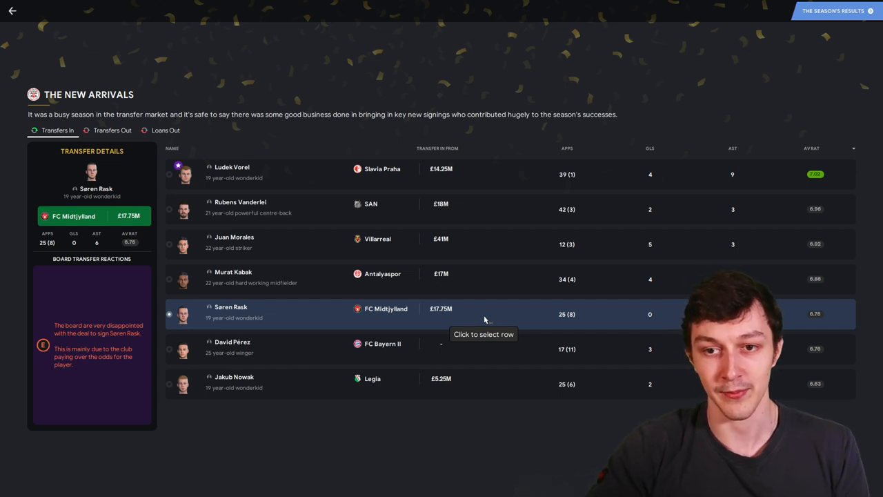
pyautogui.moveTo(506, 181)
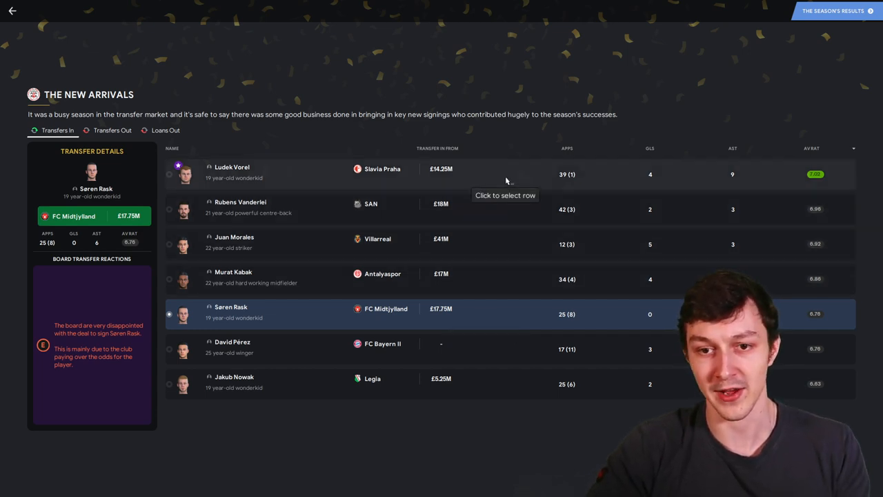
pyautogui.moveTo(753, 229)
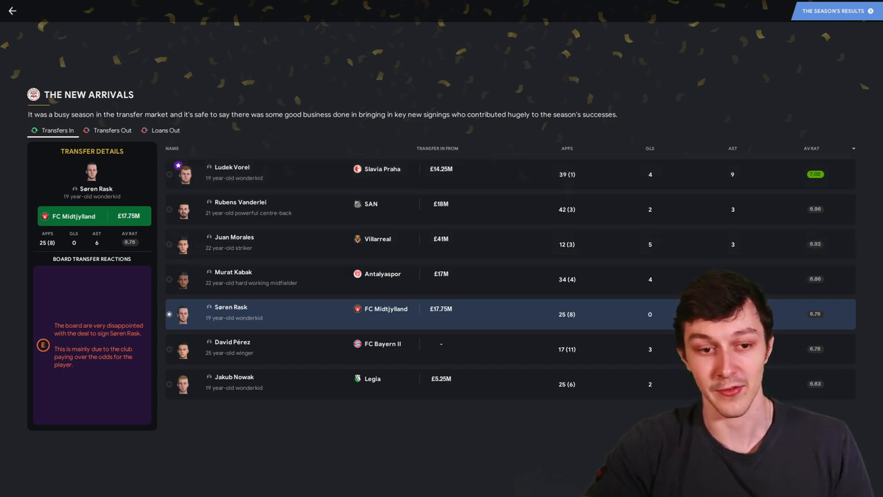
pyautogui.moveTo(503, 355)
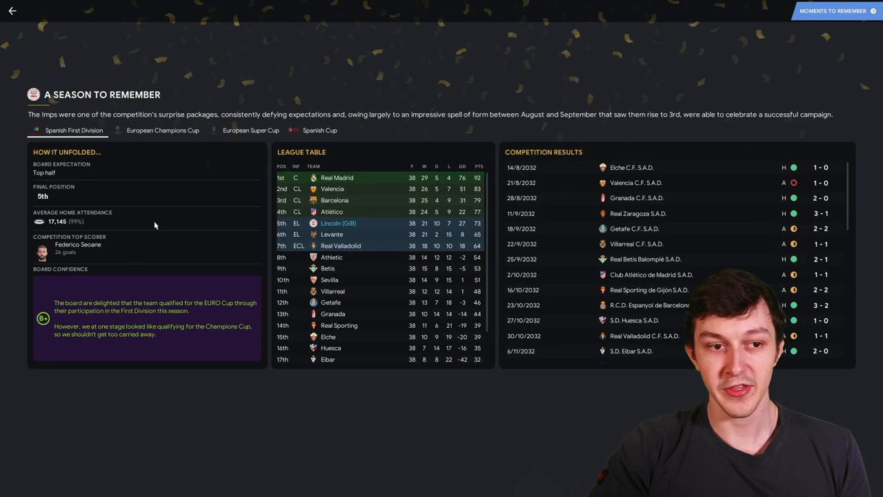
pyautogui.moveTo(535, 69)
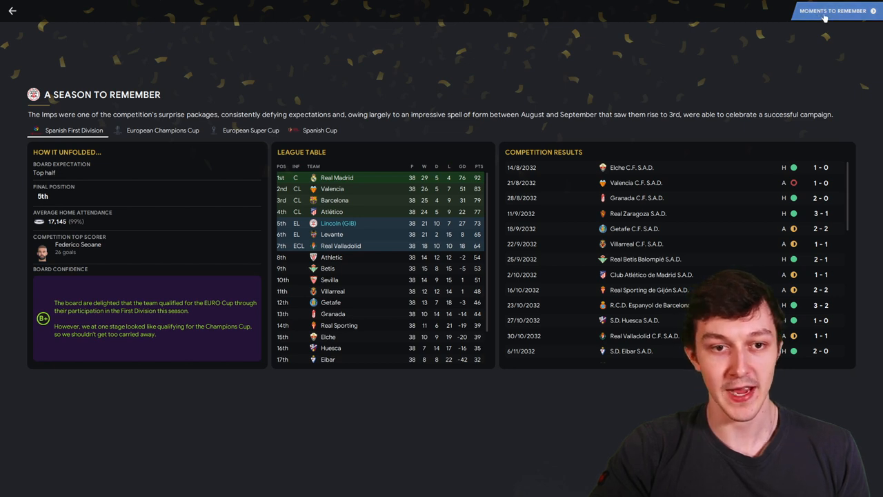
# - Show Moments to Remember, led by the 5-0 win at Club Brugge
pyautogui.click(833, 10)
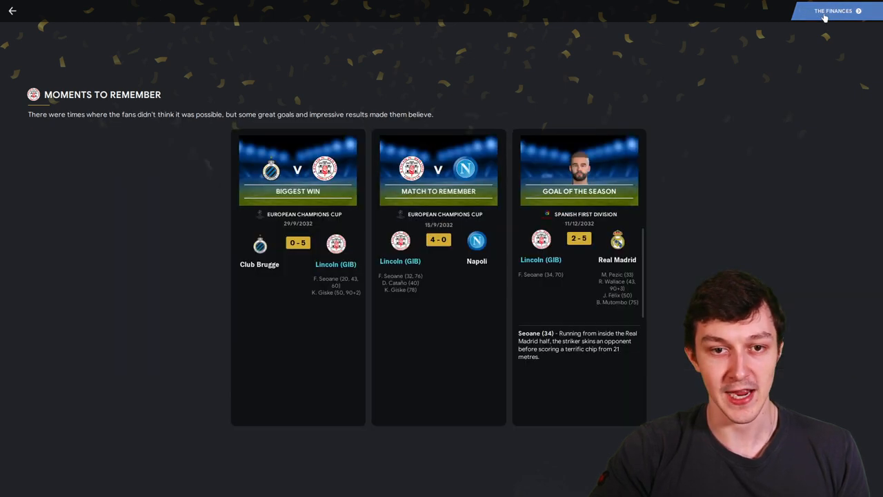
pyautogui.moveTo(567, 115)
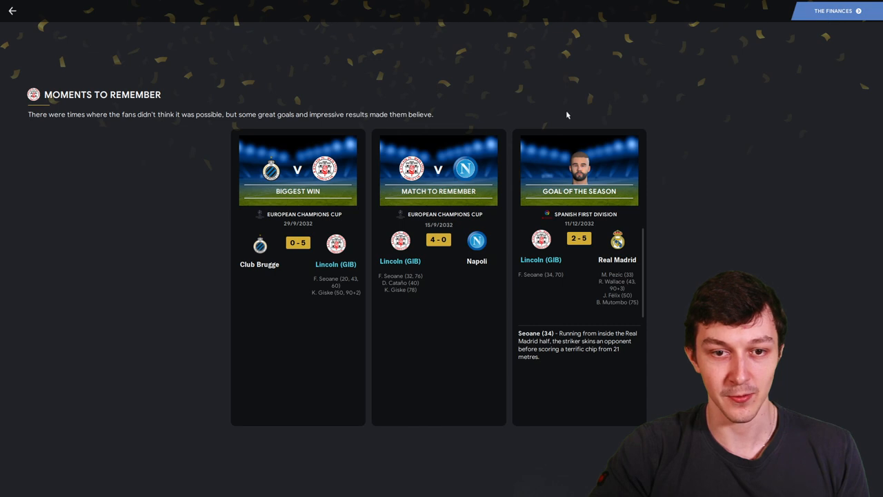
pyautogui.moveTo(543, 269)
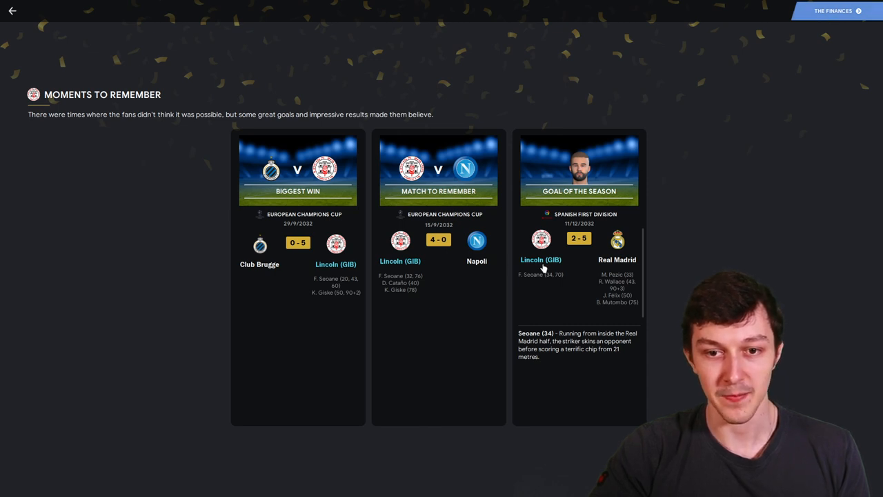
pyautogui.moveTo(606, 254)
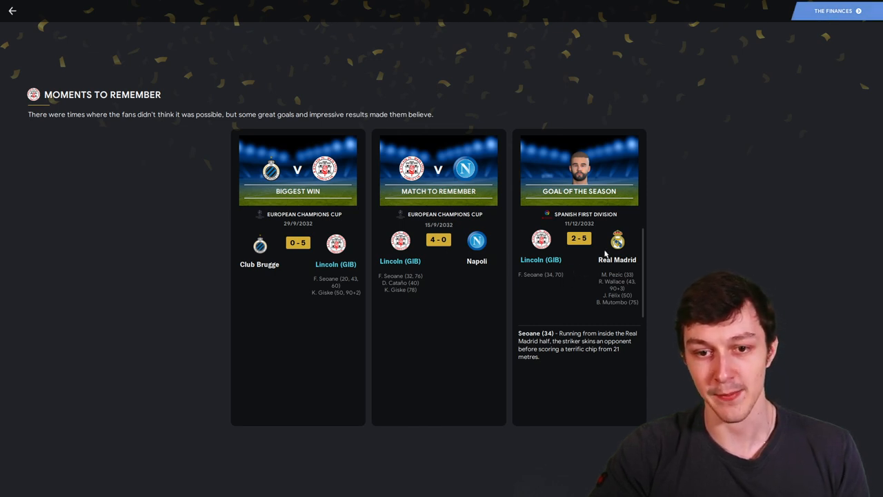
# - Show the finances page with £33.71M prize money and Seoane shirts selling best
pyautogui.click(833, 10)
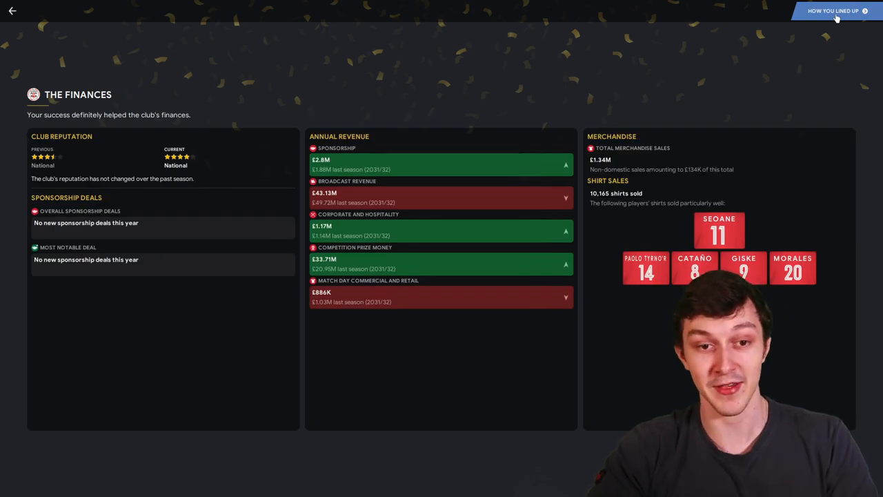
pyautogui.moveTo(504, 204)
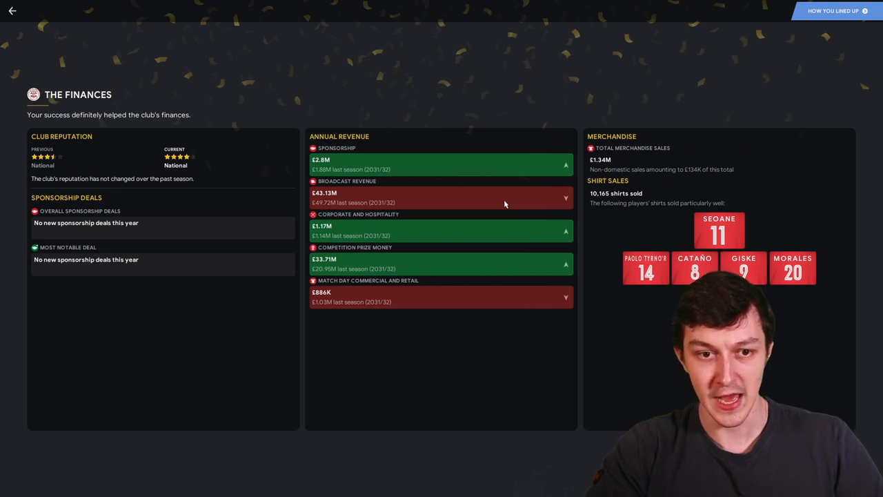
pyautogui.moveTo(433, 227)
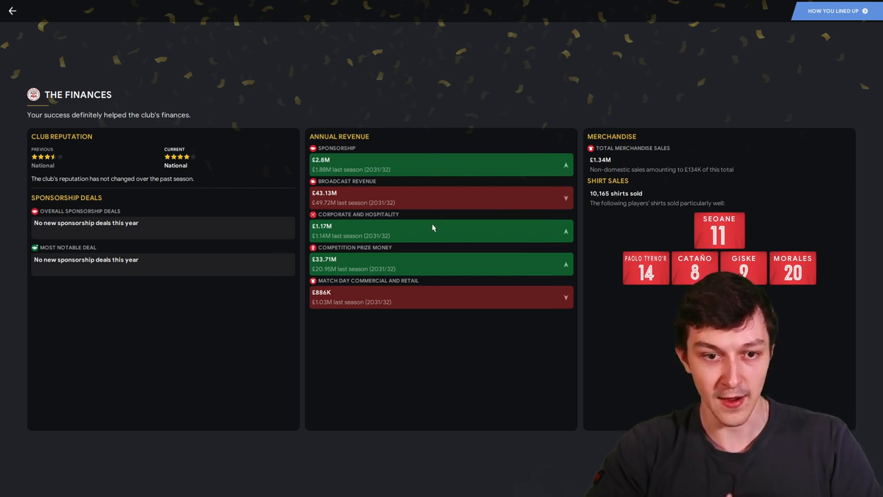
pyautogui.moveTo(440, 268)
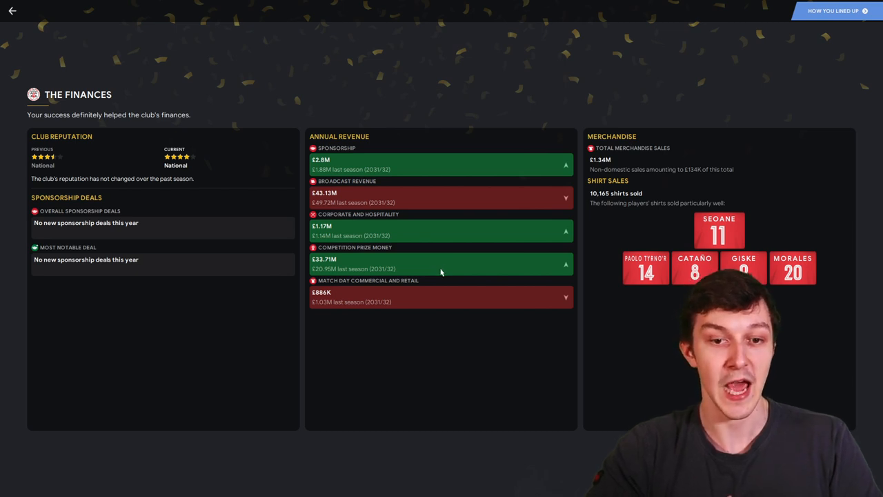
pyautogui.moveTo(436, 299)
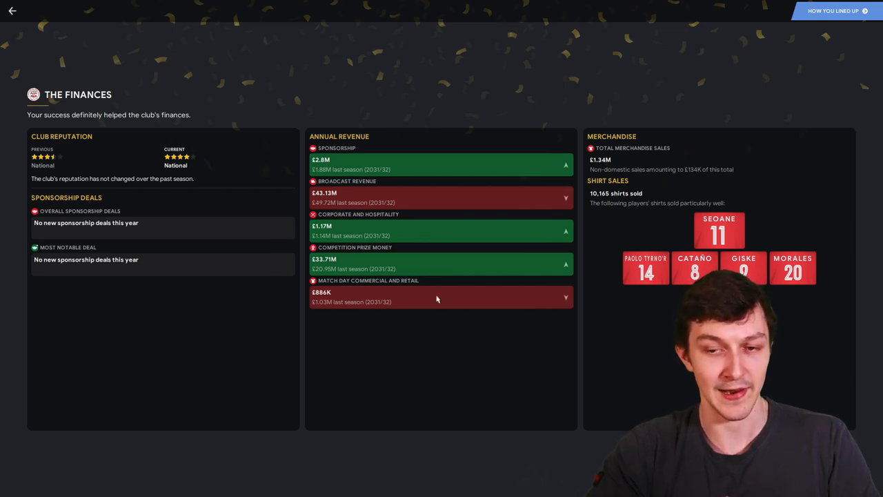
pyautogui.moveTo(453, 278)
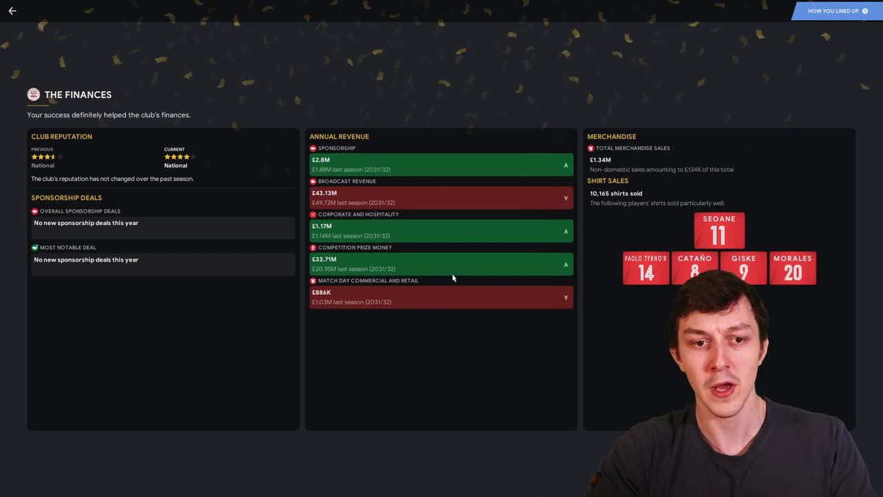
pyautogui.moveTo(417, 203)
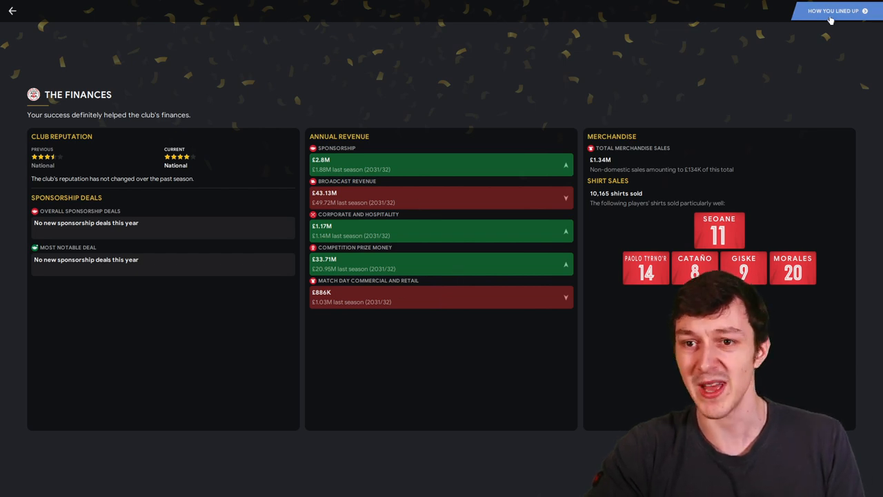
# - View the accolades, finish the review, and look over the £65.79M finances summary
pyautogui.click(833, 10)
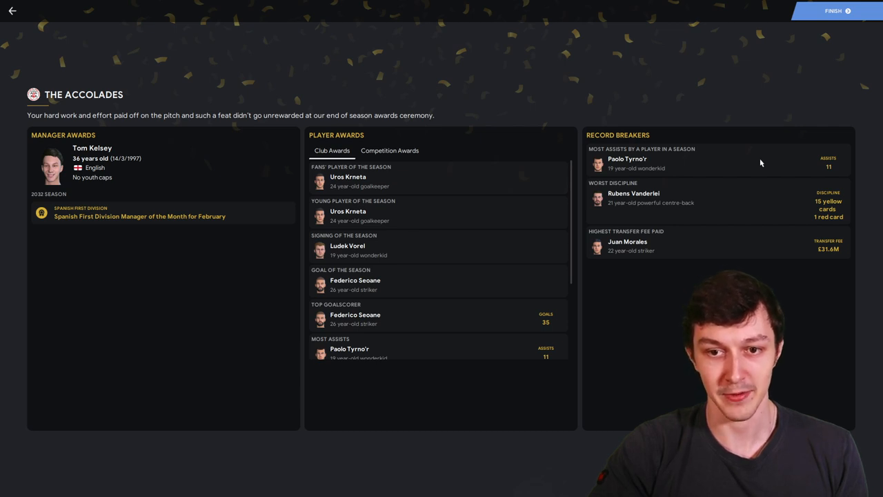
pyautogui.moveTo(752, 201)
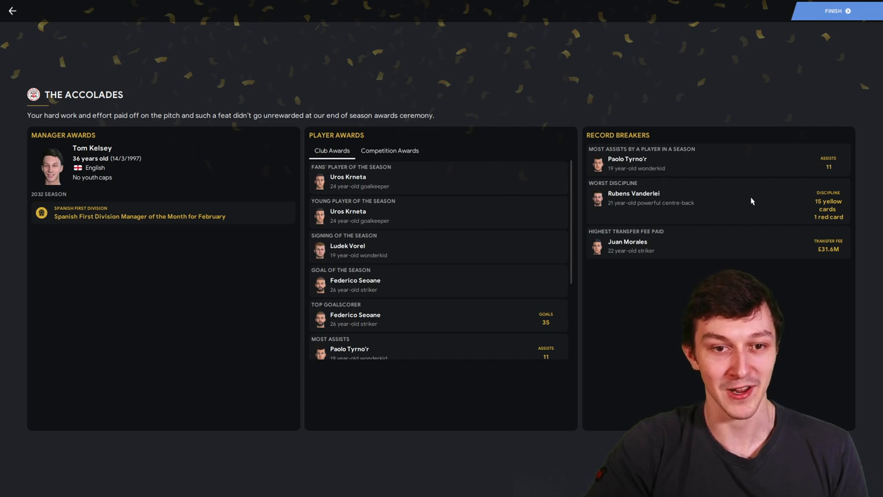
pyautogui.moveTo(503, 312)
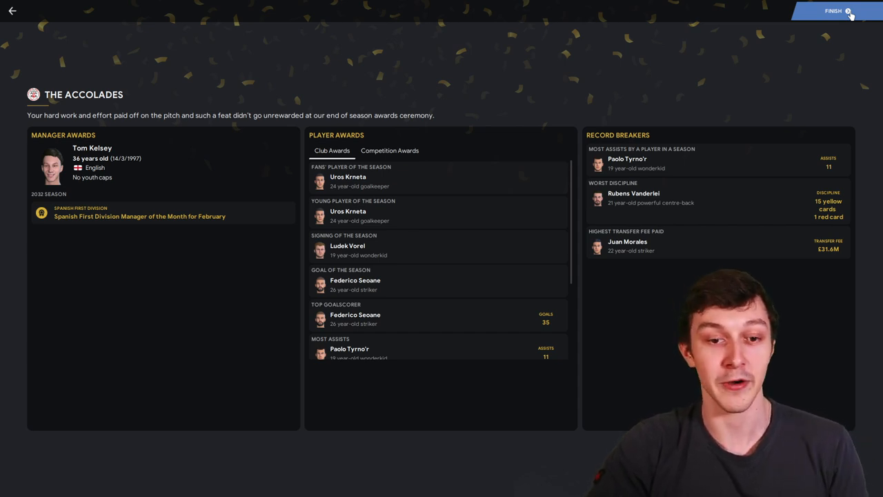
pyautogui.moveTo(787, 59)
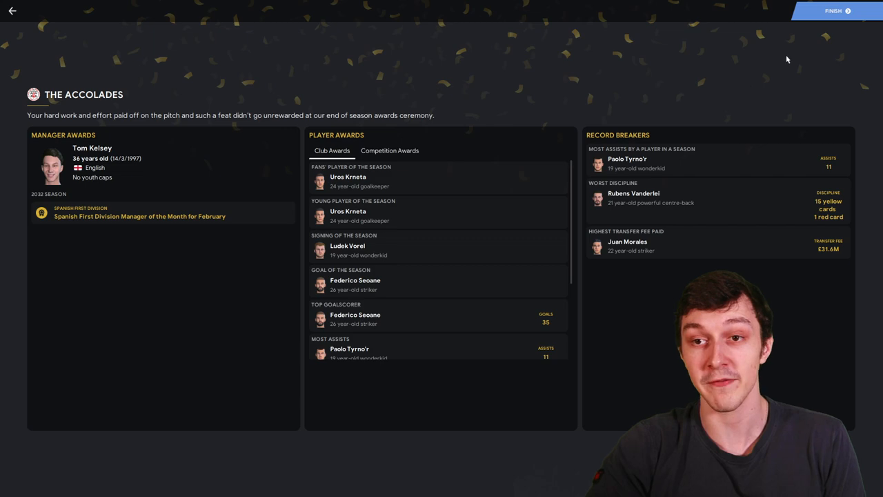
pyautogui.click(833, 10)
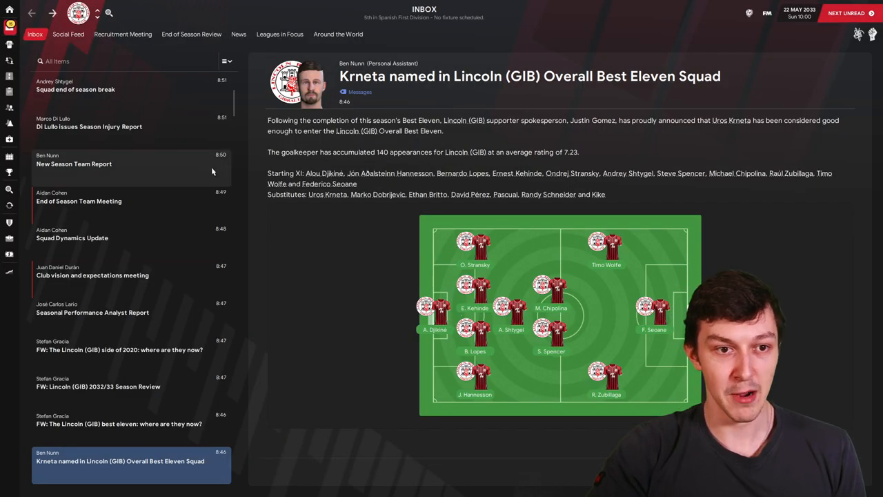
pyautogui.scroll(3)
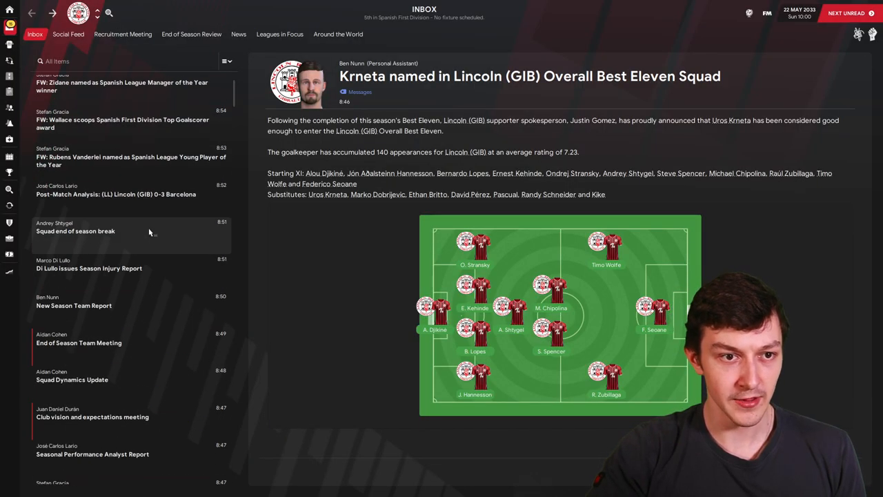
pyautogui.scroll(-3)
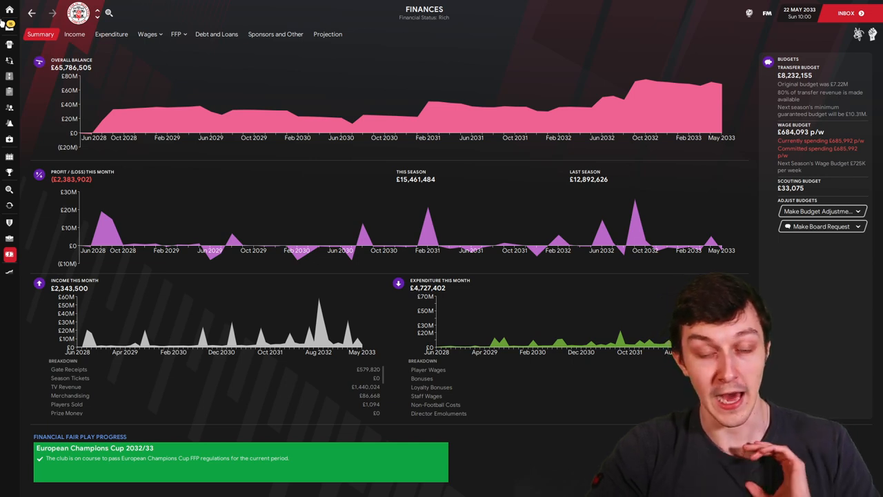
pyautogui.moveTo(212, 95)
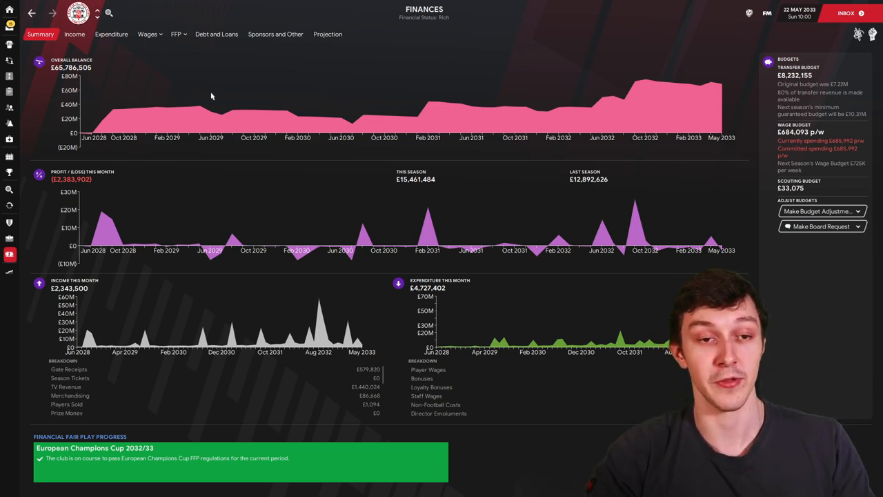
pyautogui.moveTo(100, 43)
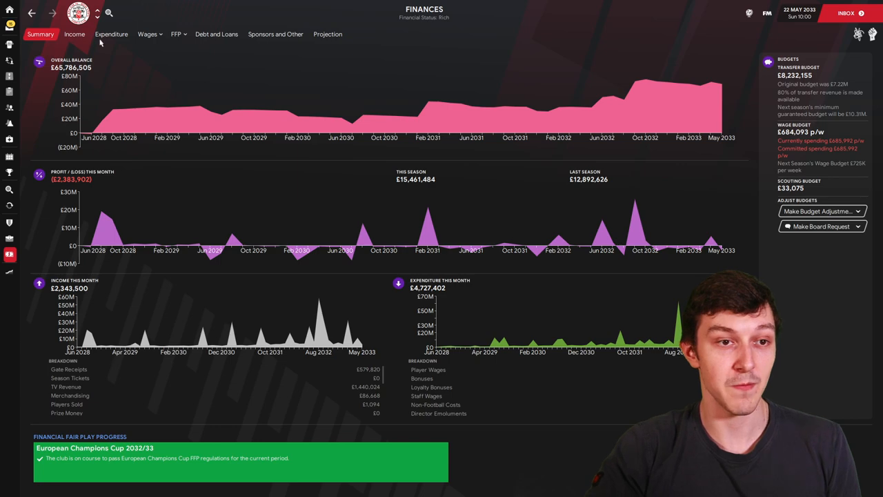